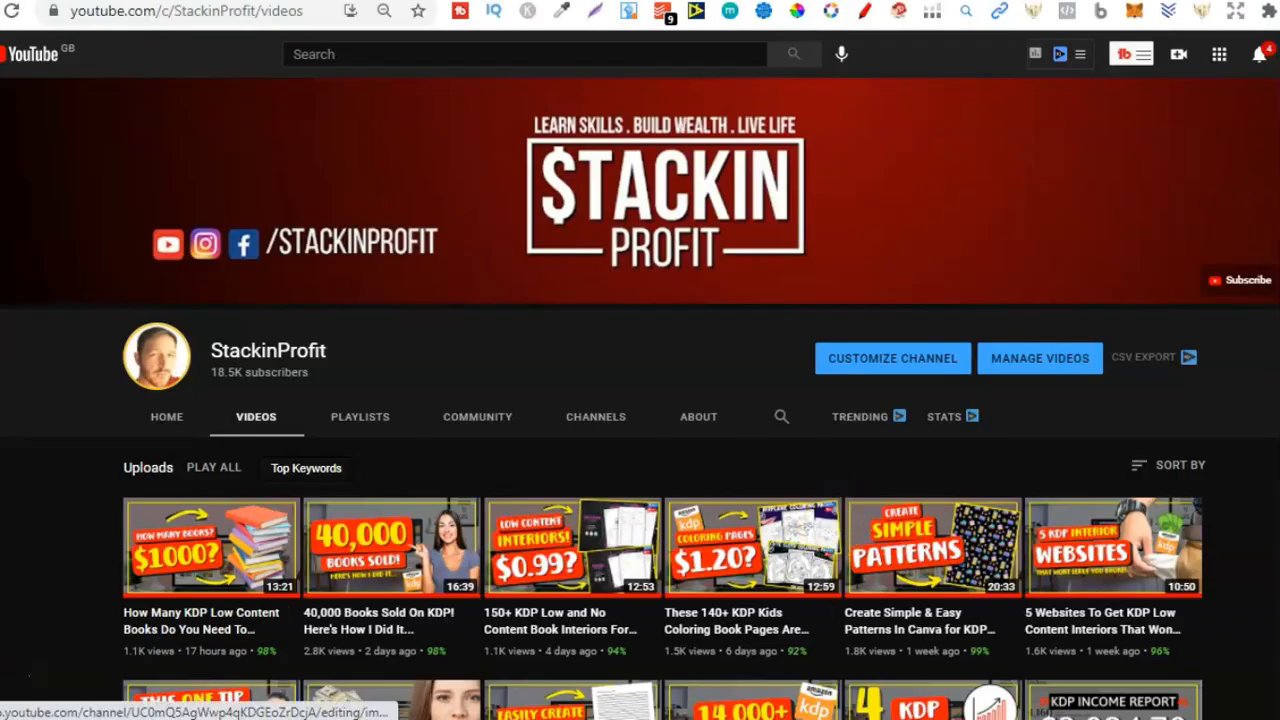
Scroll down through the StackinProfit channel's uploaded videos on YouTube.
scroll(down, 3)
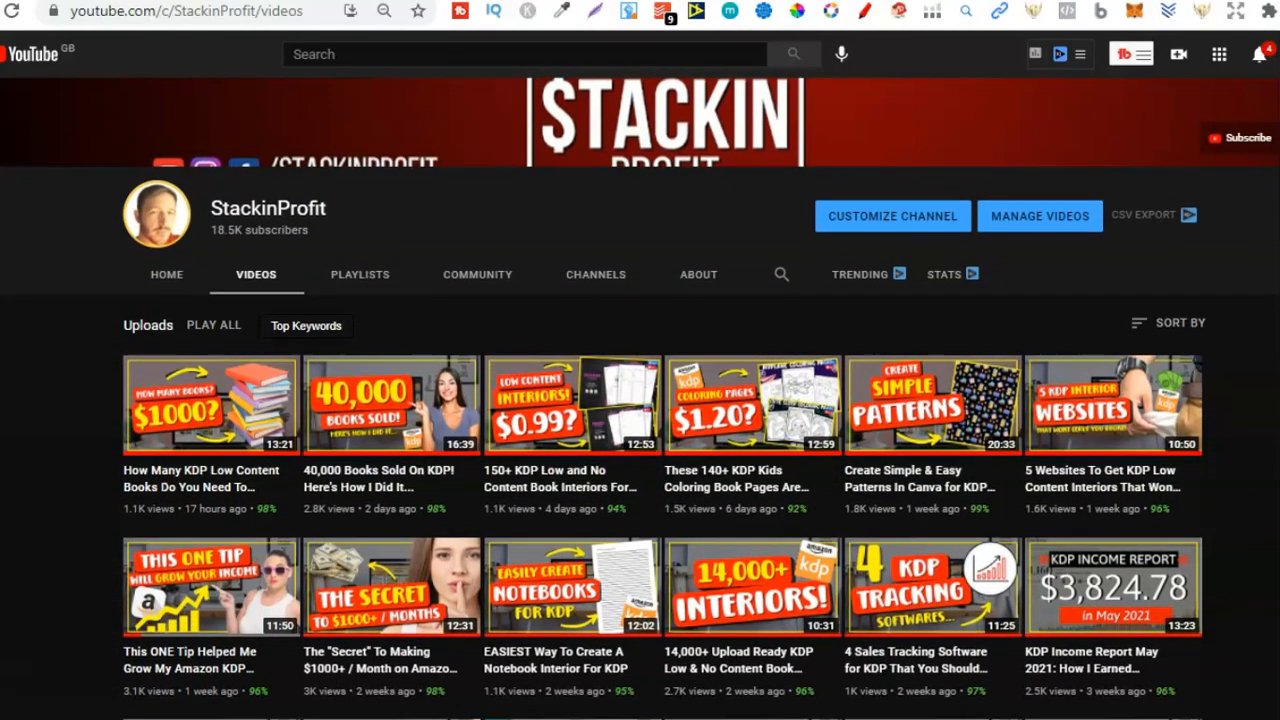
scroll(down, 3)
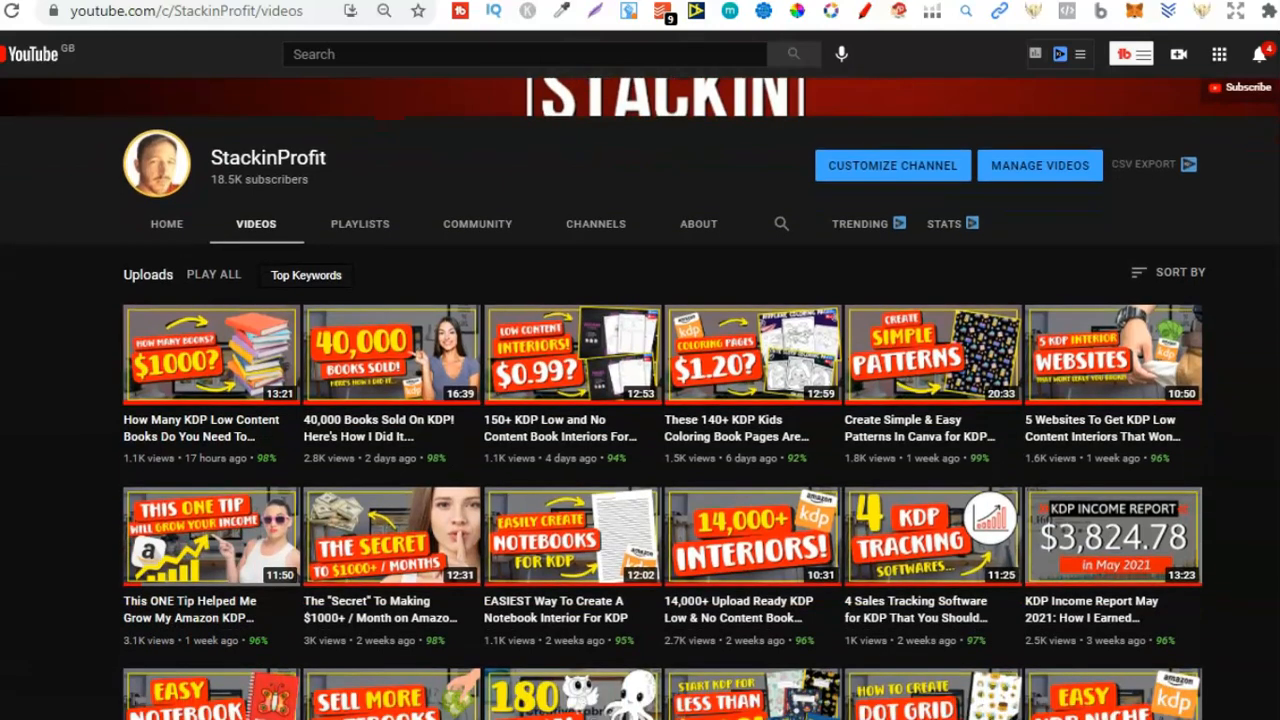
scroll(down, 3)
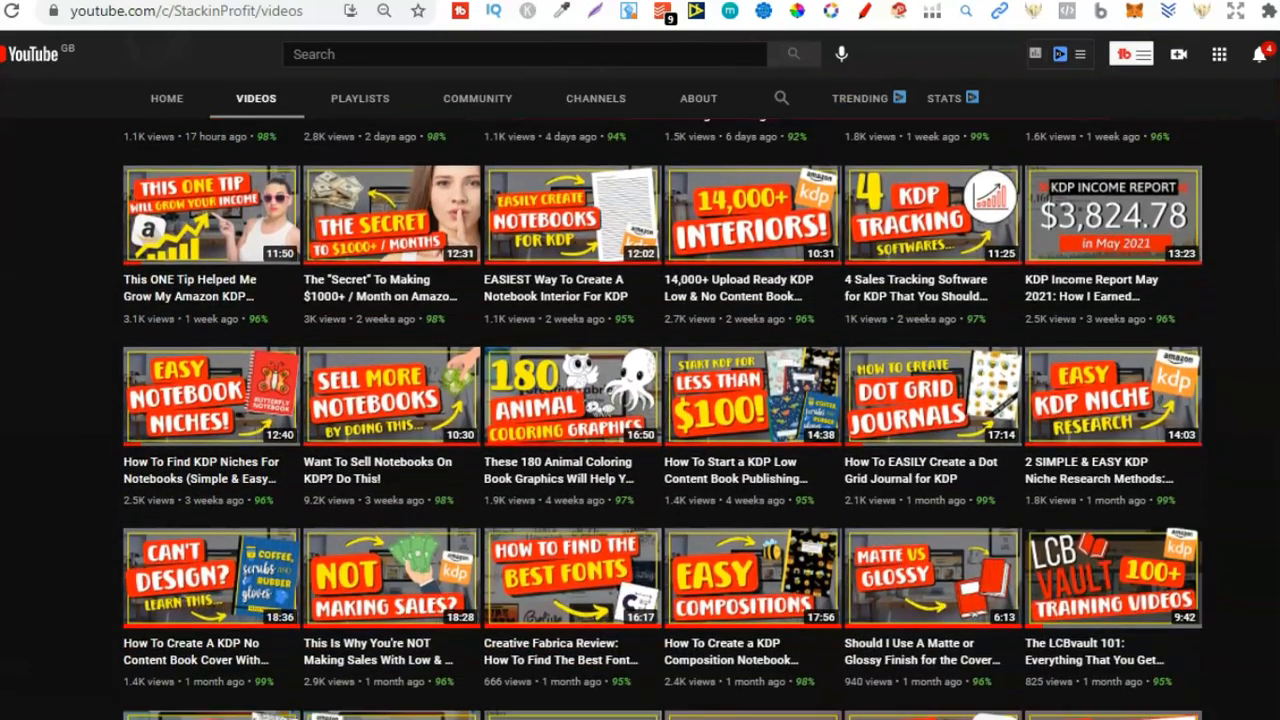
scroll(down, 3)
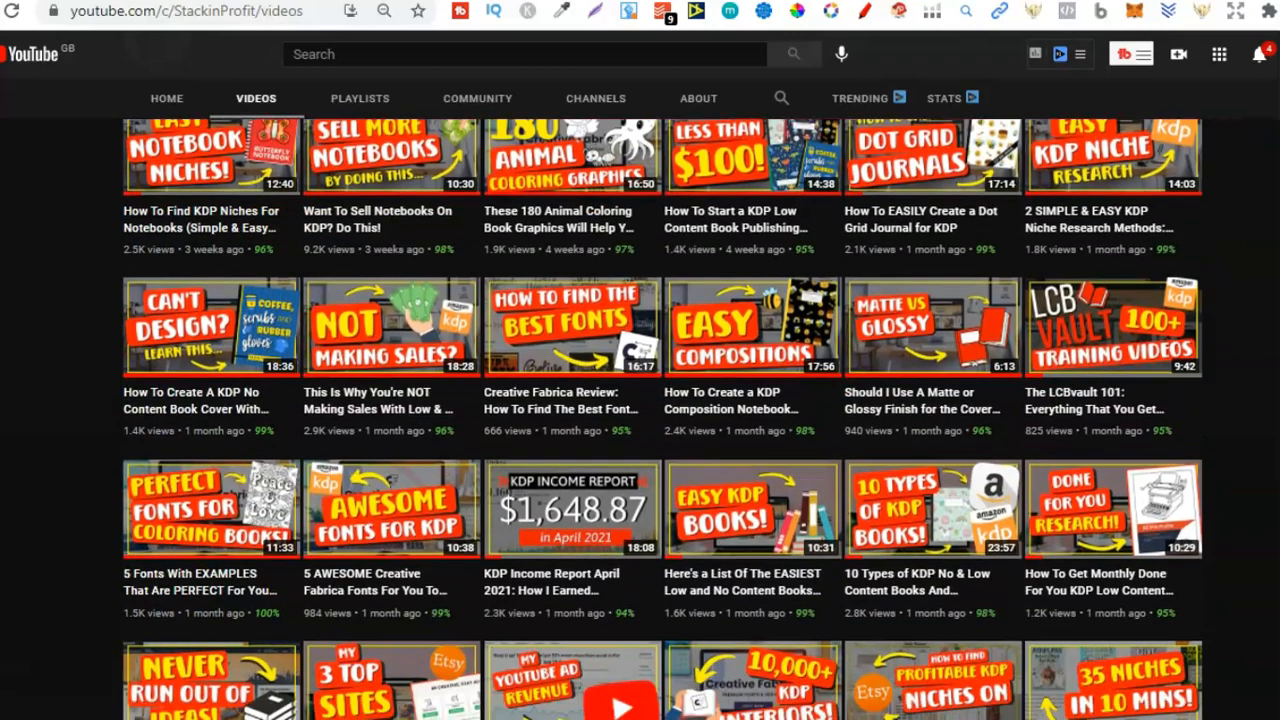
scroll(down, 3)
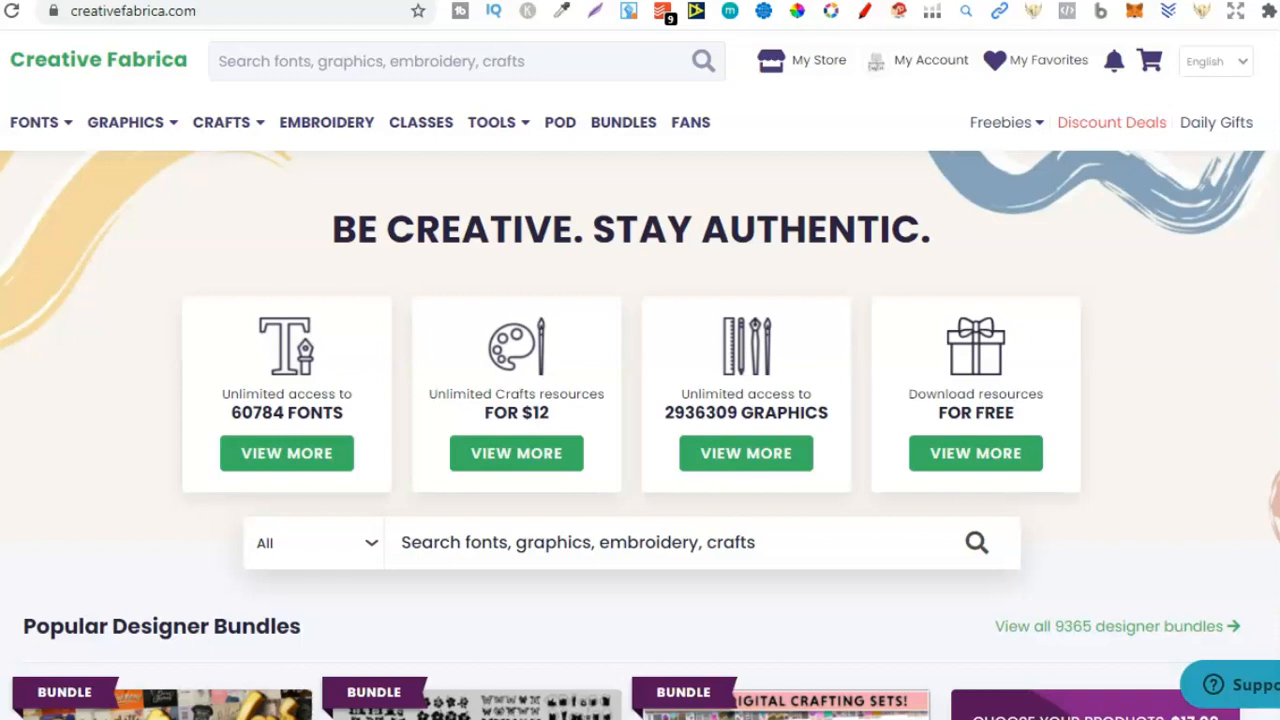
Open app.getbookreport.com and scroll down to the per-book earnings details.
text(app.getbookreport.com)
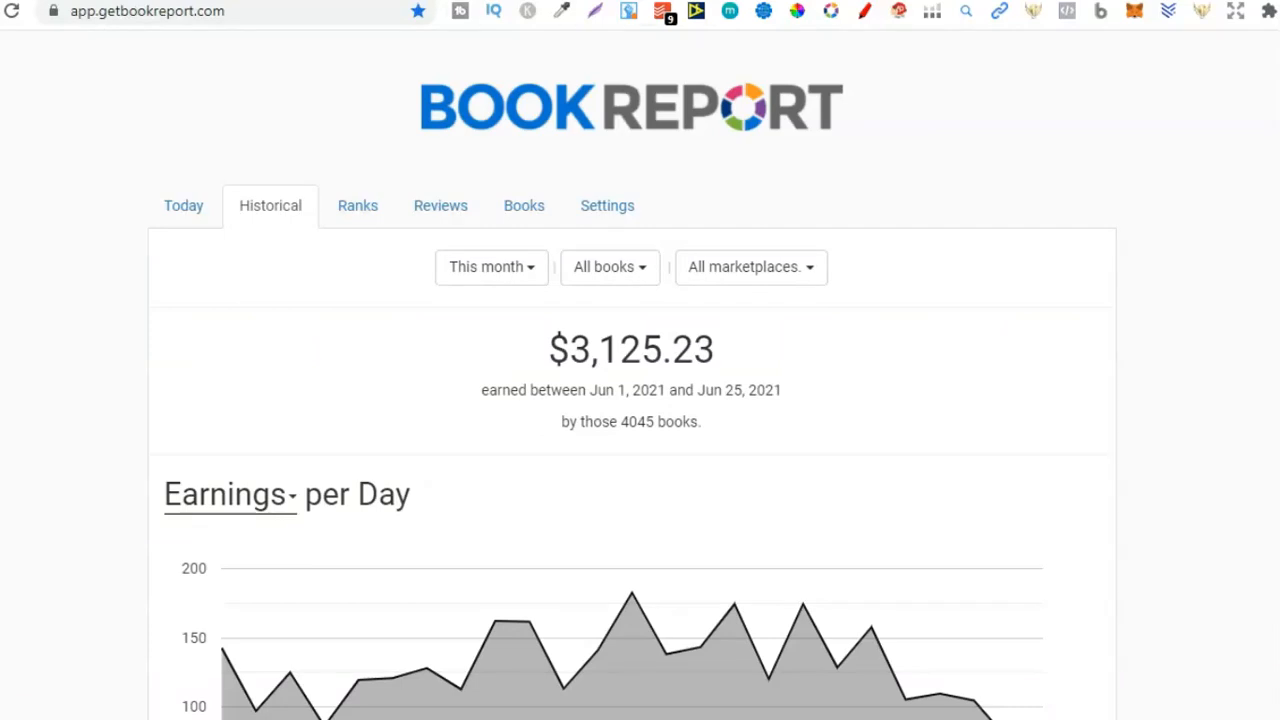
scroll(down, 3)
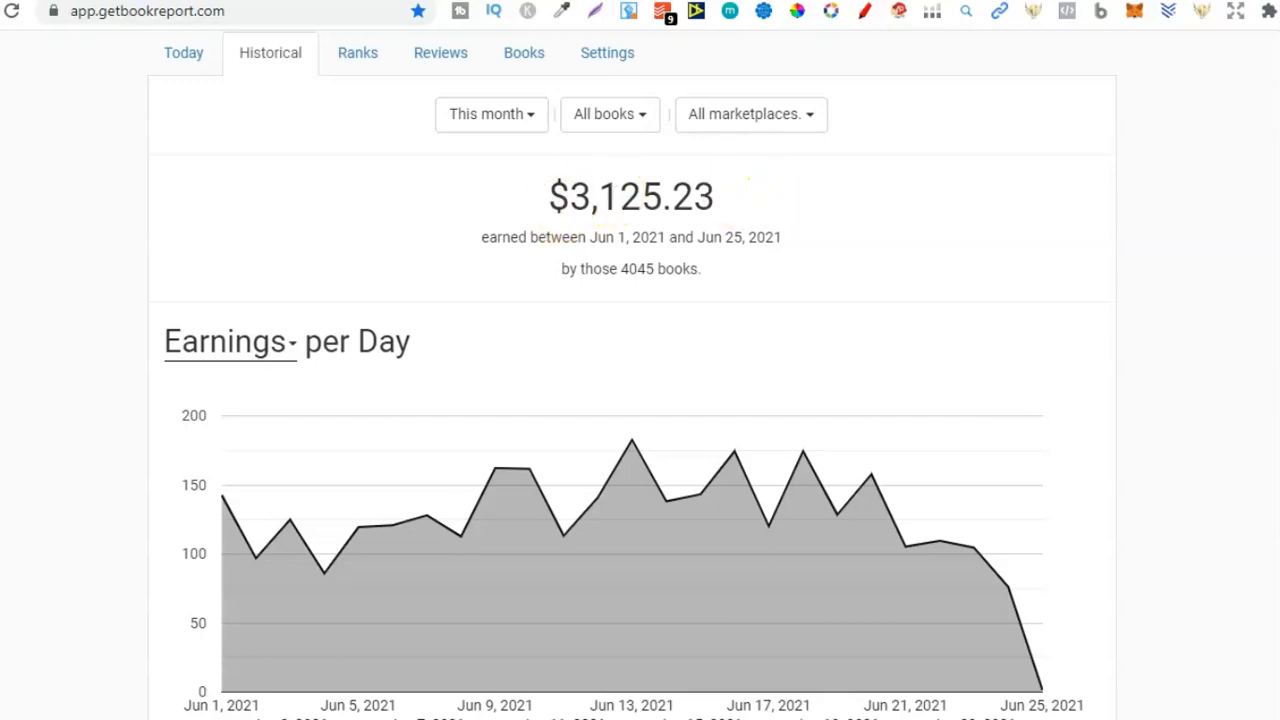
scroll(down, 3)
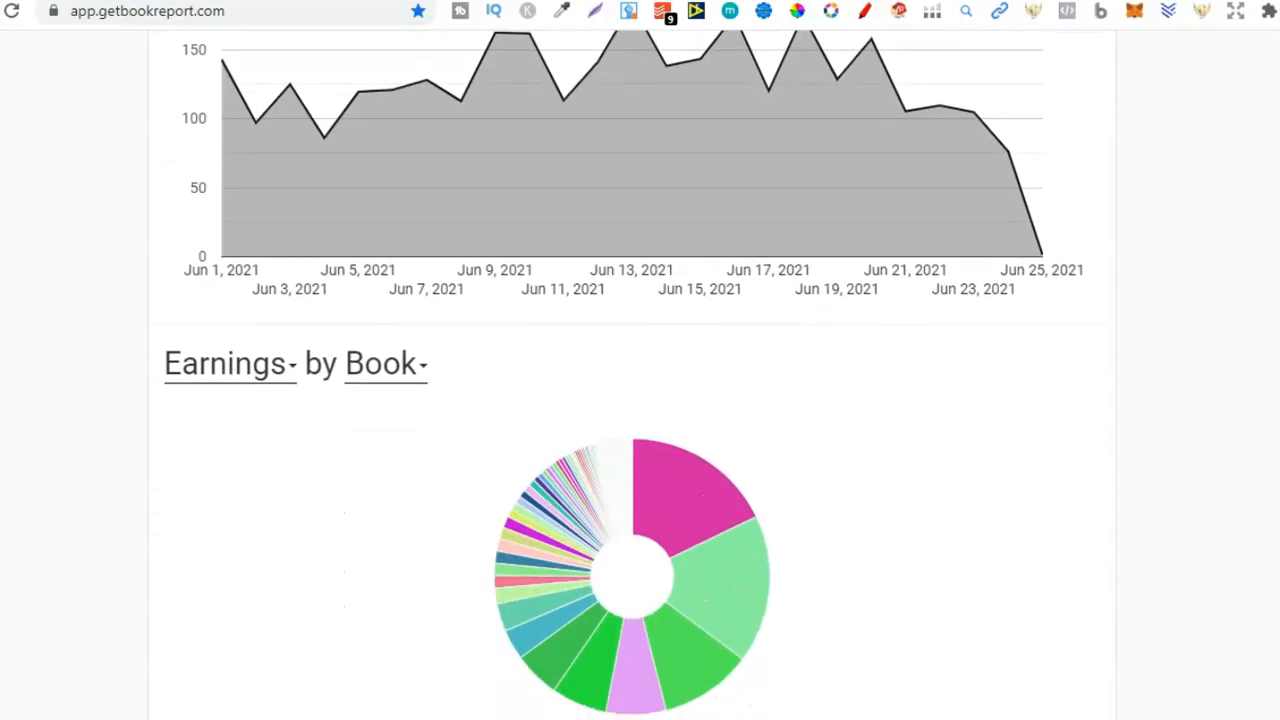
scroll(down, 3)
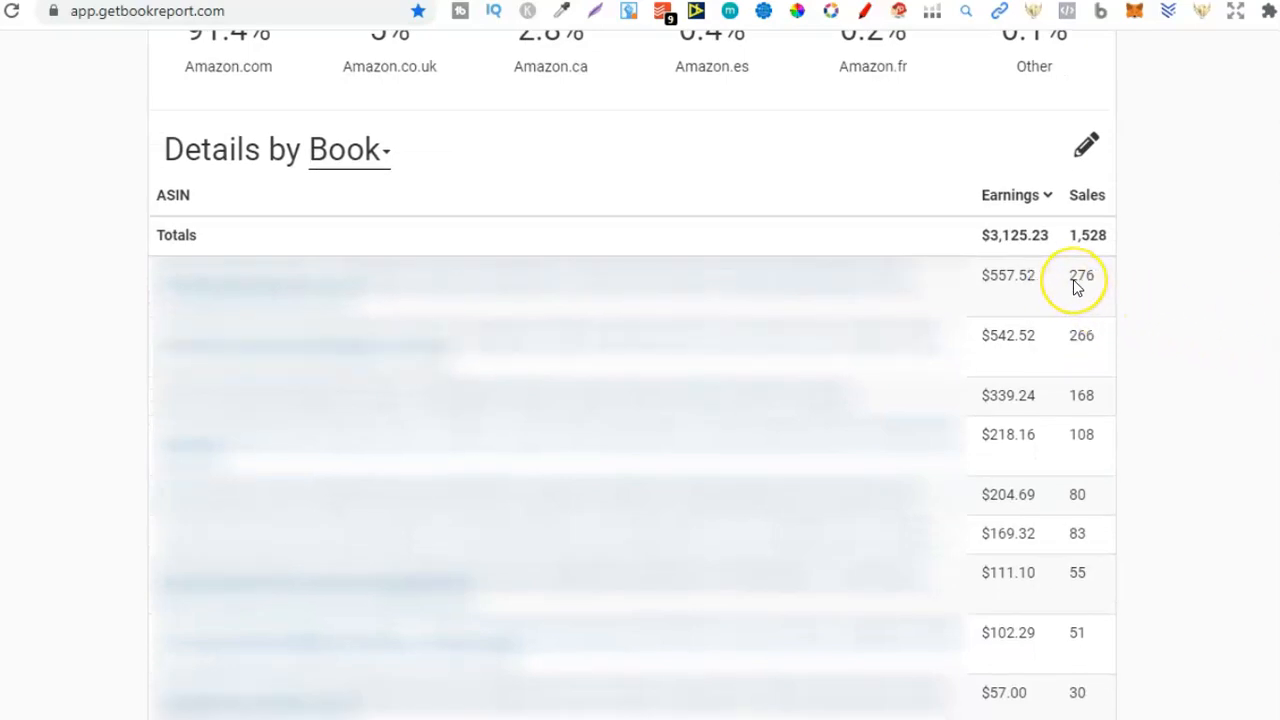
mouse_move(1113, 325)
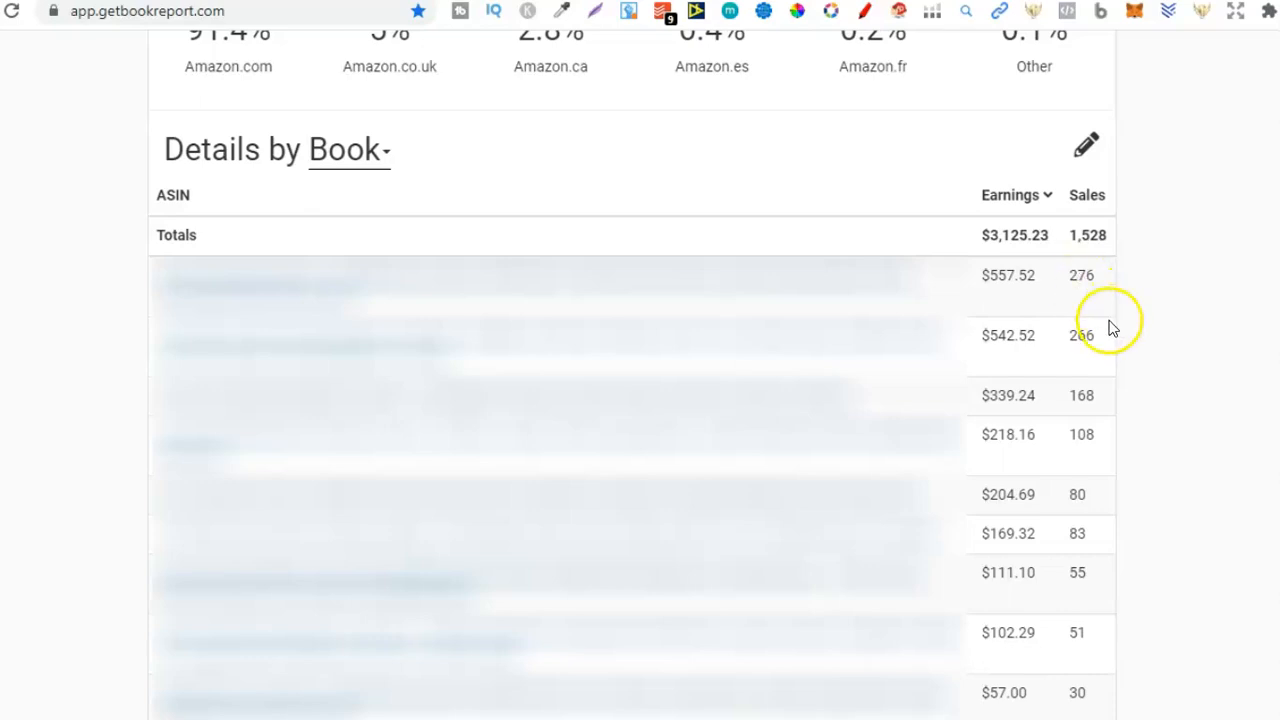
mouse_move(1100, 345)
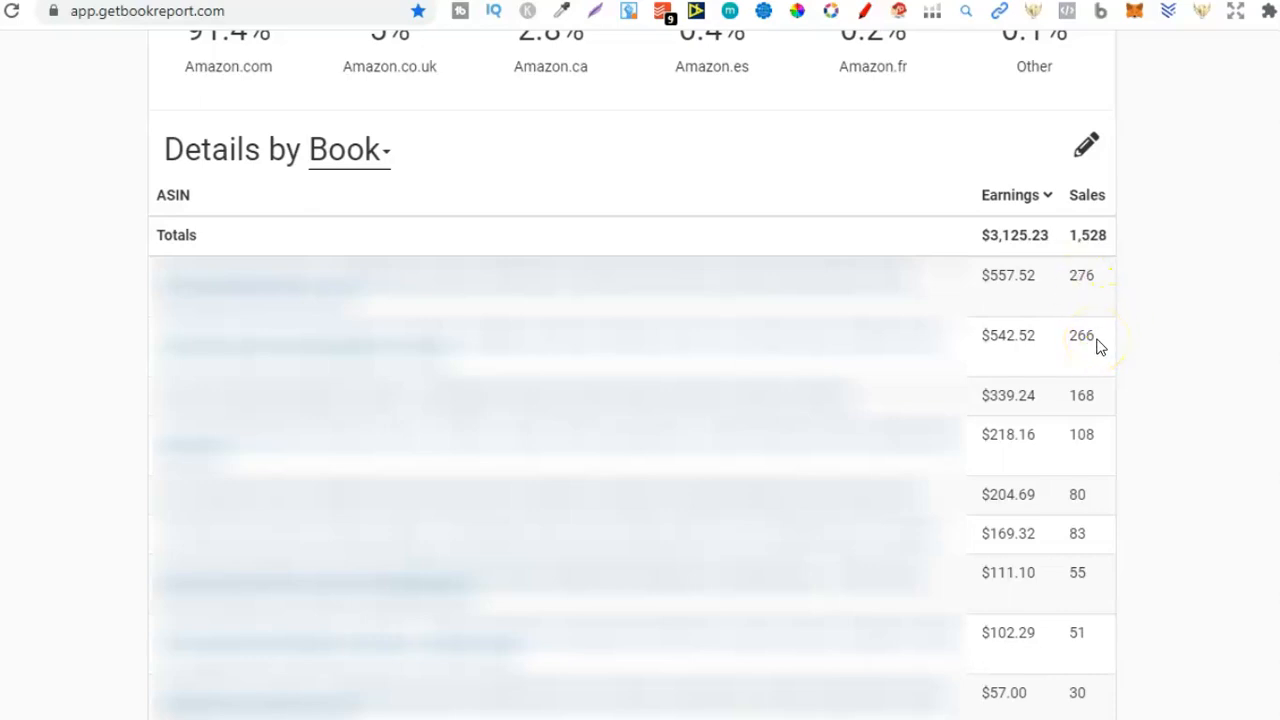
Highlight the $542.52 and $102.29 book earnings figures in the Details by Book table.
double_click(1081, 335)
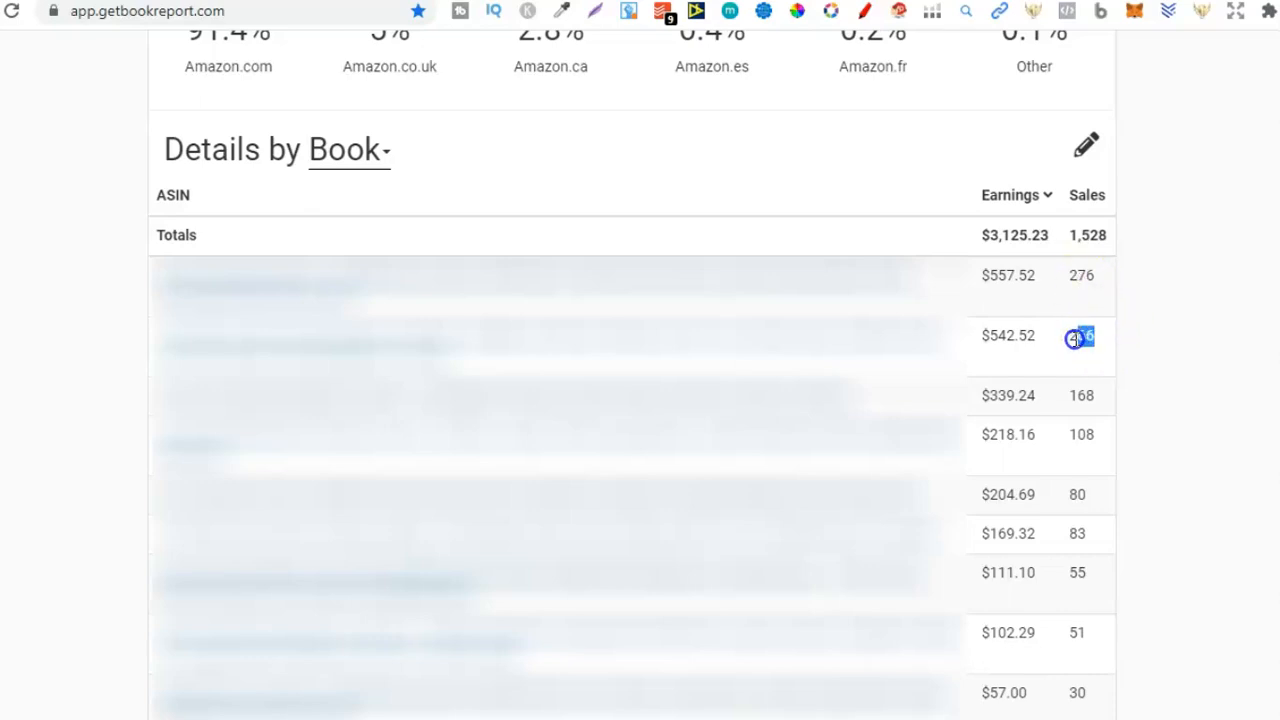
double_click(1080, 335)
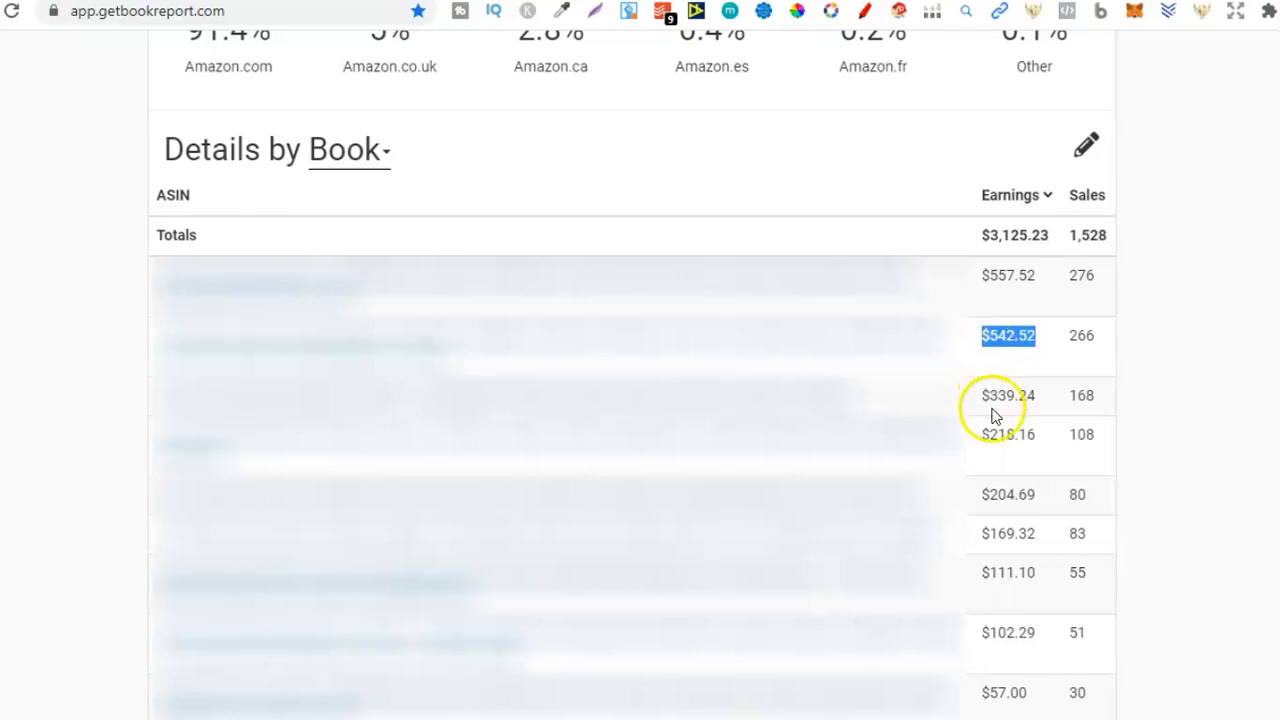
mouse_move(1033, 473)
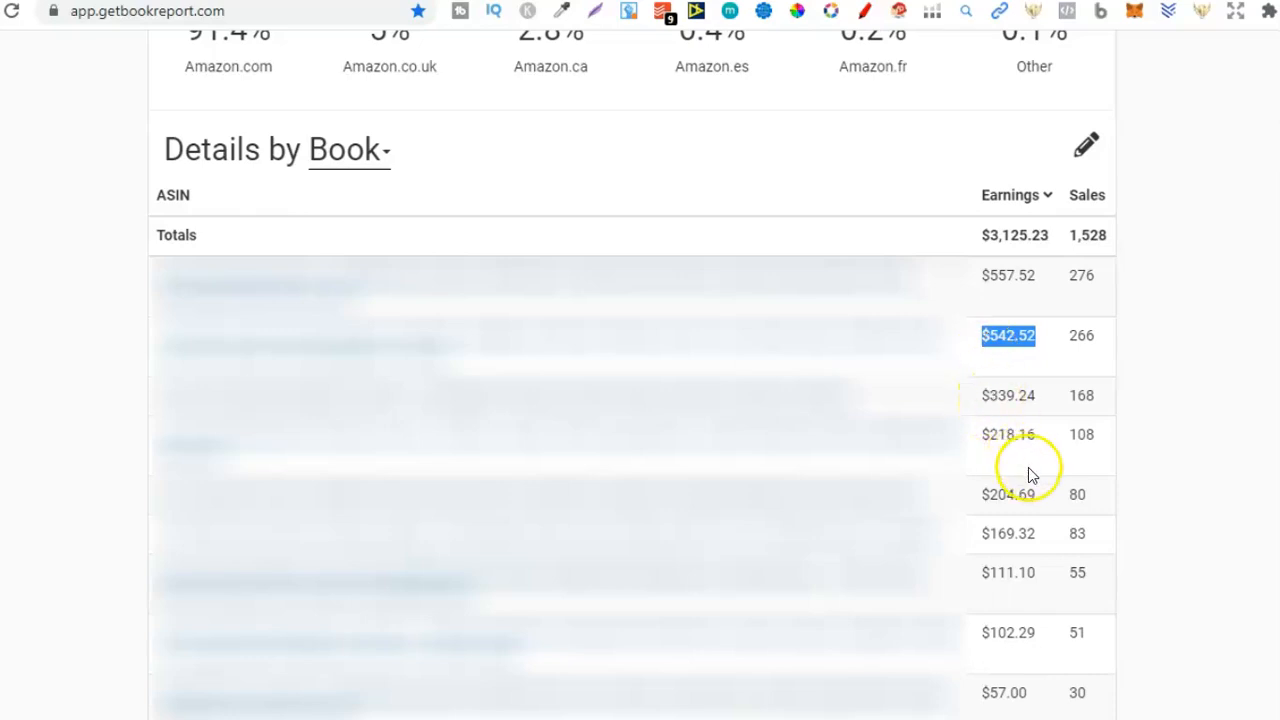
click(1008, 632)
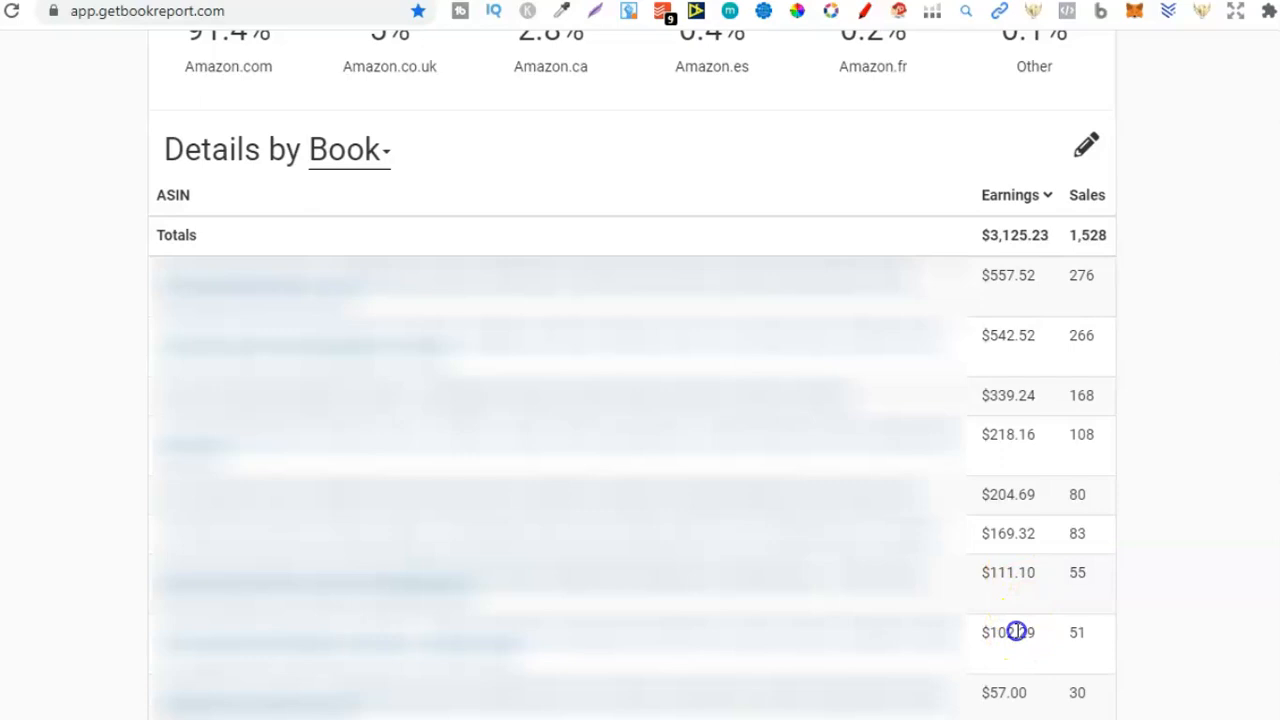
double_click(1012, 632)
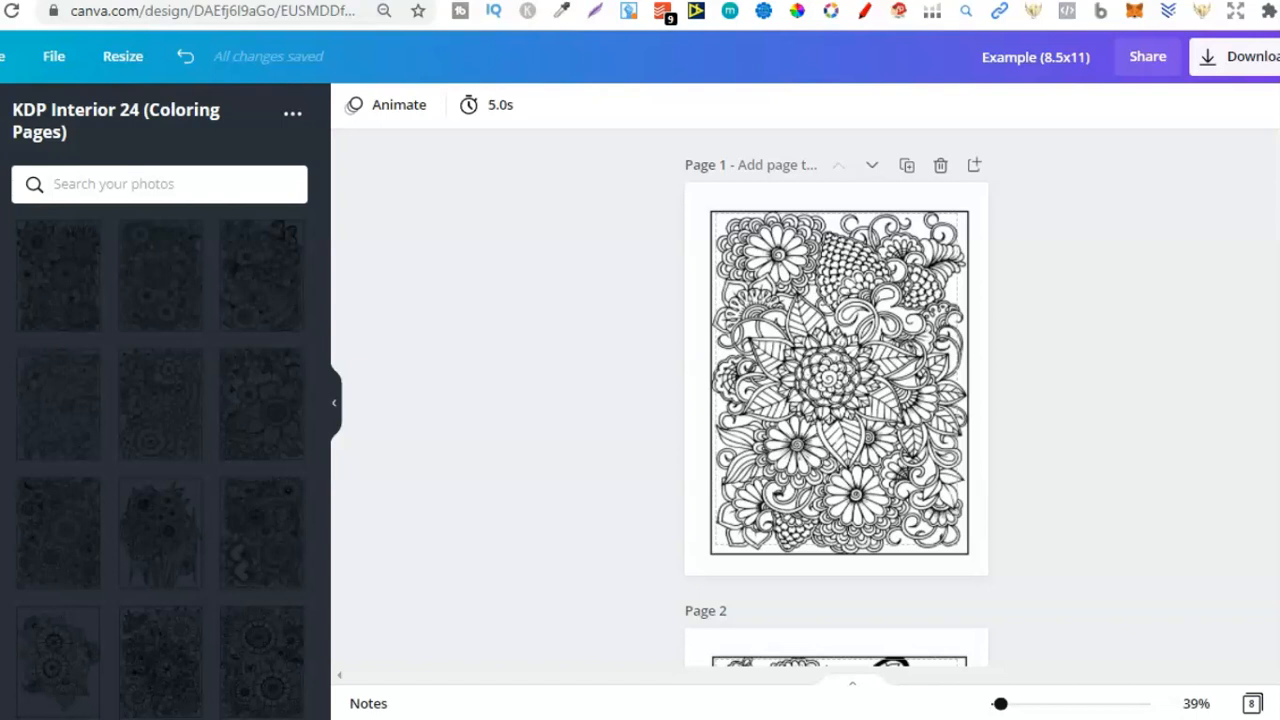
Switch from the Canva floral colouring design to the Creative Fabrica tab.
click(835, 250)
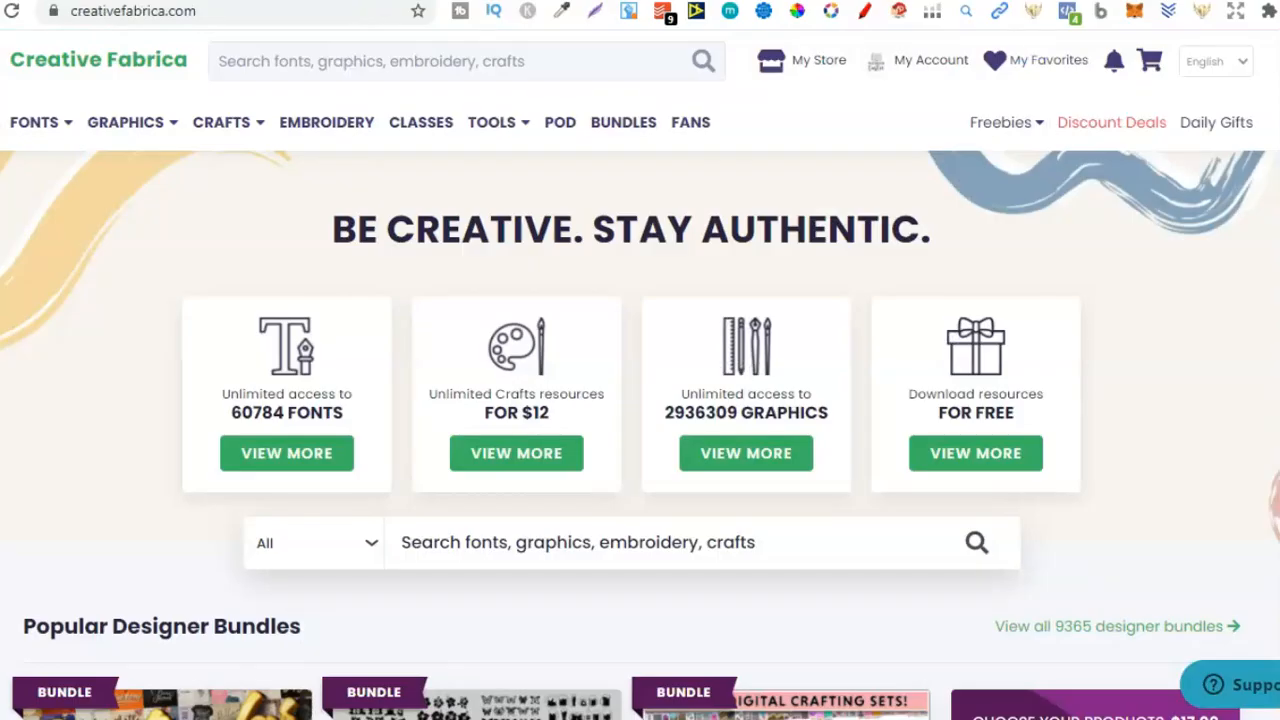
Go to the Graphics > Coloring Books Adults category.
click(126, 122)
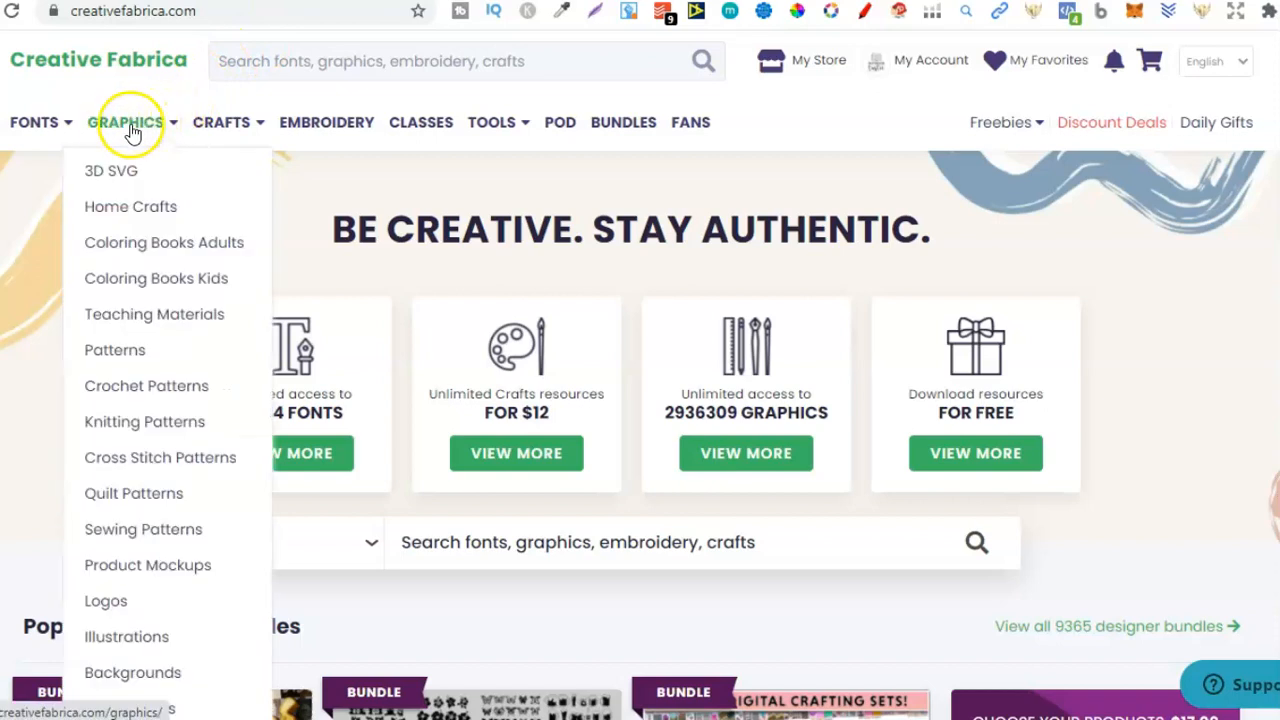
mouse_move(124, 249)
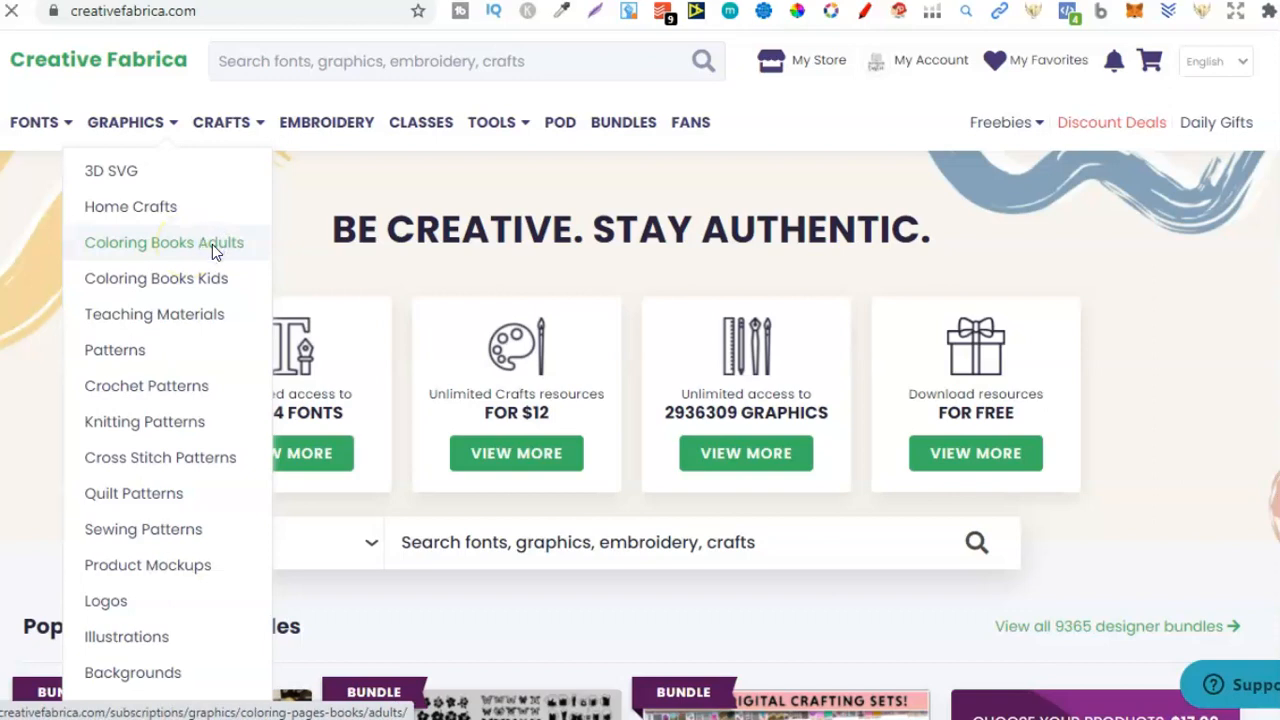
click(164, 242)
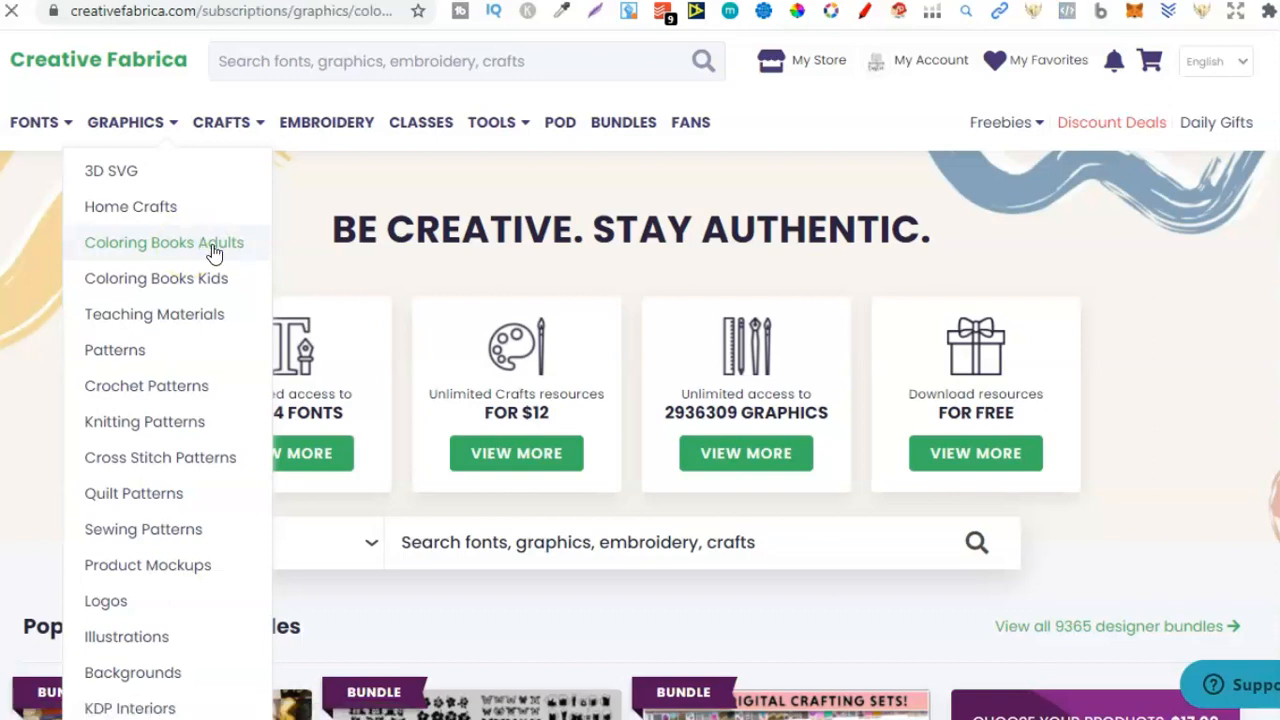
click(164, 242)
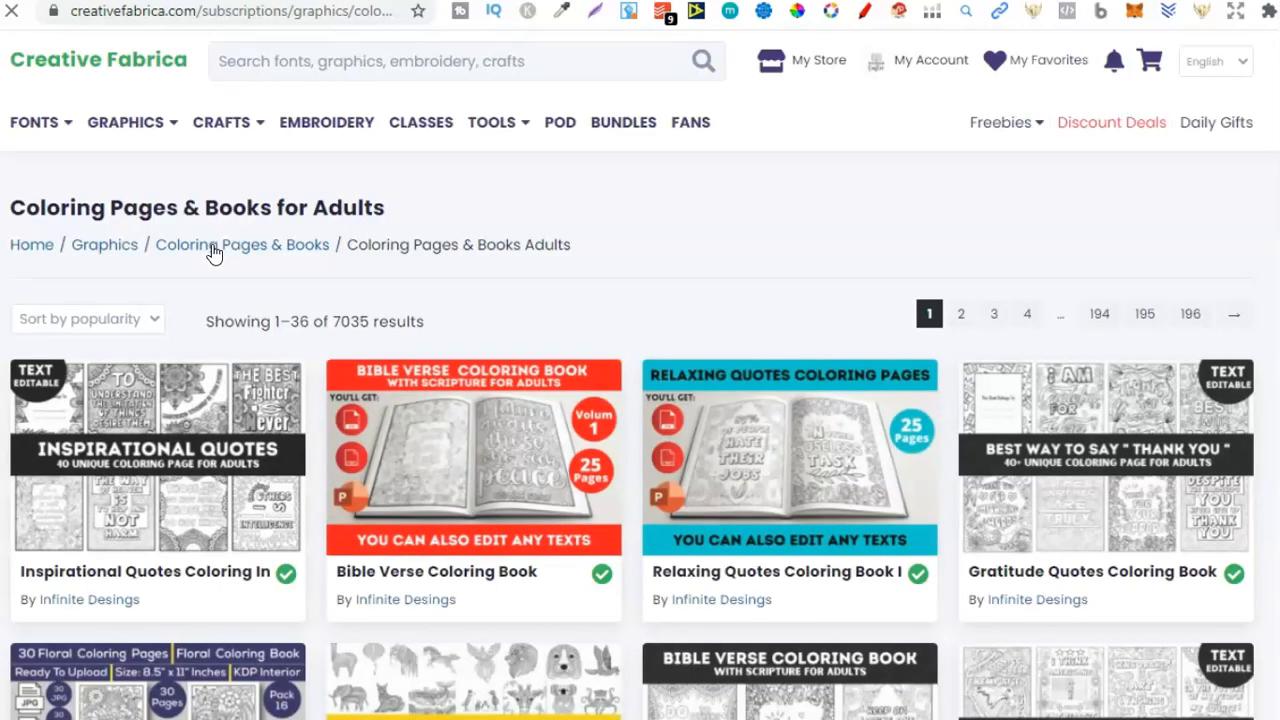
Scroll to the floral book listing and open the KDP Interior 24 designer link.
scroll(down, 3)
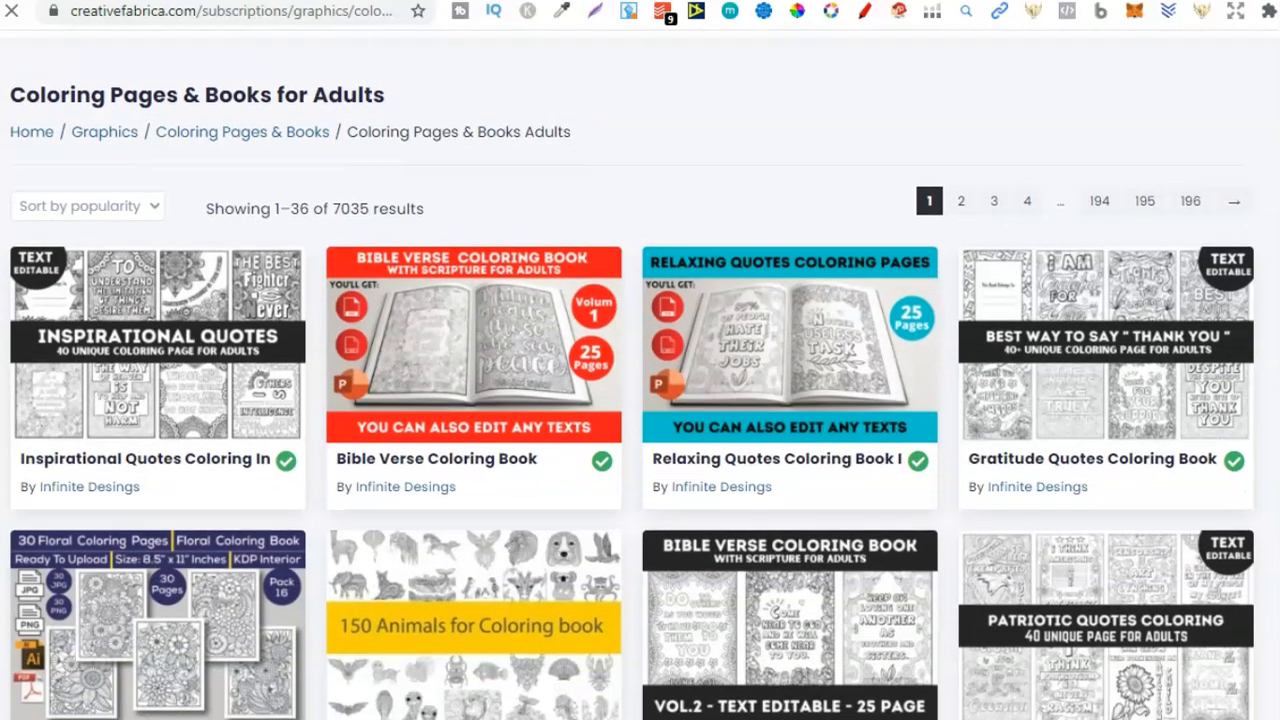
scroll(down, 3)
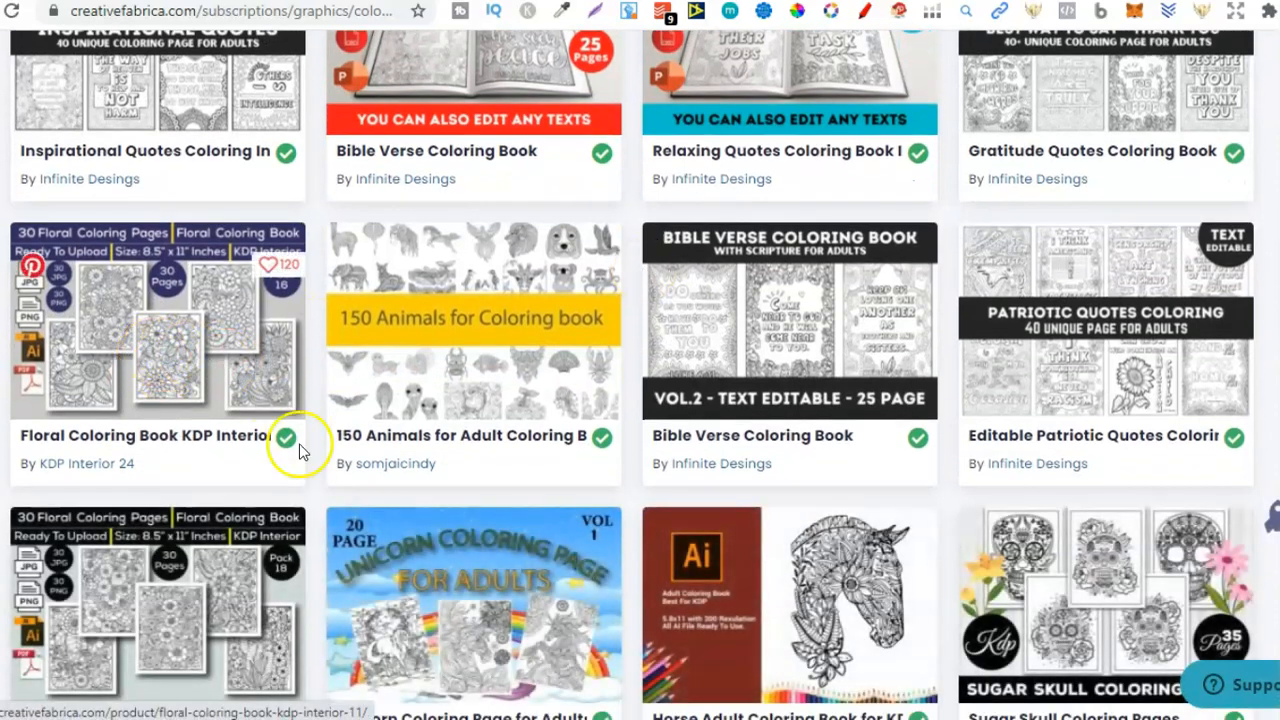
click(86, 463)
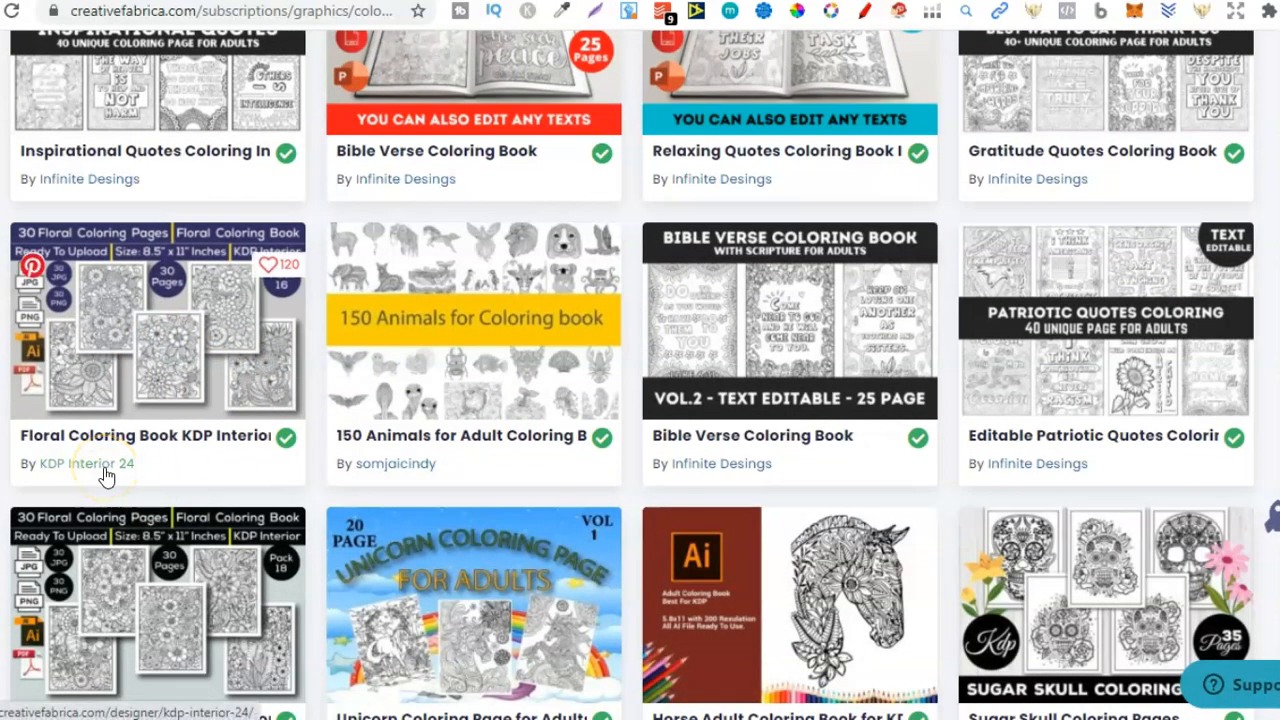
right_click(76, 463)
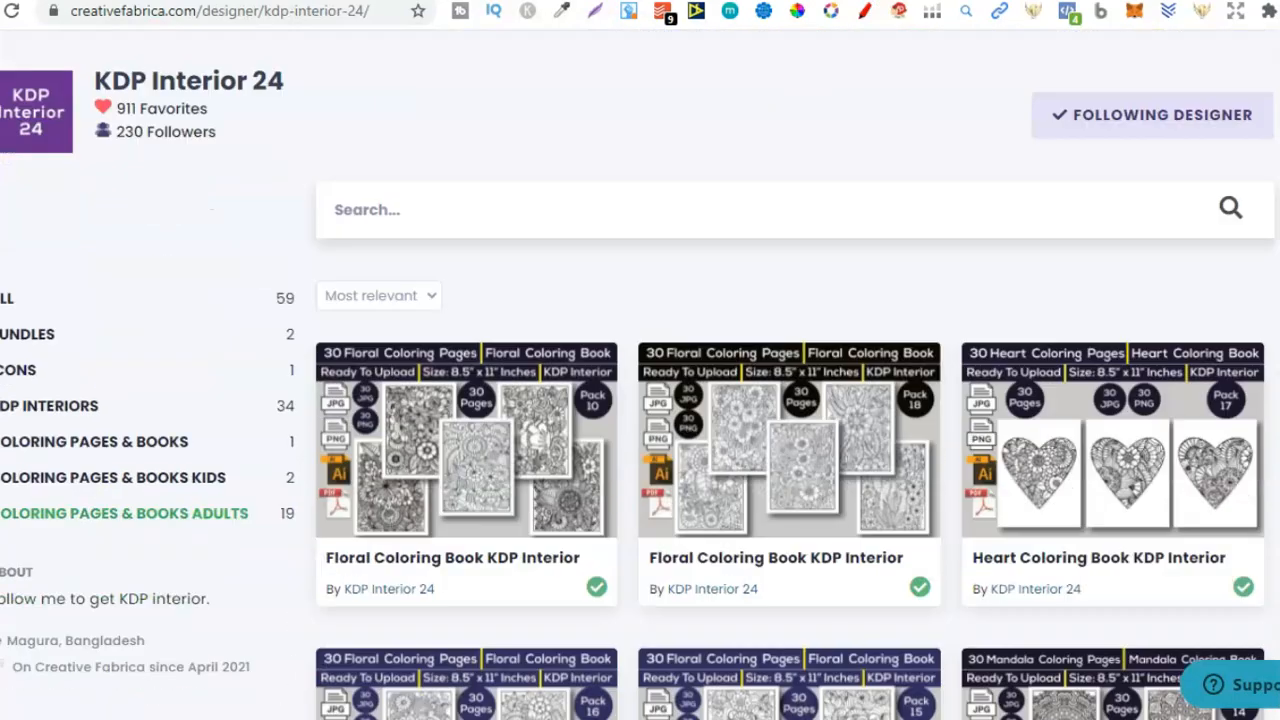
Scroll through KDP Interior 24's floral and mandala colouring book products.
scroll(down, 3)
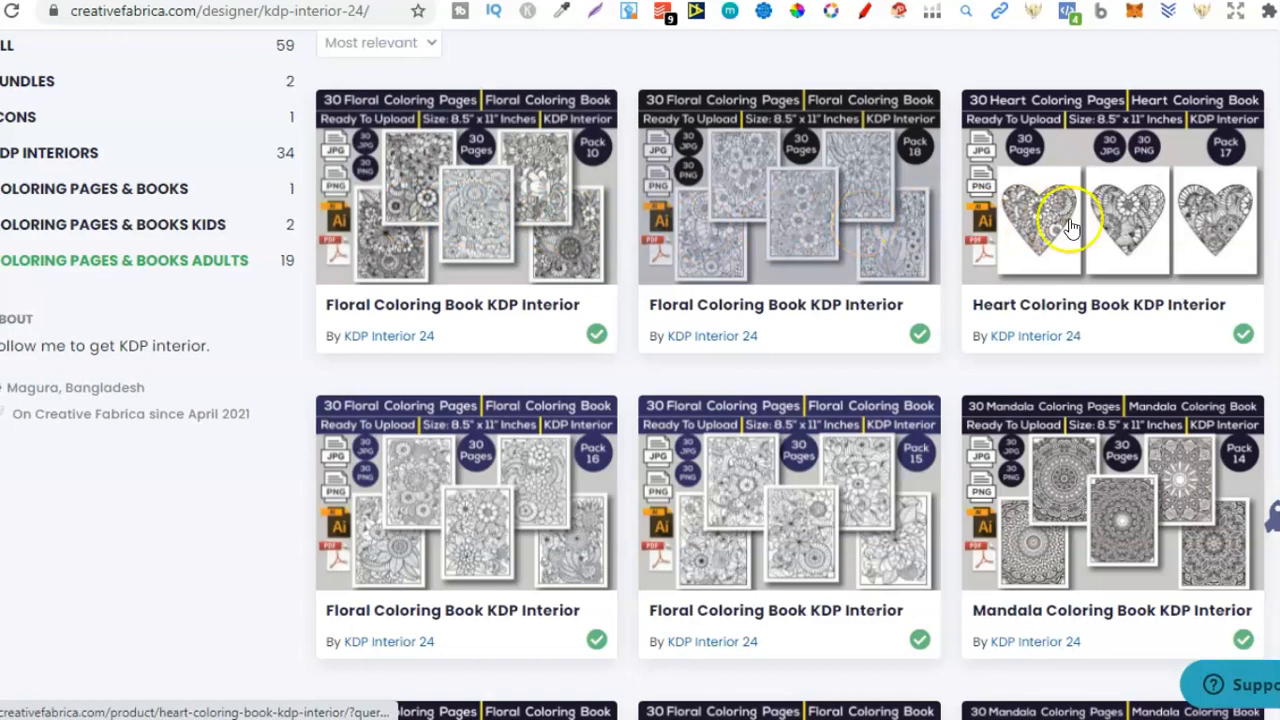
scroll(down, 3)
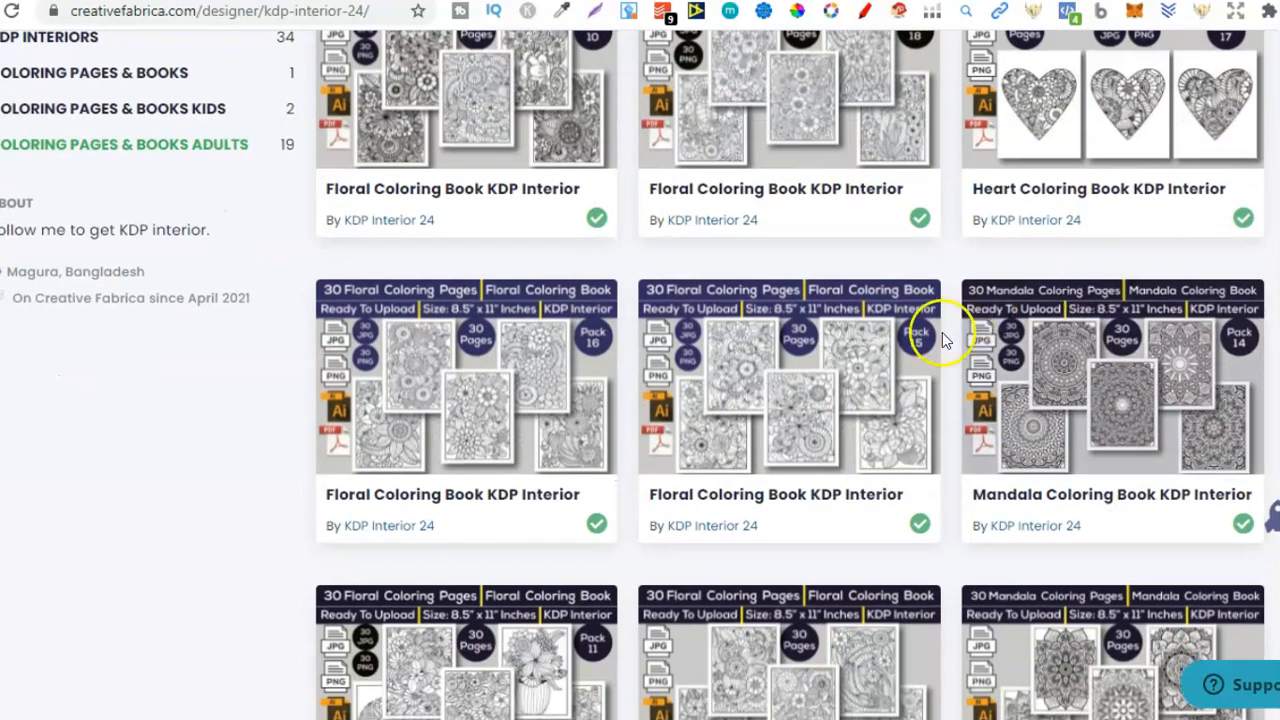
mouse_move(785, 450)
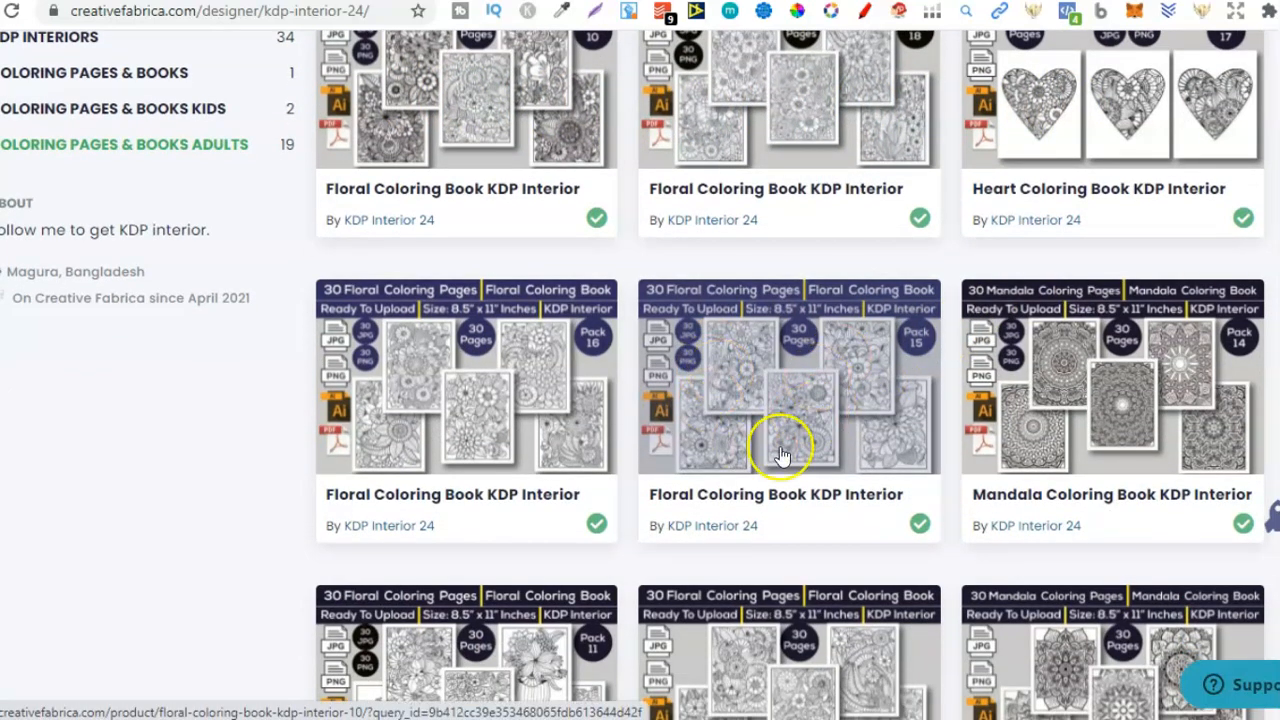
mouse_move(790, 415)
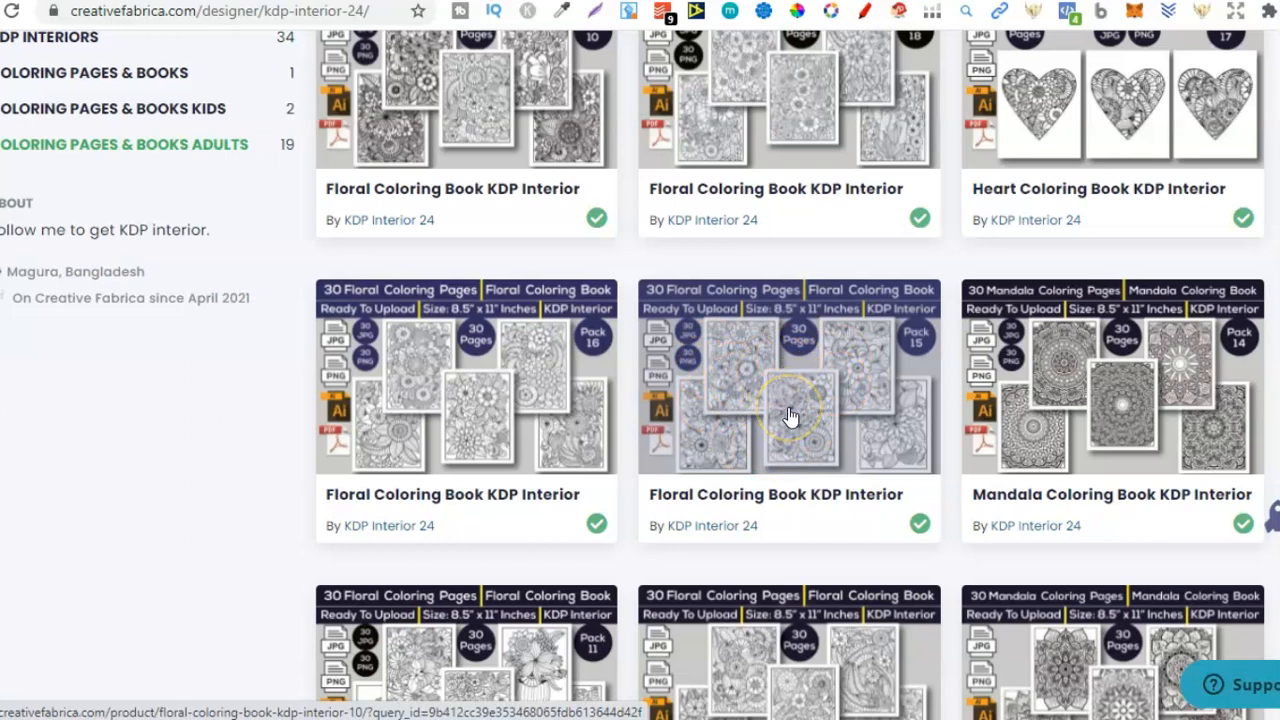
mouse_move(790, 415)
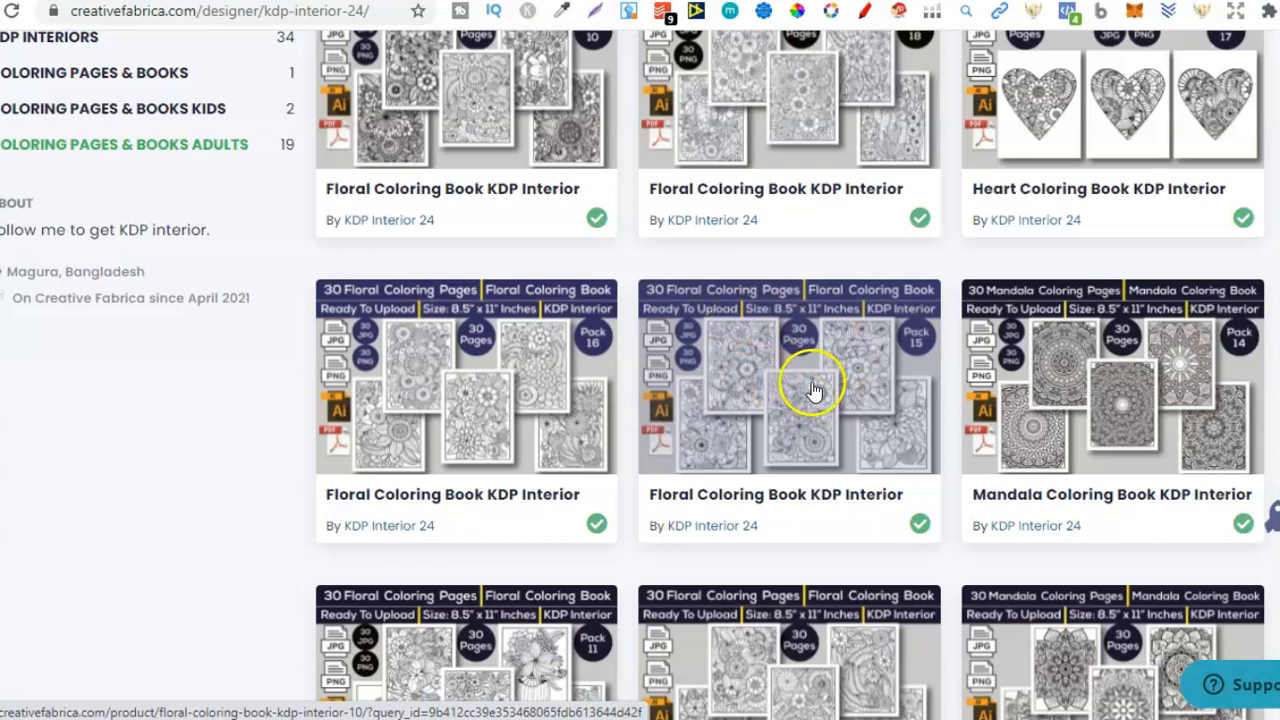
mouse_move(815, 455)
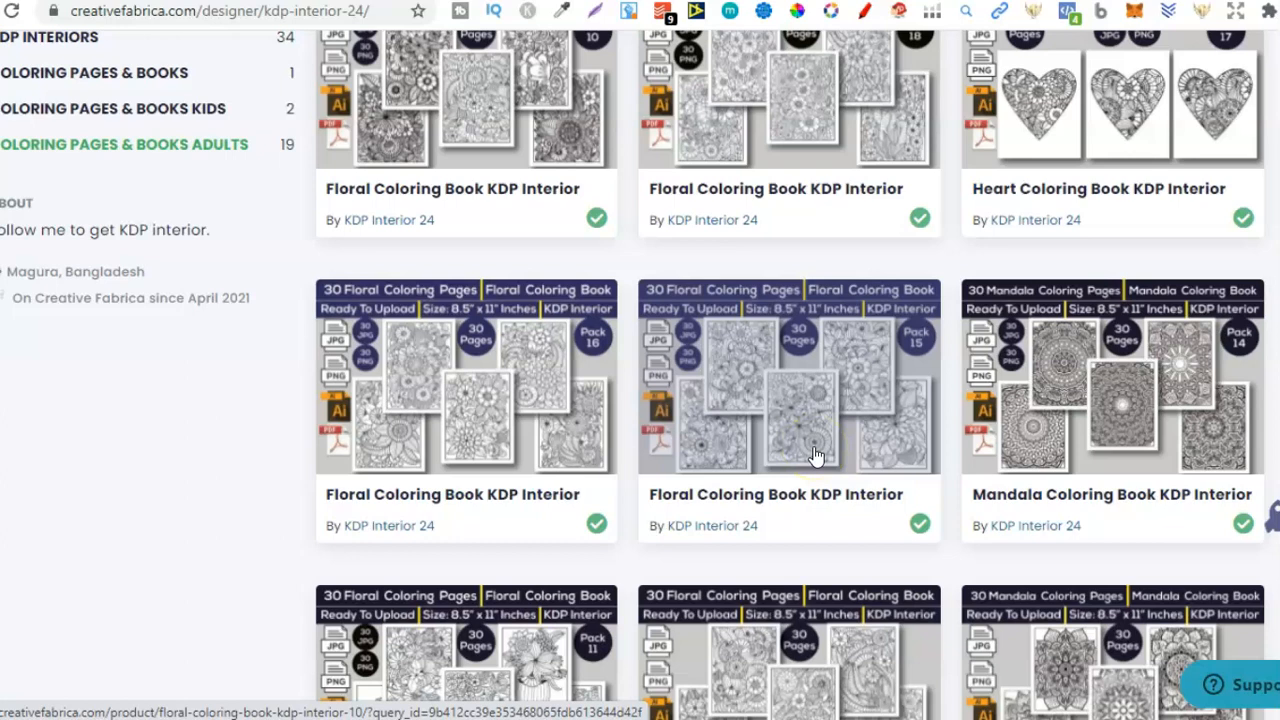
scroll(down, 3)
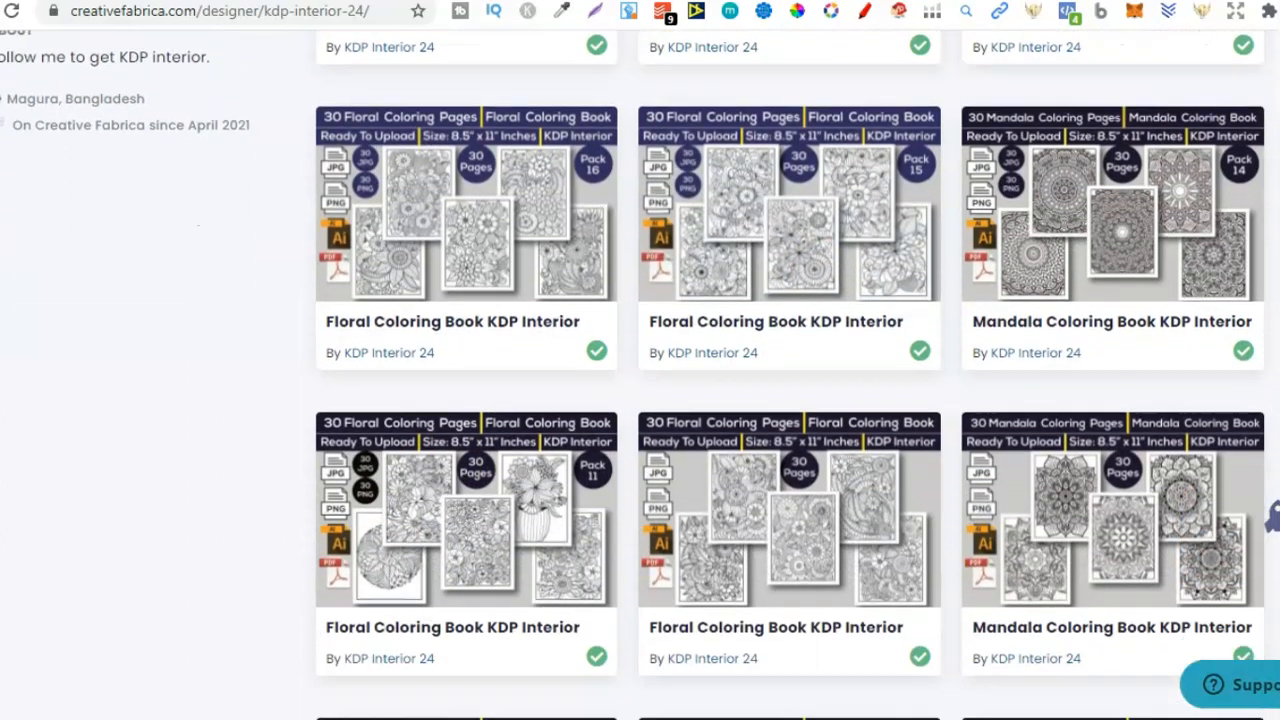
scroll(down, 3)
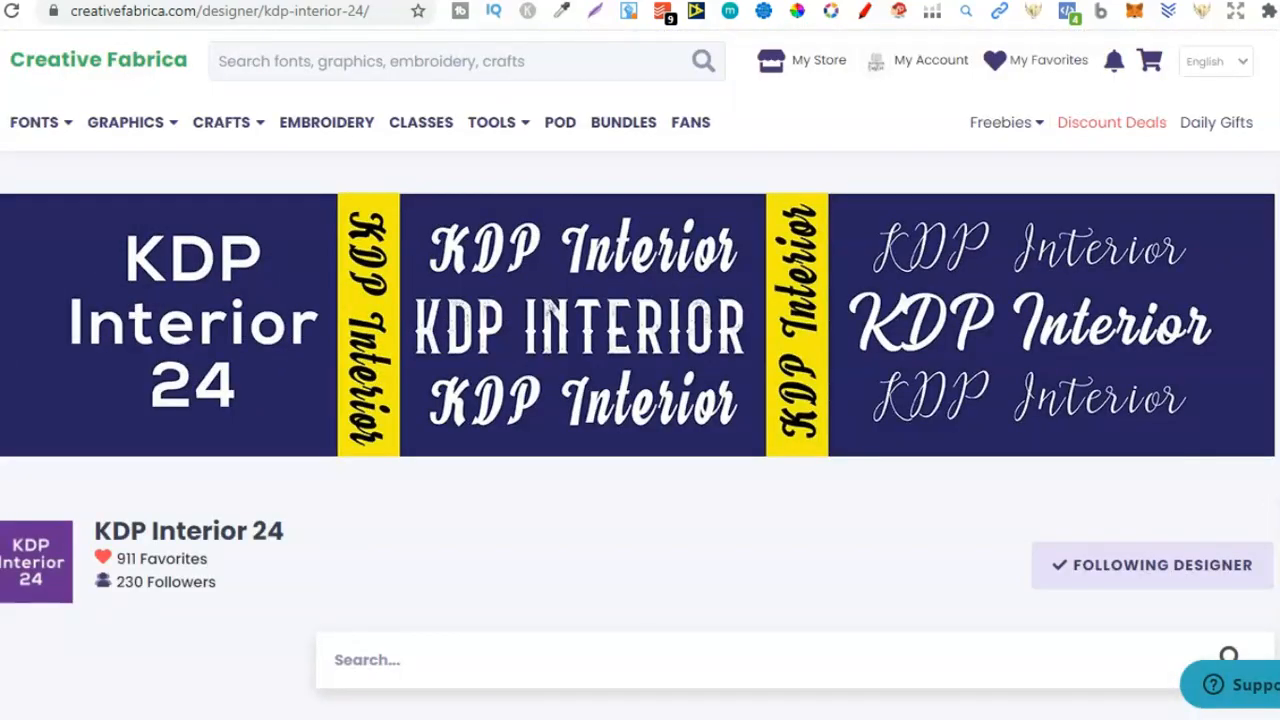
scroll(down, 3)
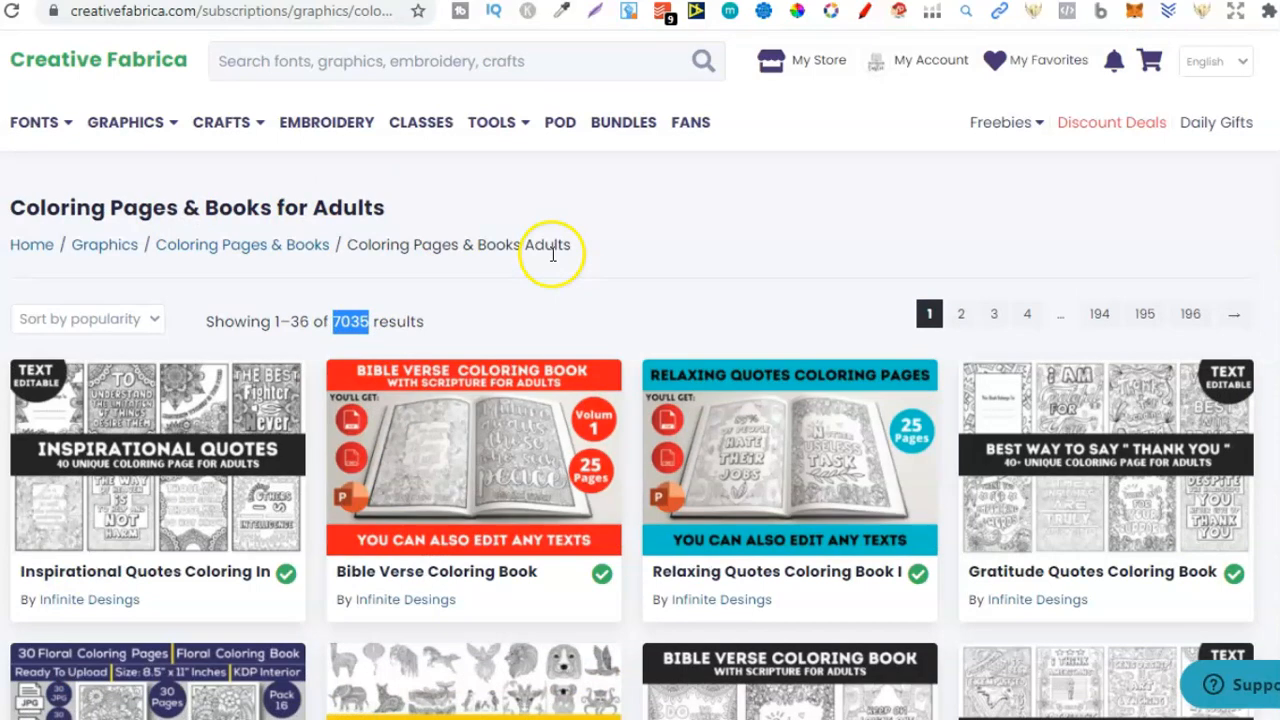
Scroll down the Coloring Pages & Books Adults listings.
scroll(down, 3)
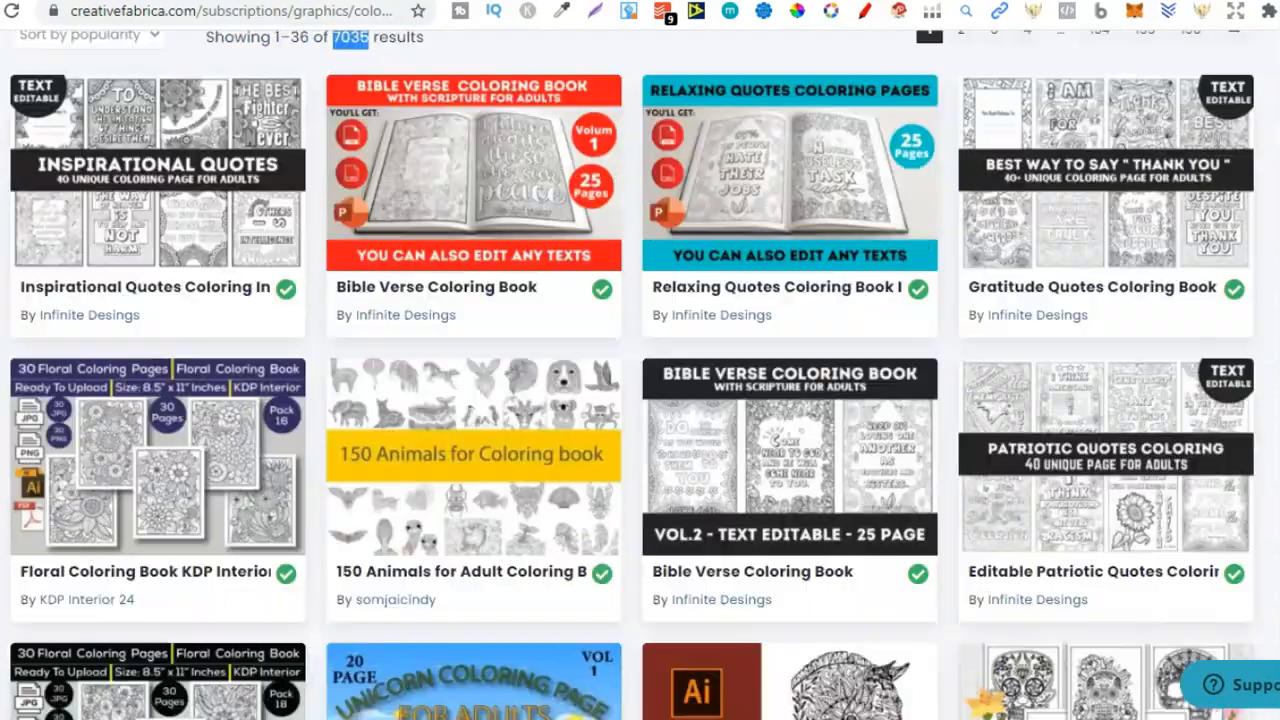
scroll(down, 3)
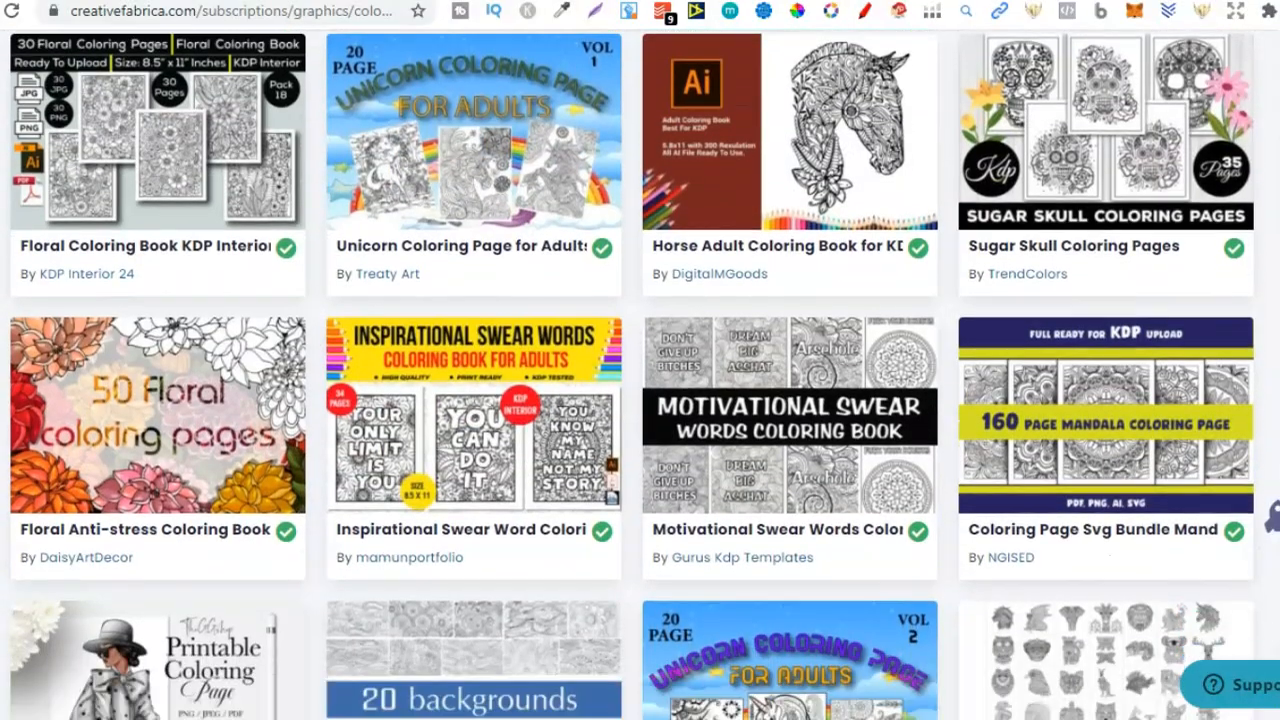
scroll(down, 3)
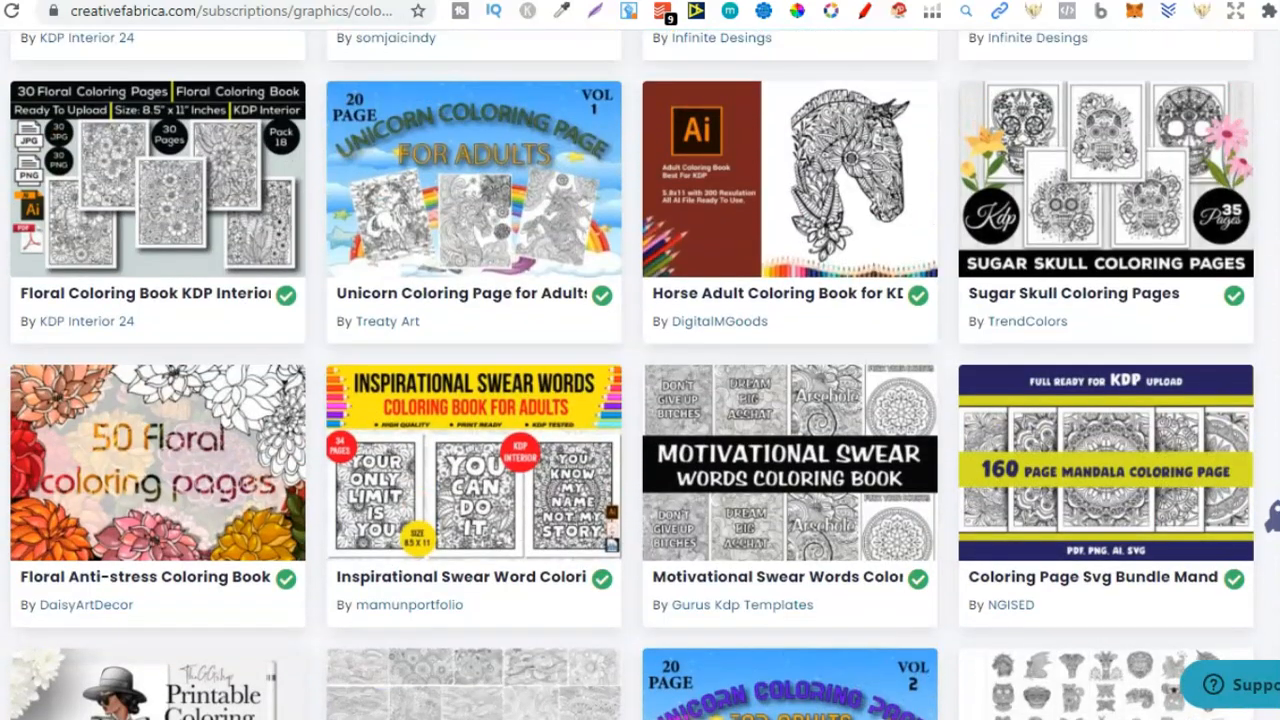
mouse_move(1085, 528)
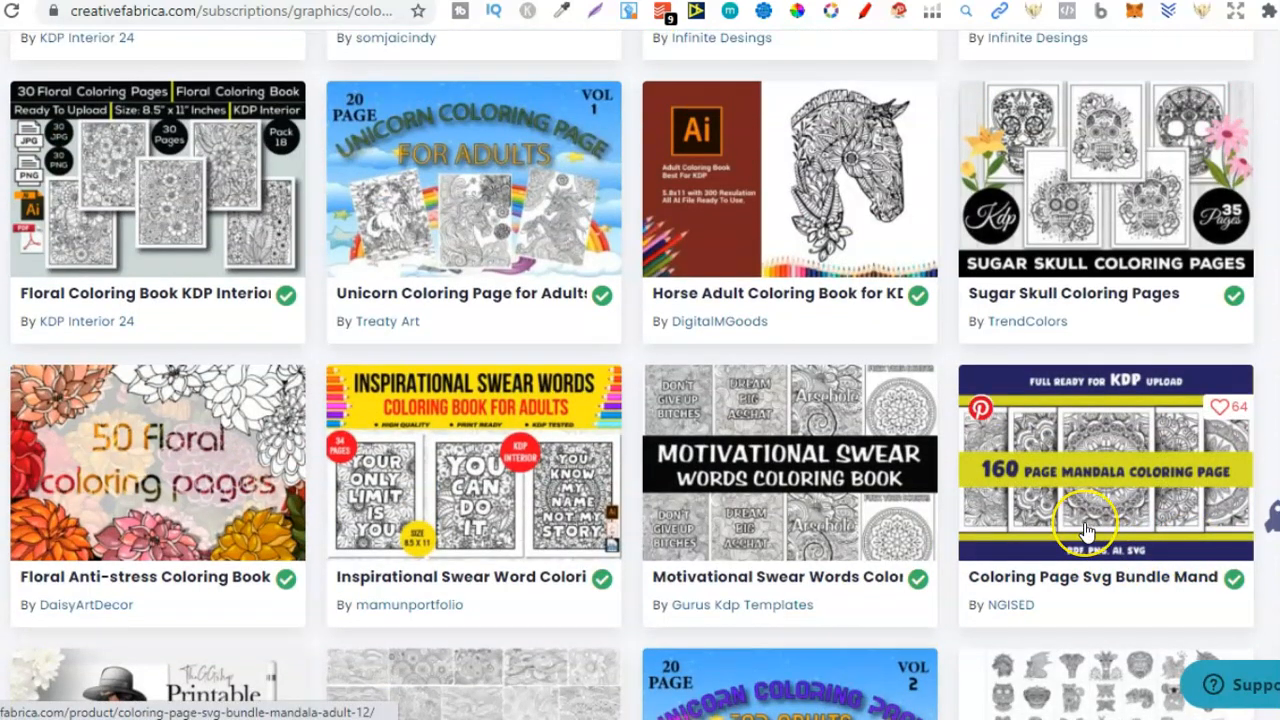
mouse_move(1087, 530)
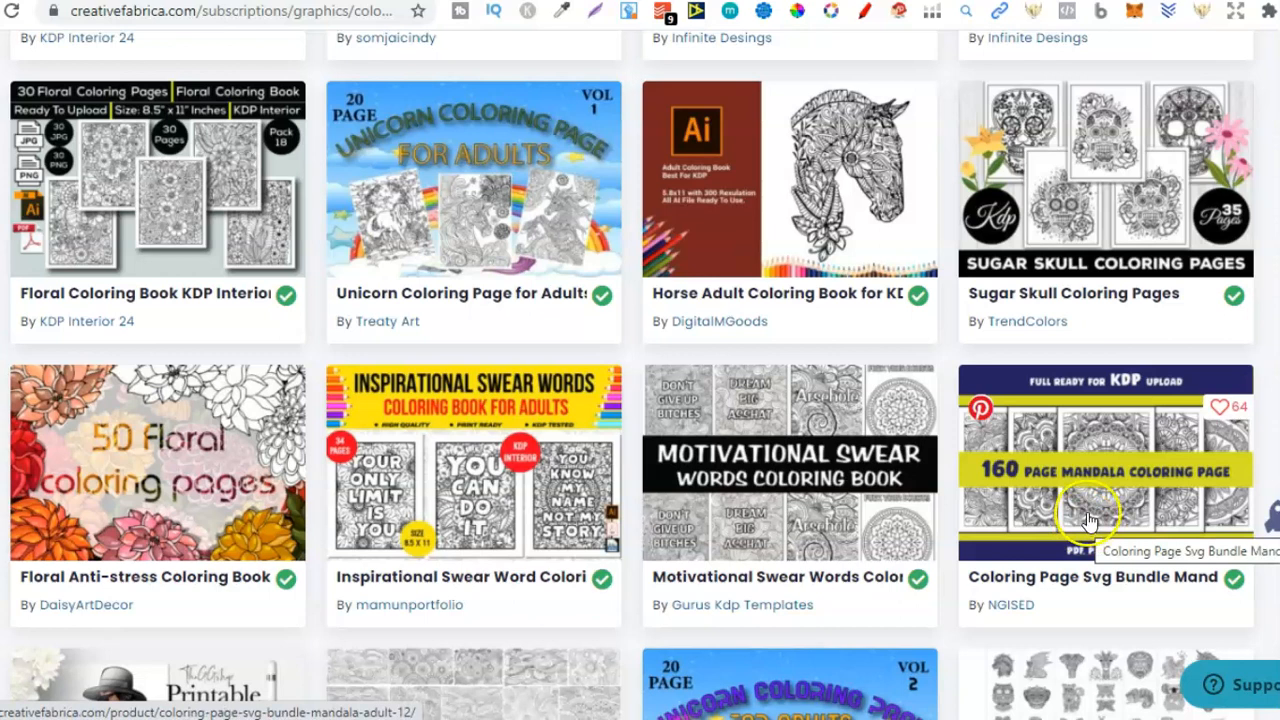
mouse_move(1133, 503)
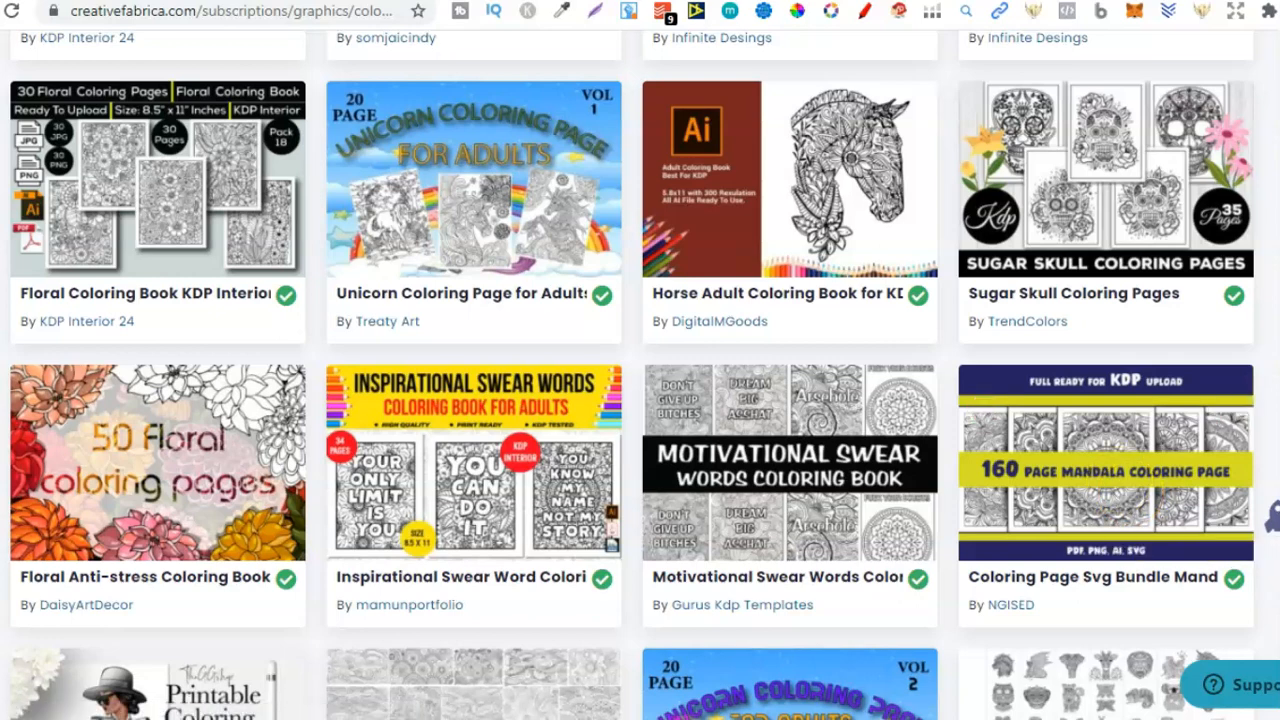
Open the KDP Interior 24 store page and scroll through its adult floral colouring books.
click(86, 37)
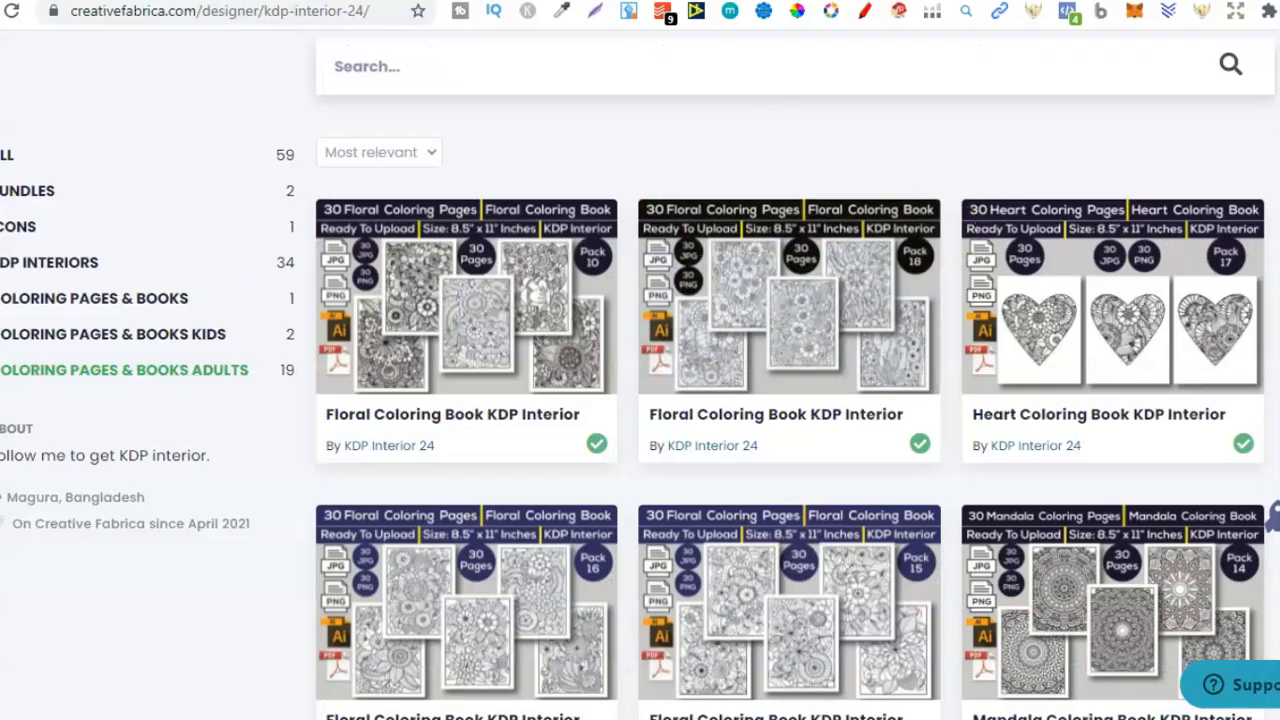
scroll(down, 3)
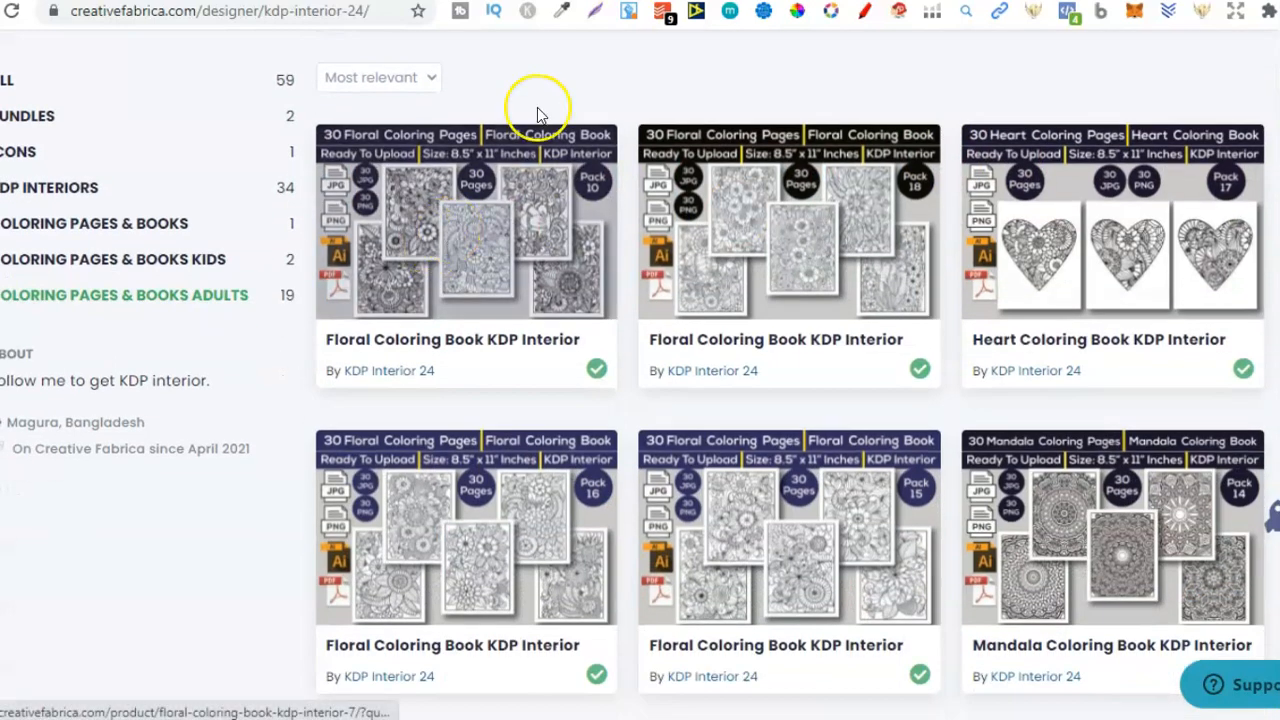
mouse_move(418, 205)
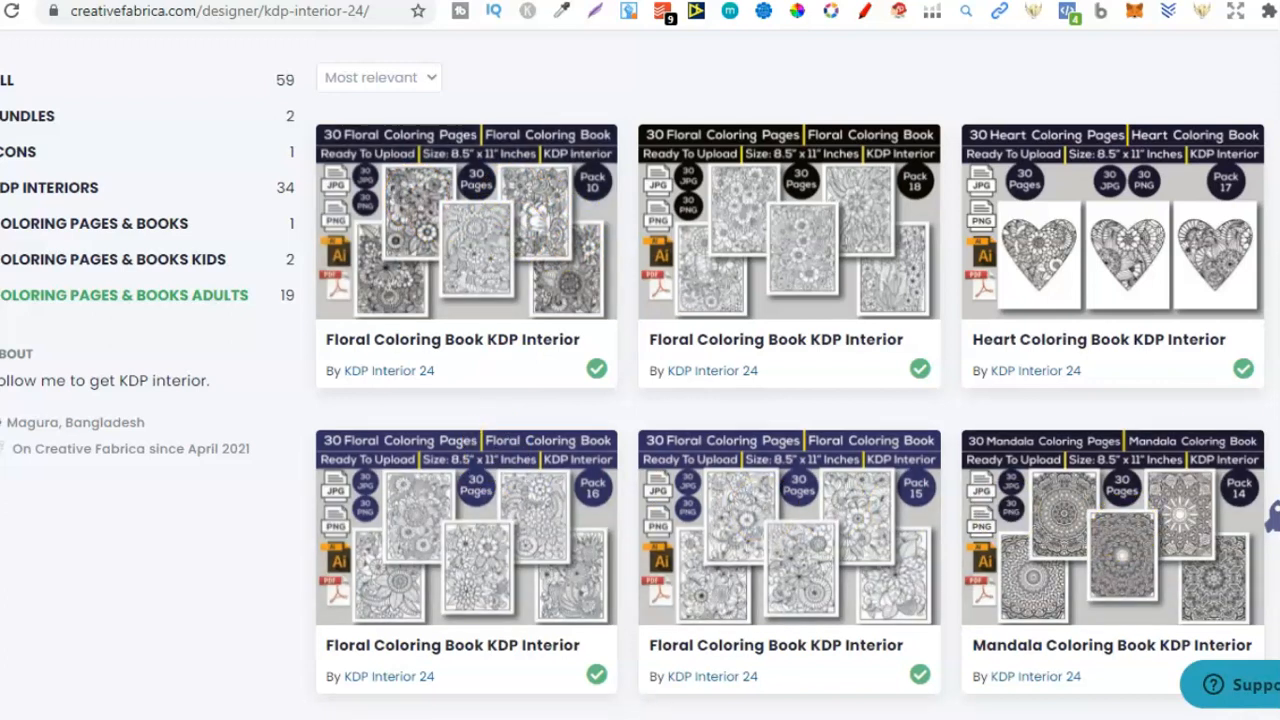
scroll(down, 3)
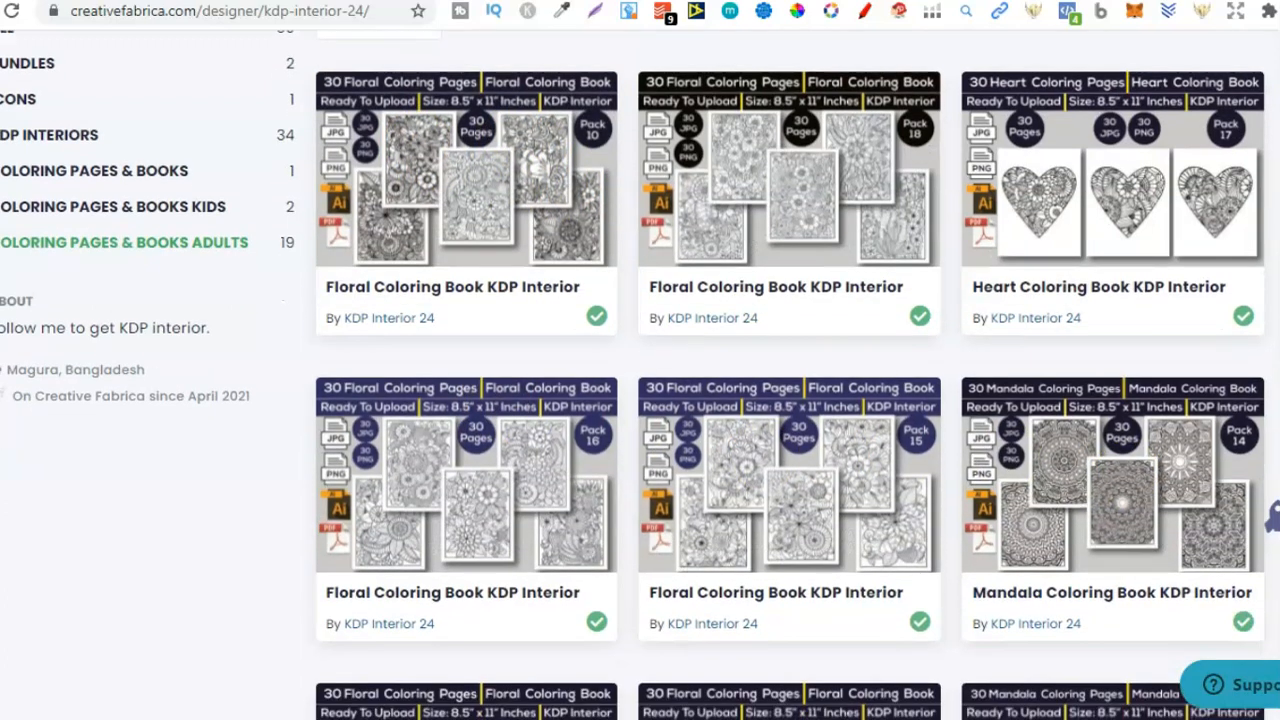
mouse_move(765, 445)
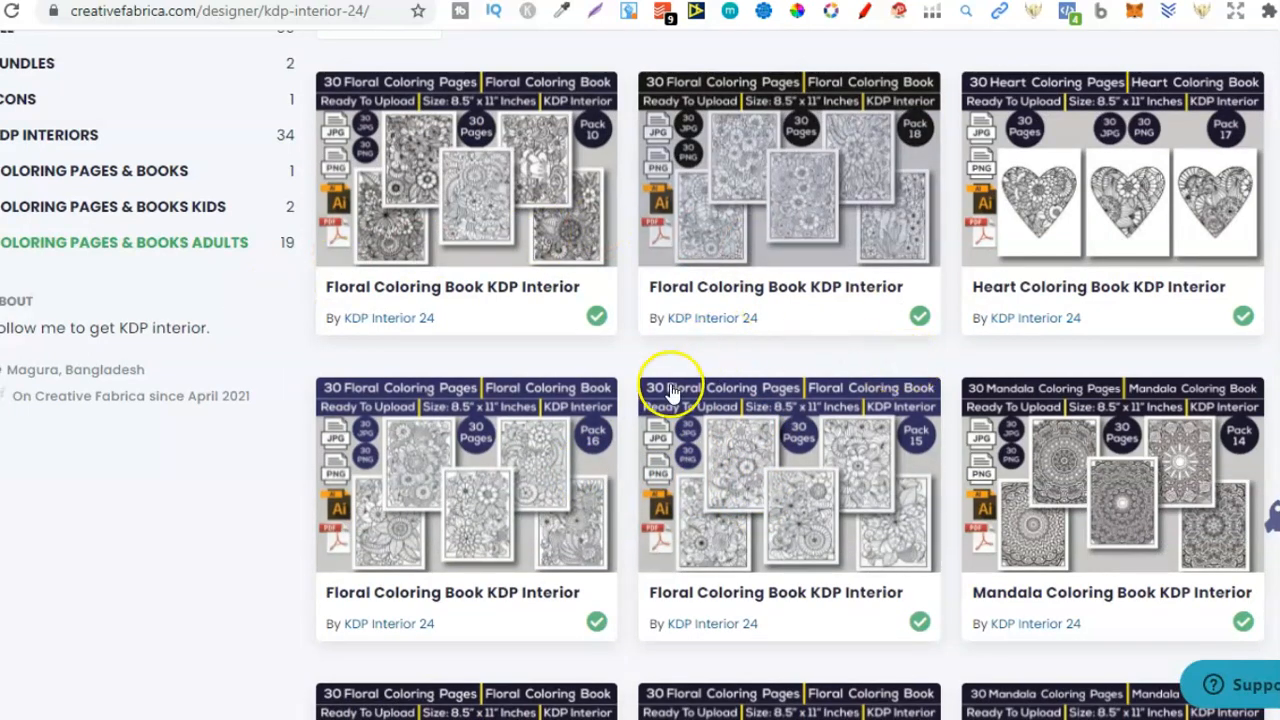
mouse_move(915, 313)
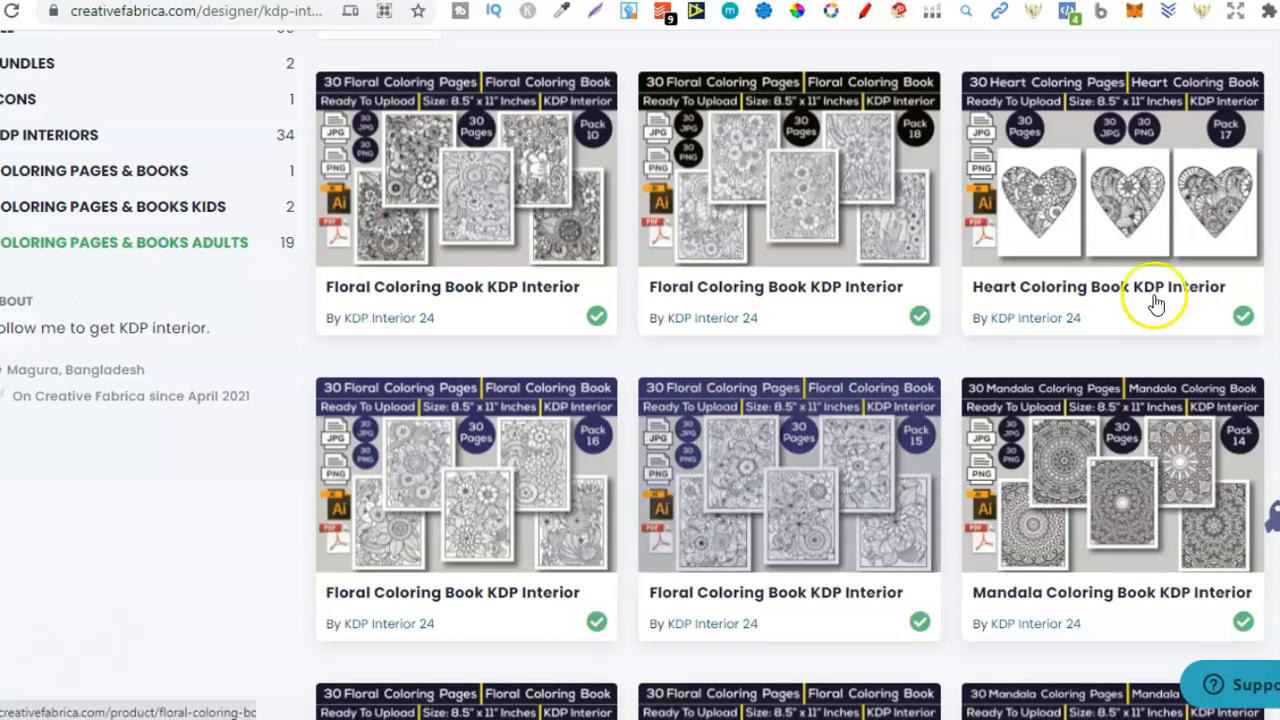
scroll(down, 3)
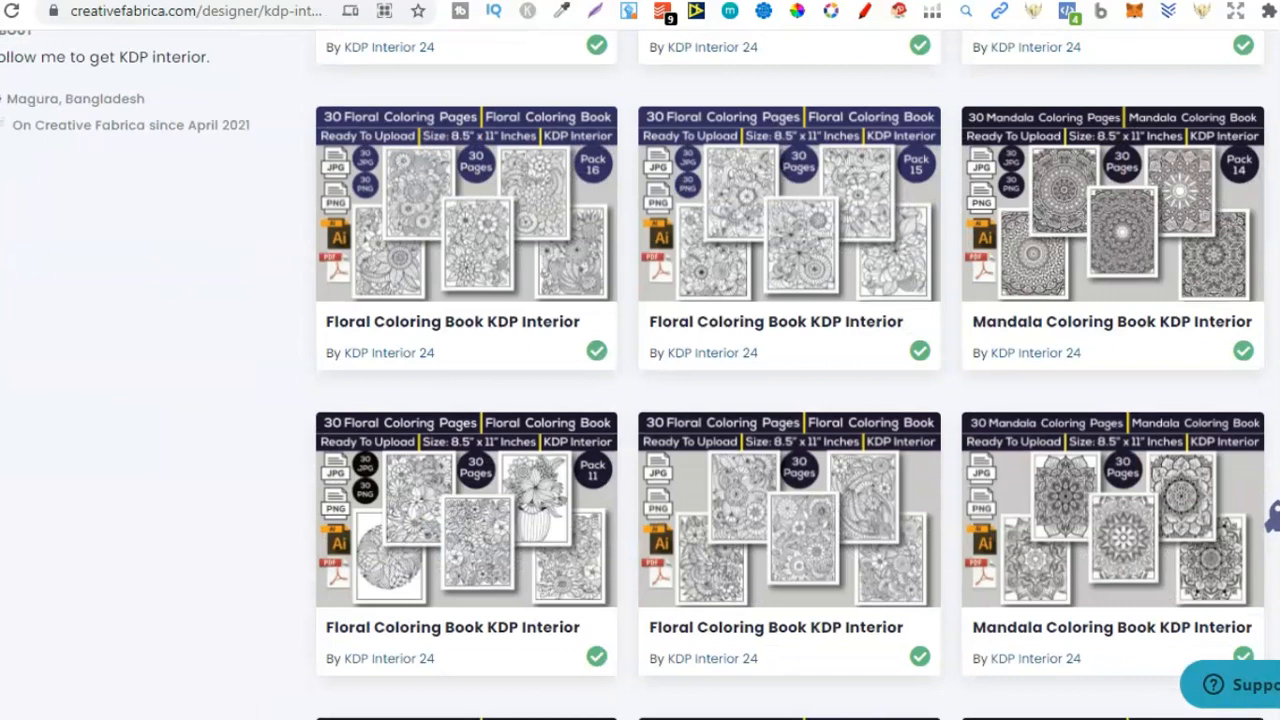
scroll(down, 3)
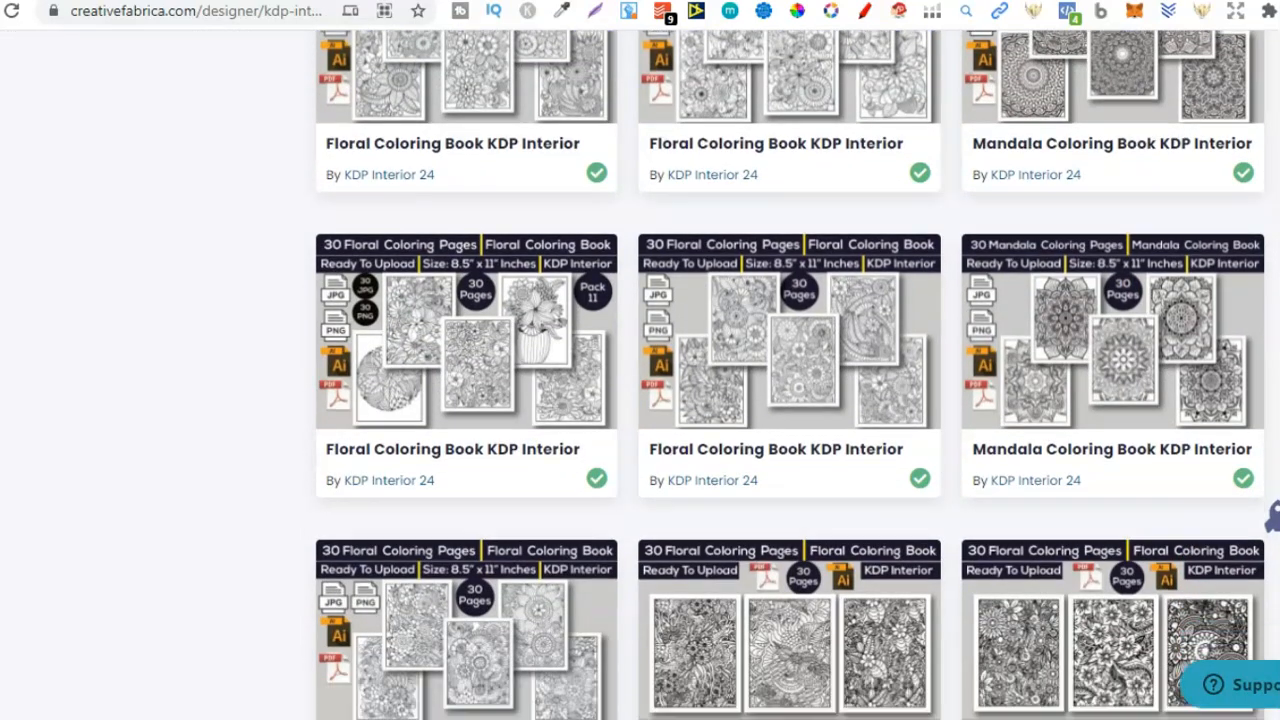
scroll(down, 3)
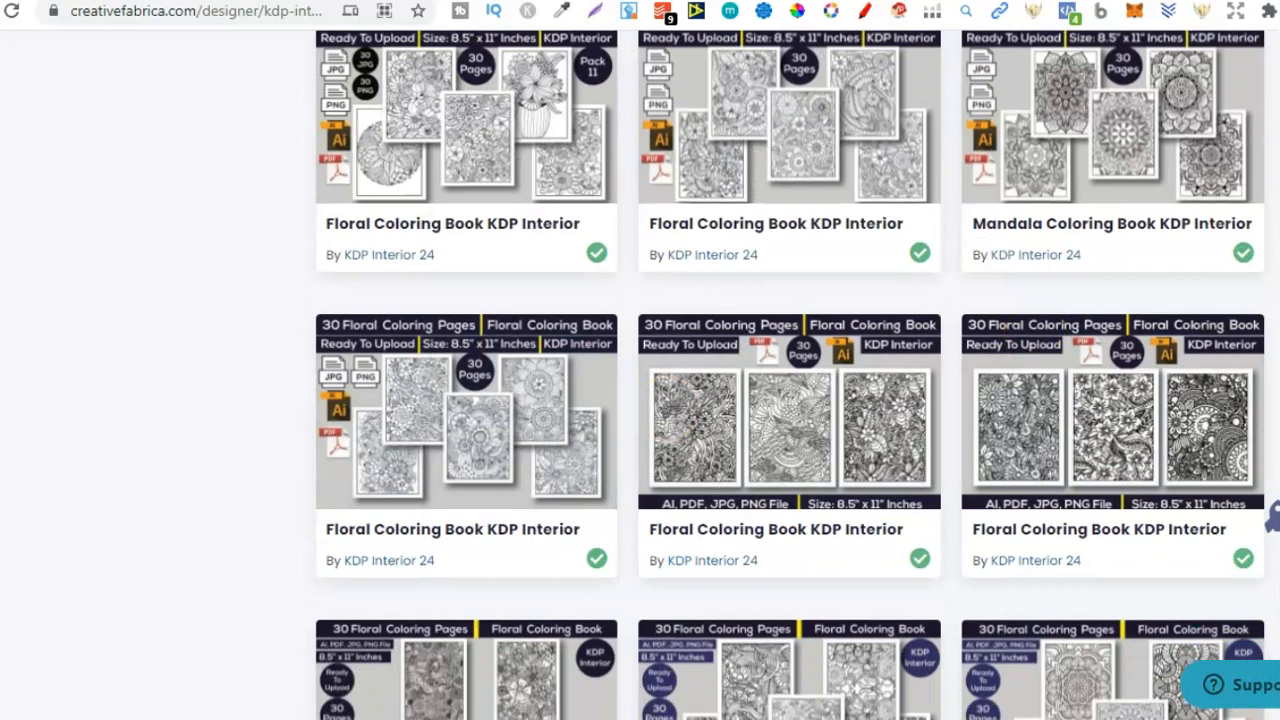
scroll(down, 3)
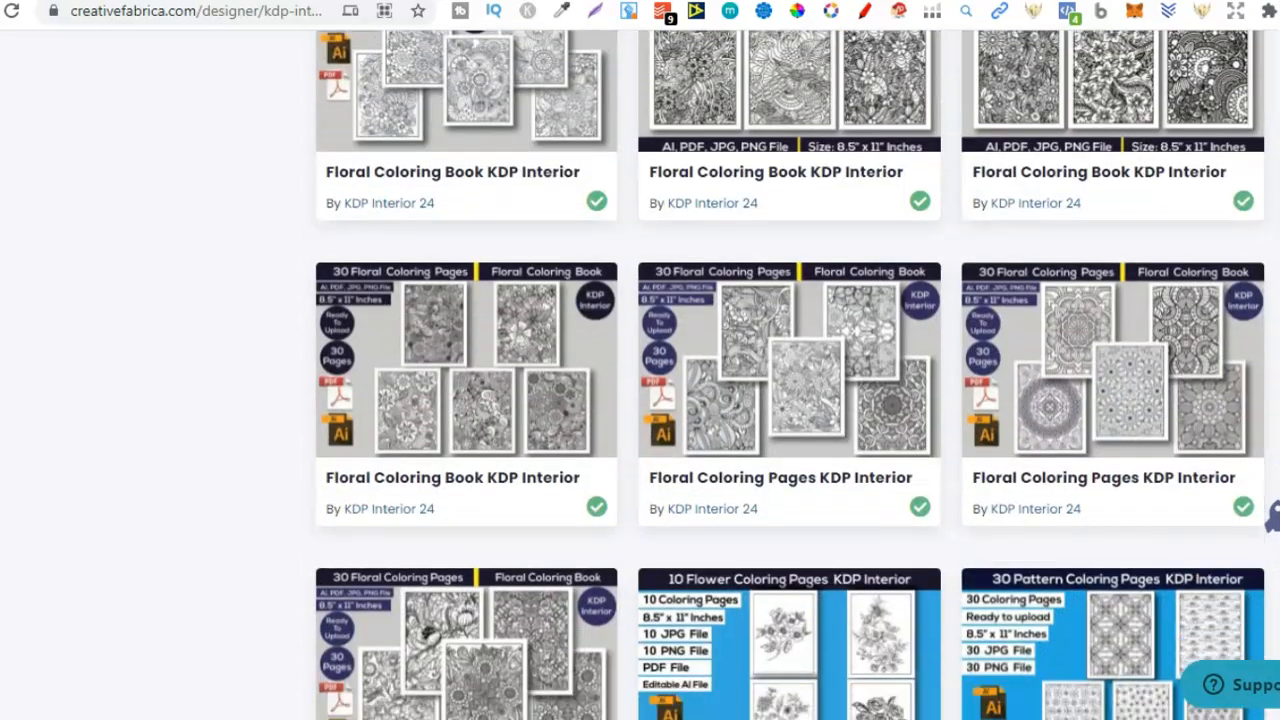
scroll(down, 3)
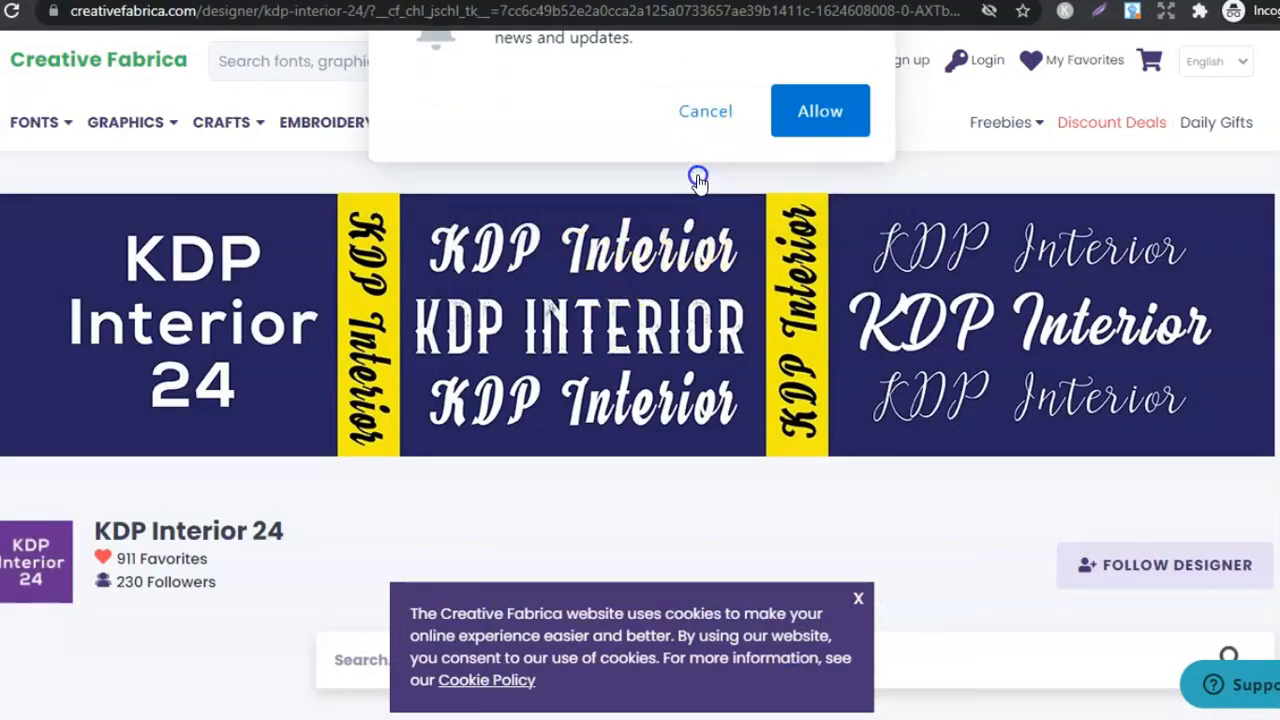
Scroll the designer's listings to compare book prices and find the Pack 16 Floral Coloring Book.
scroll(down, 3)
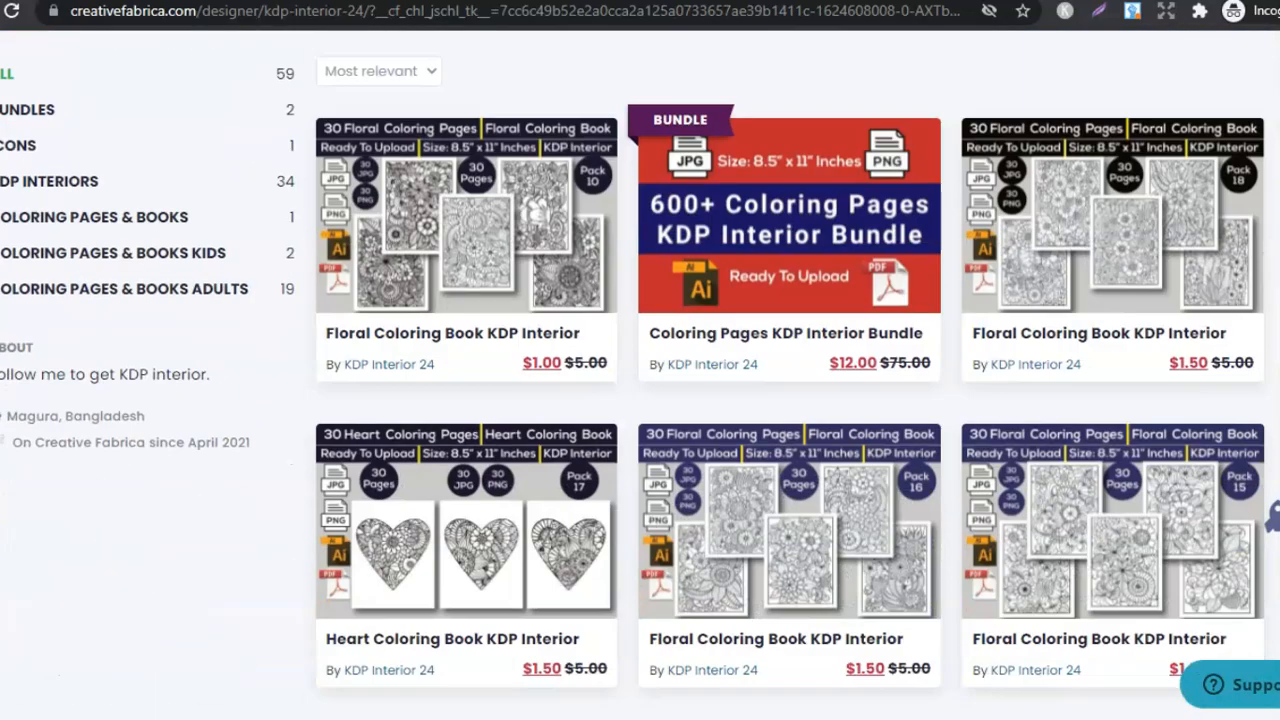
mouse_move(613, 214)
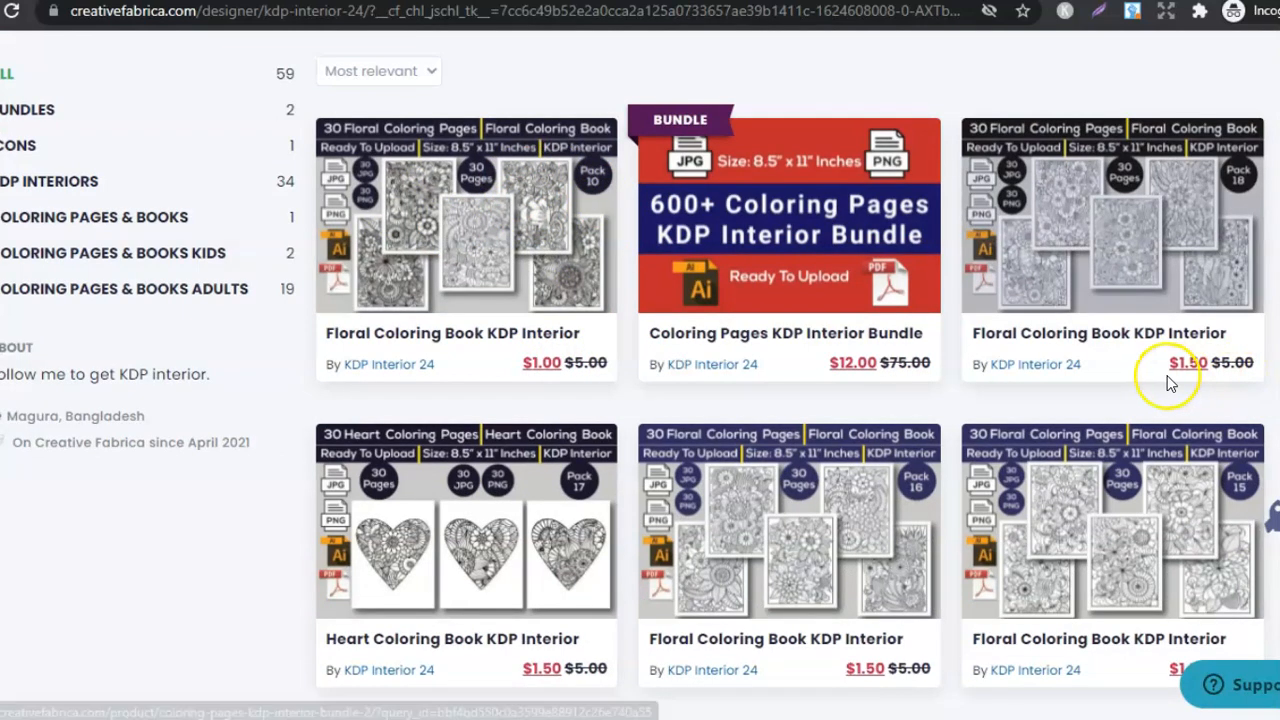
mouse_move(1240, 315)
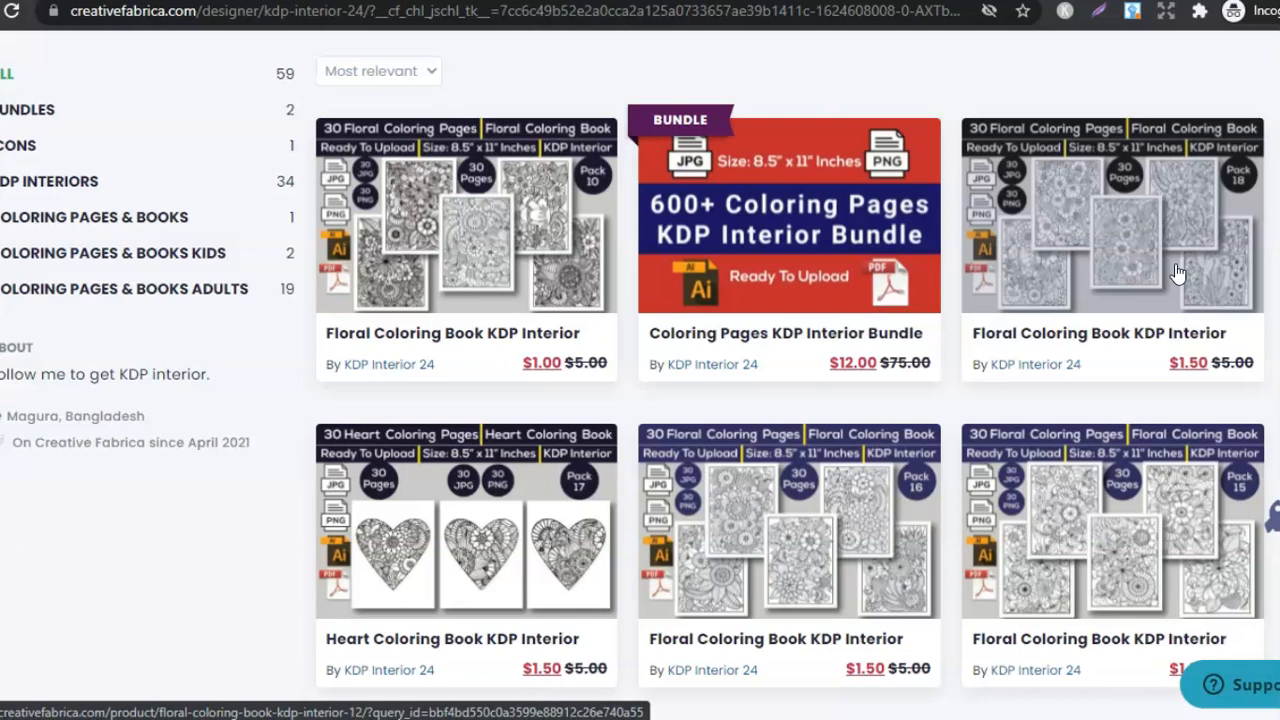
scroll(down, 3)
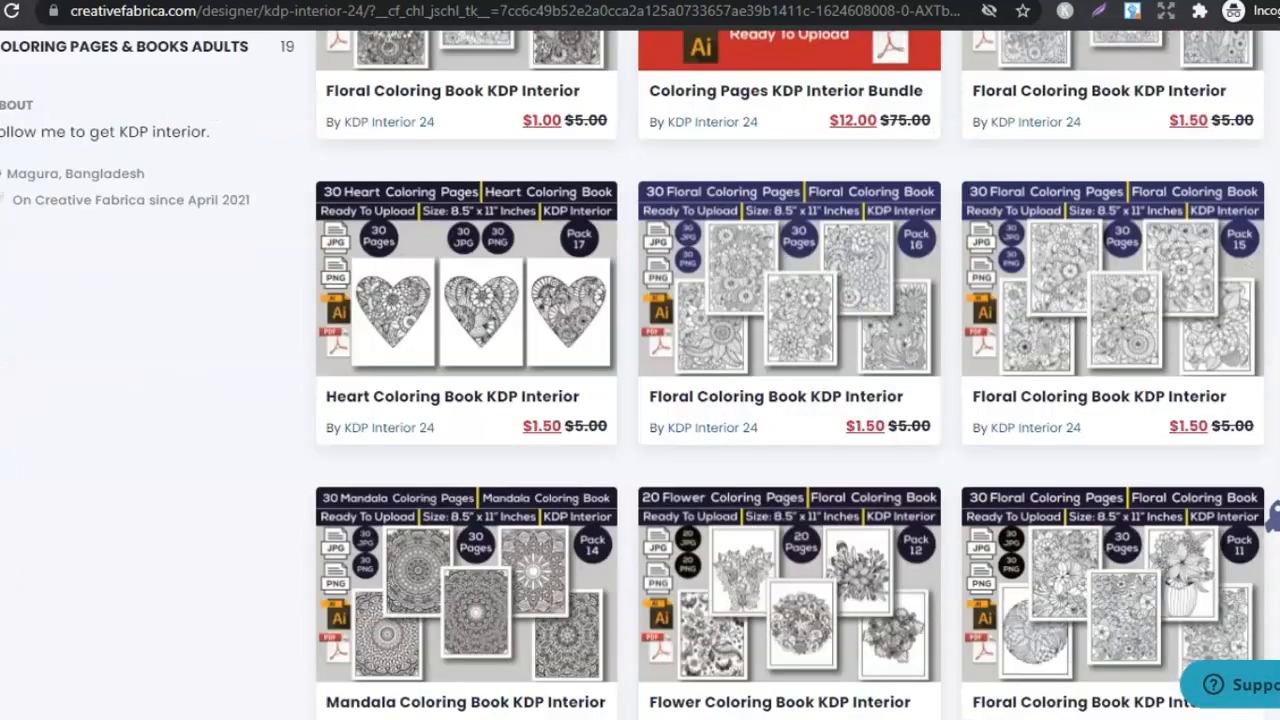
scroll(up, 3)
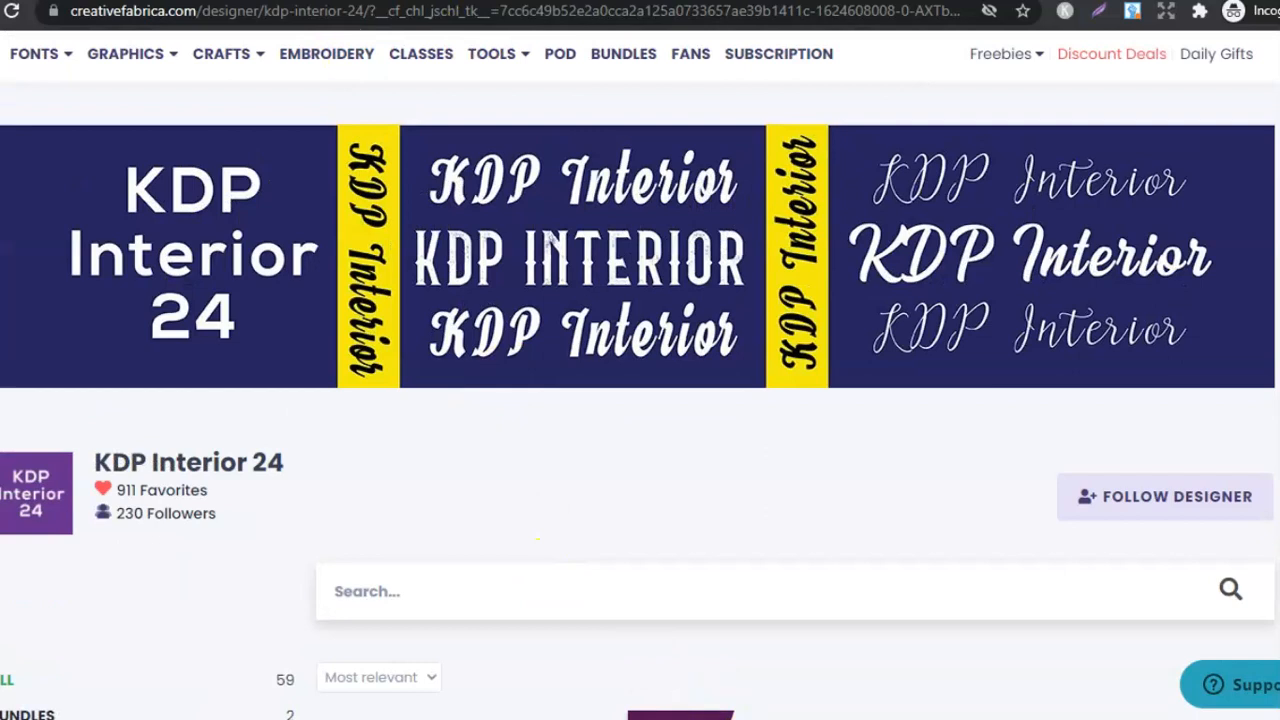
scroll(down, 3)
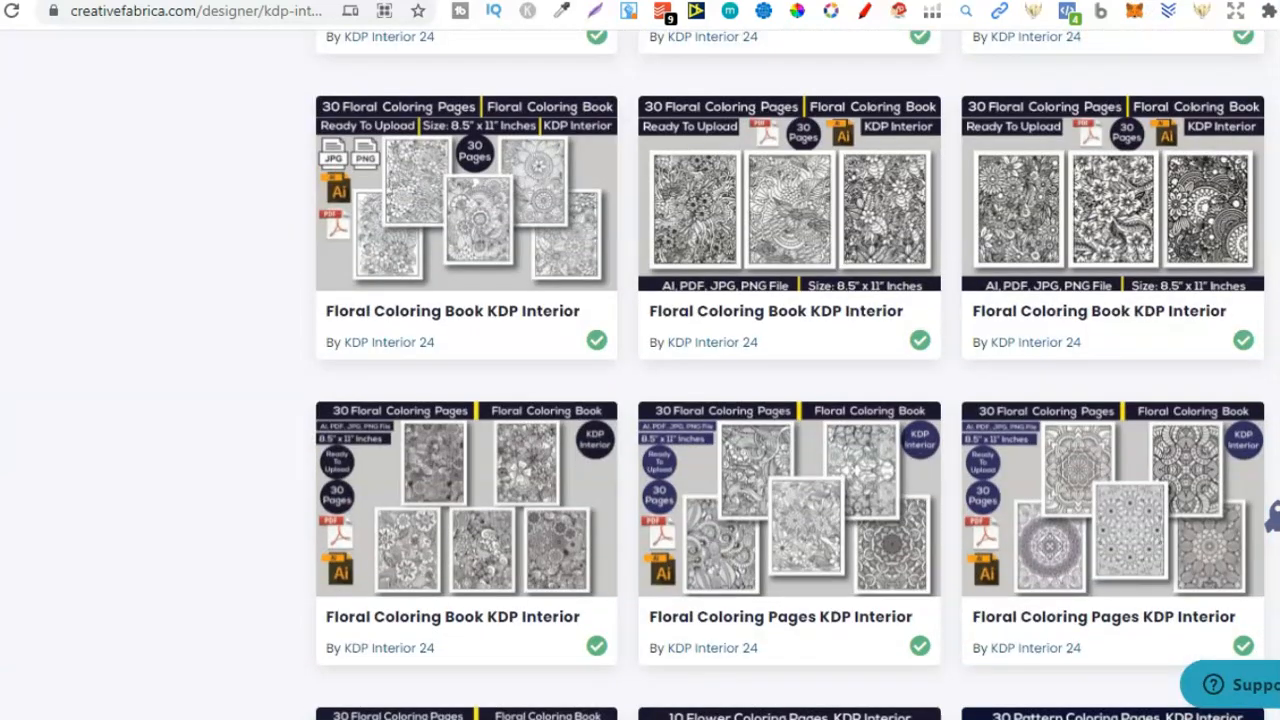
scroll(down, 3)
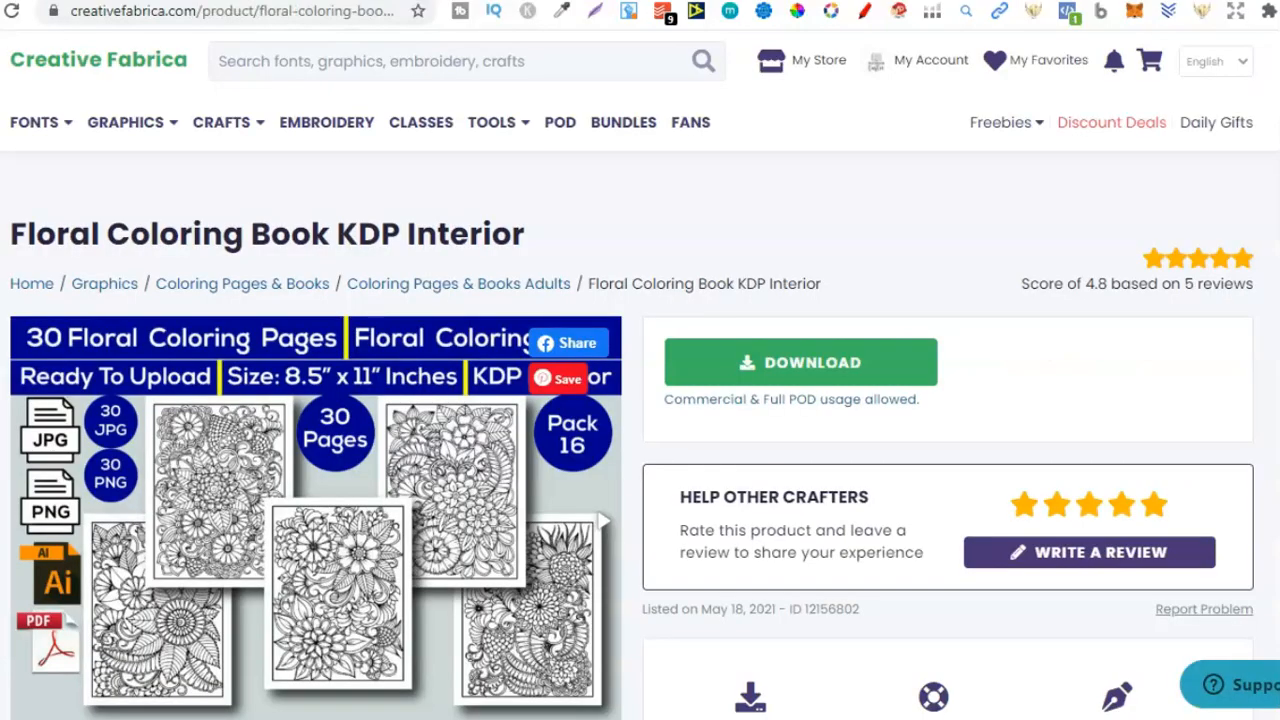
Scroll the Pack 16 product page down to its license details.
scroll(down, 3)
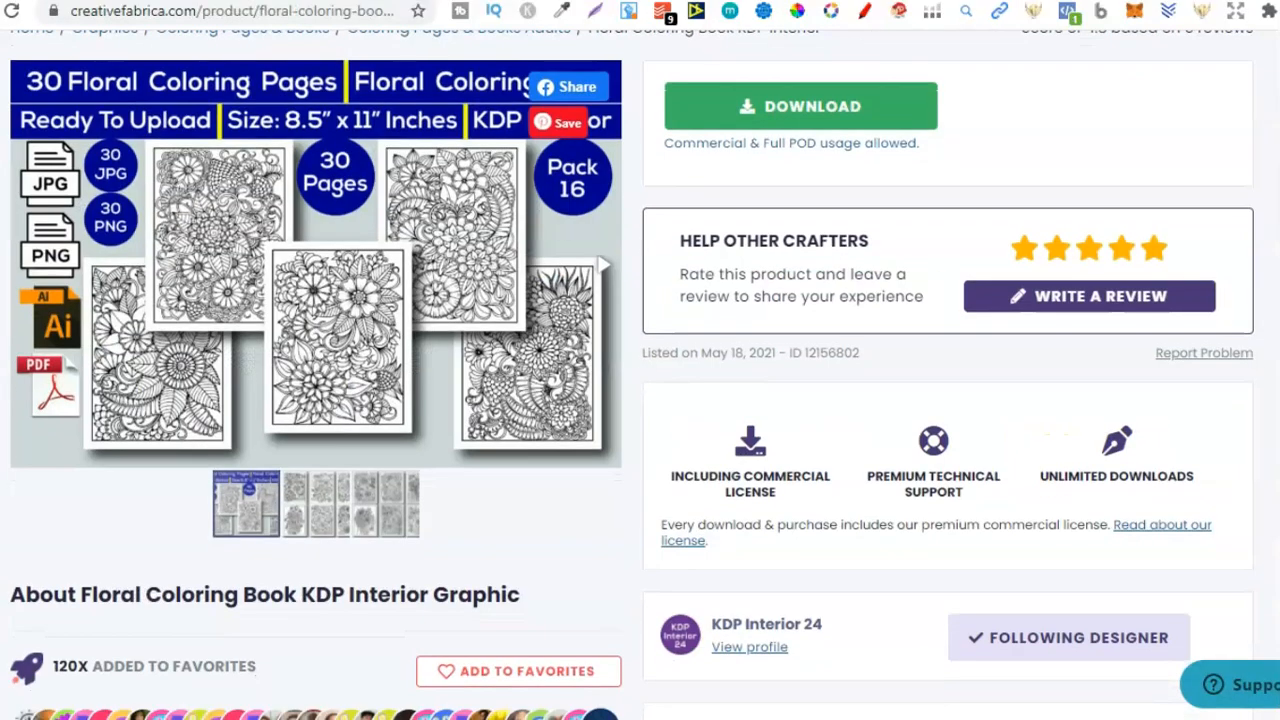
mouse_move(305, 360)
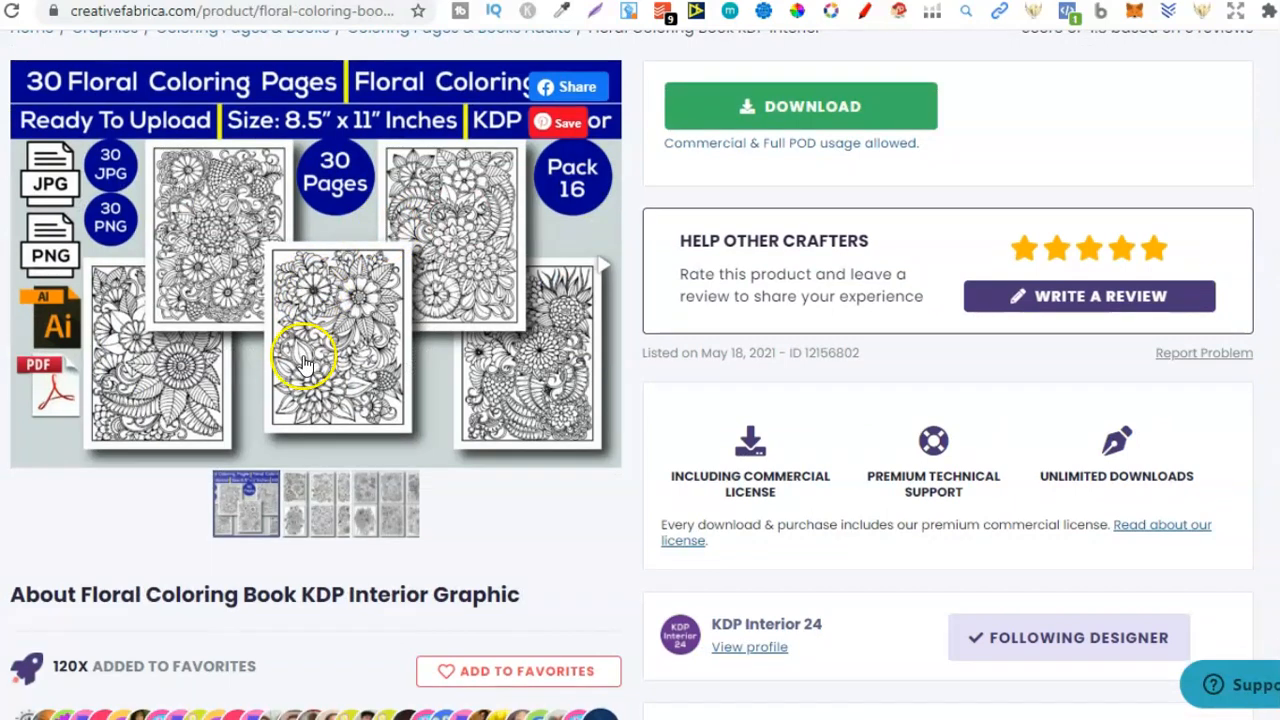
mouse_move(360, 350)
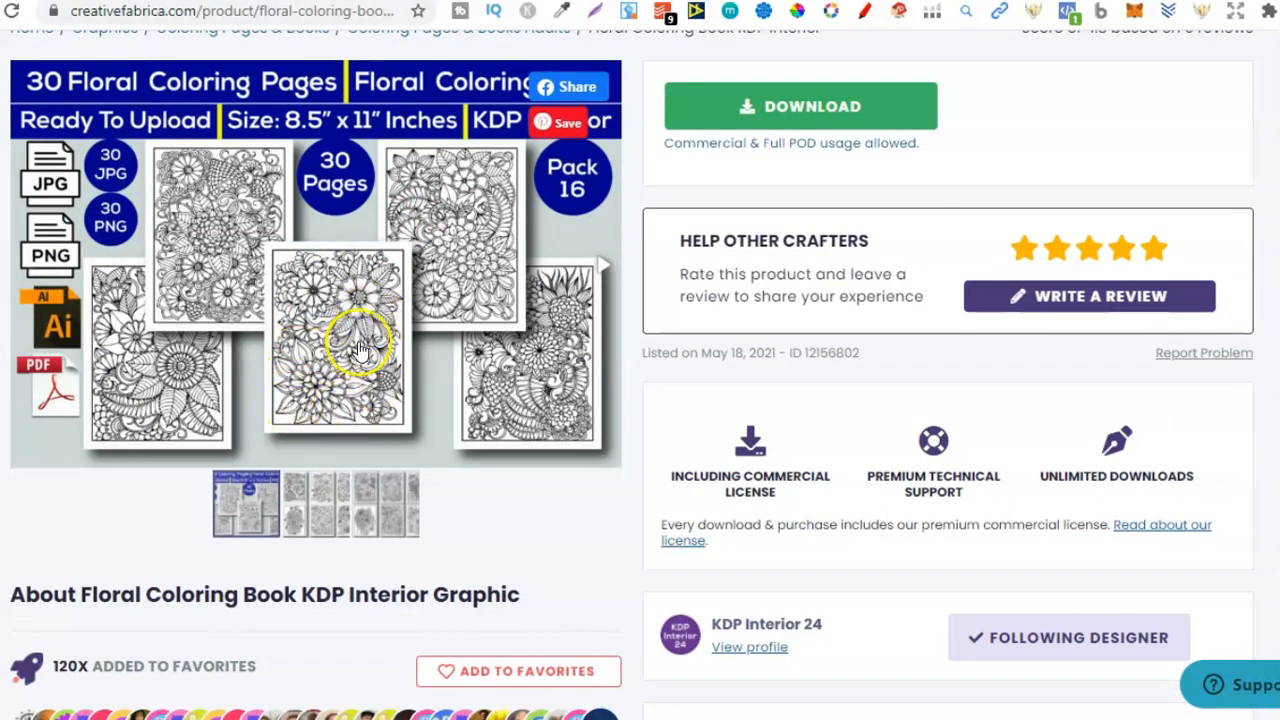
mouse_move(418, 392)
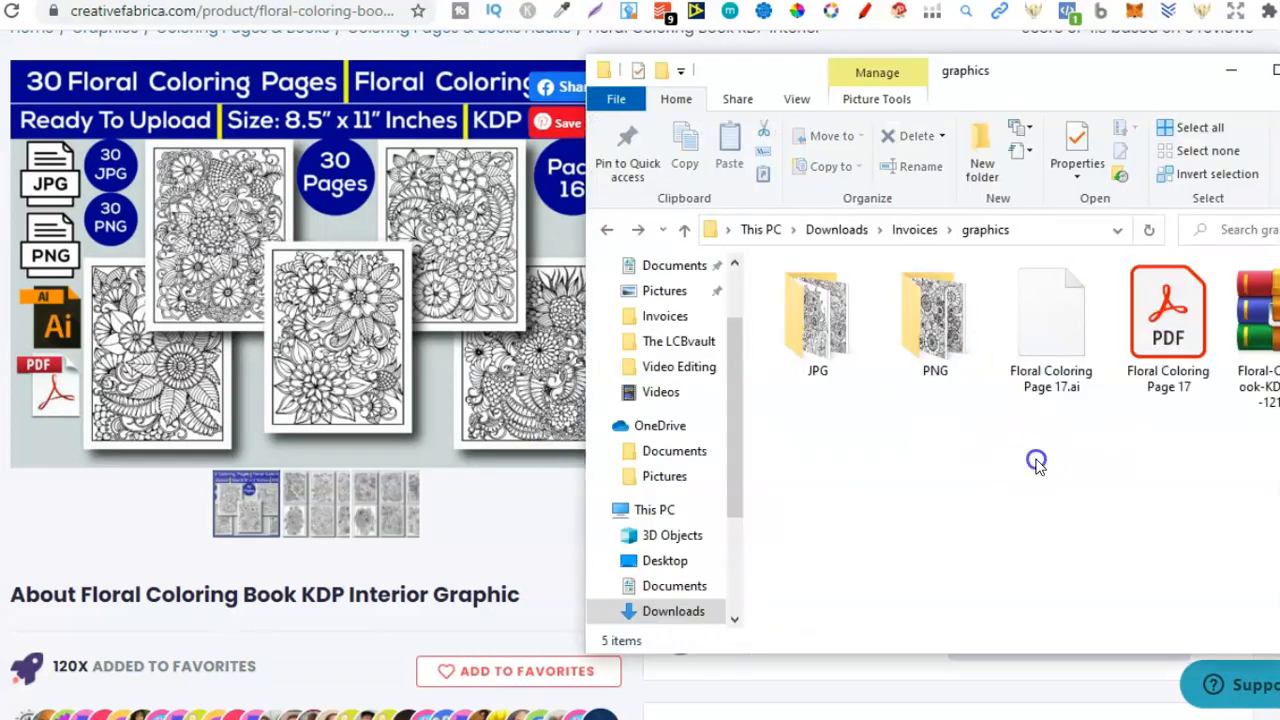
Select the Floral Coloring Page 17 AI file, then open the PNG pages folder.
click(1168, 320)
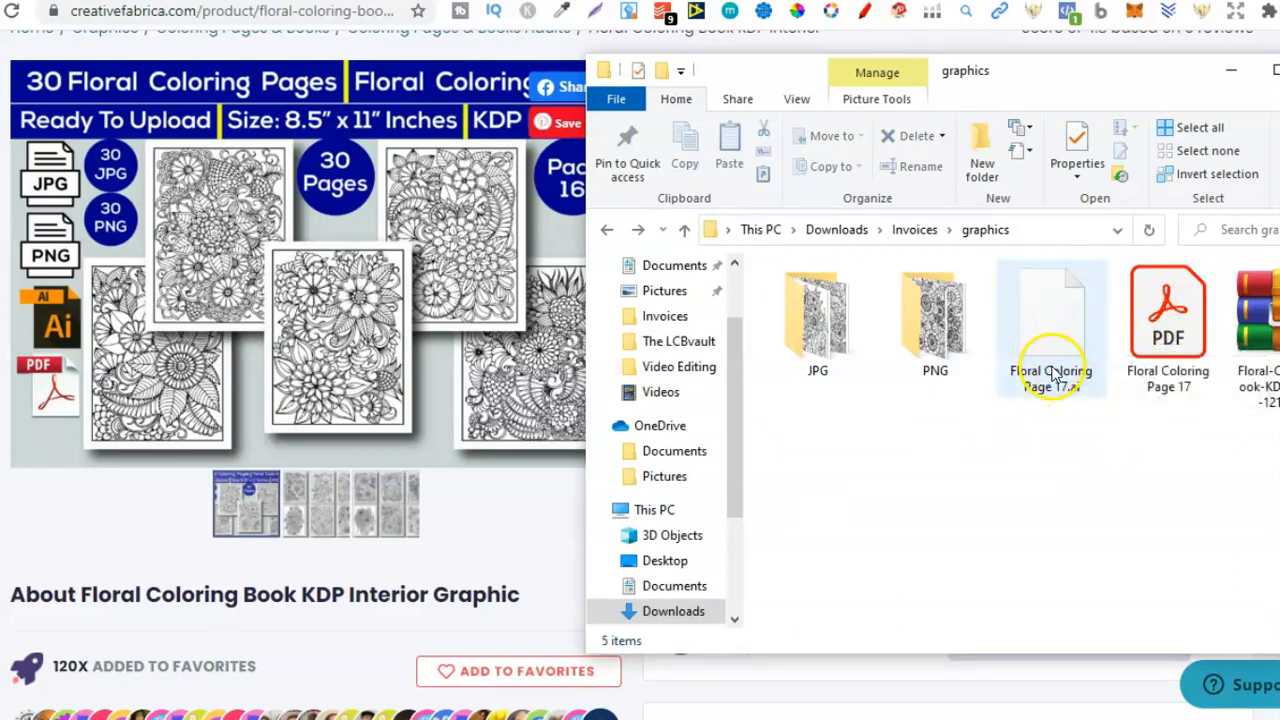
mouse_move(1050, 375)
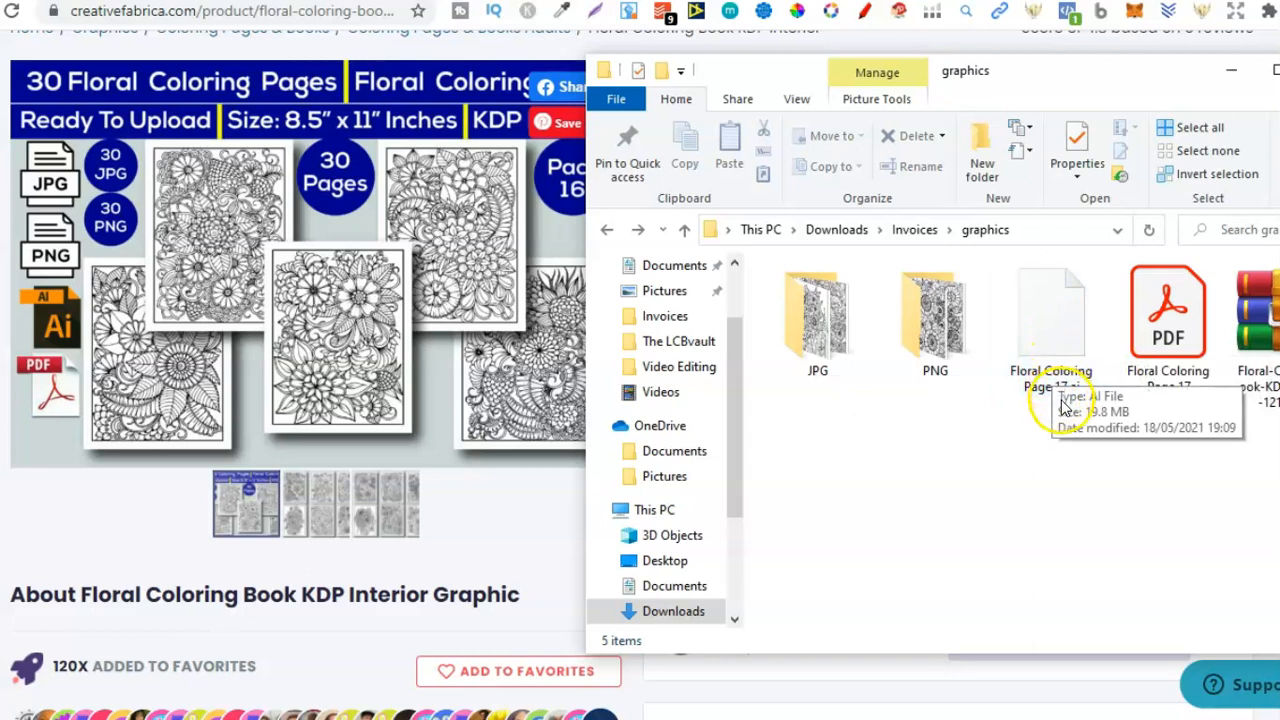
mouse_move(1065, 407)
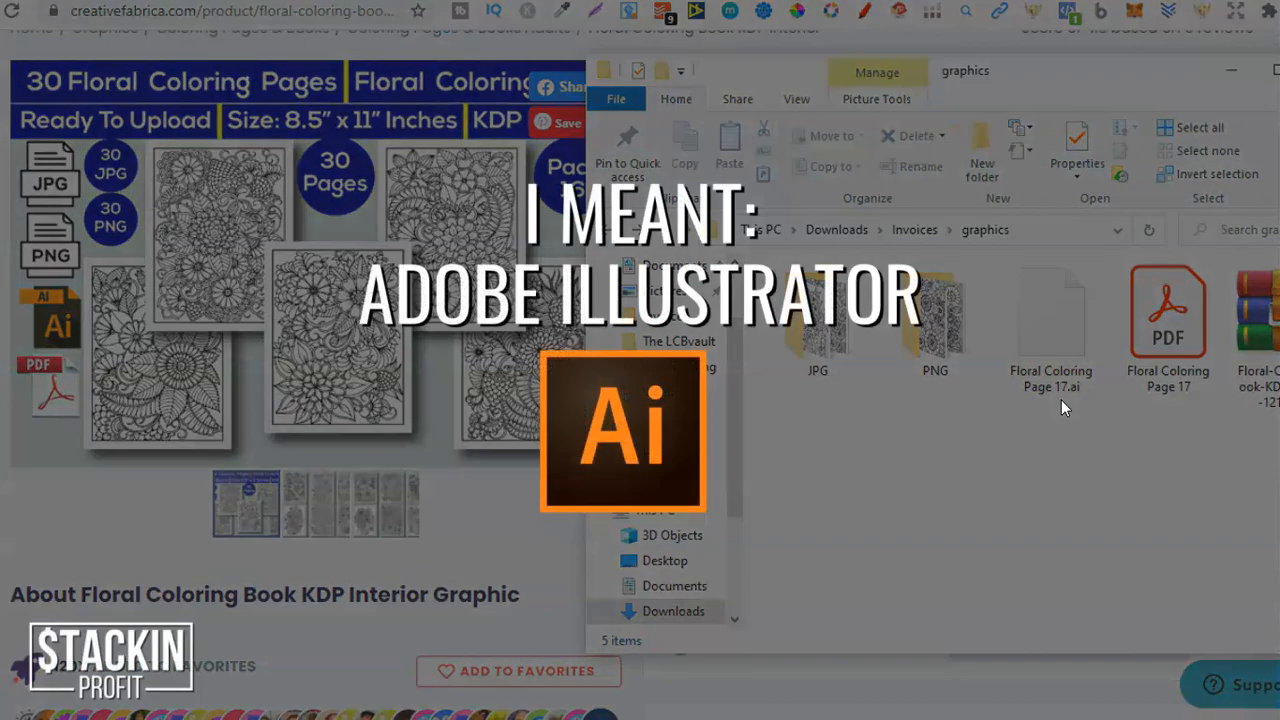
mouse_move(1050, 330)
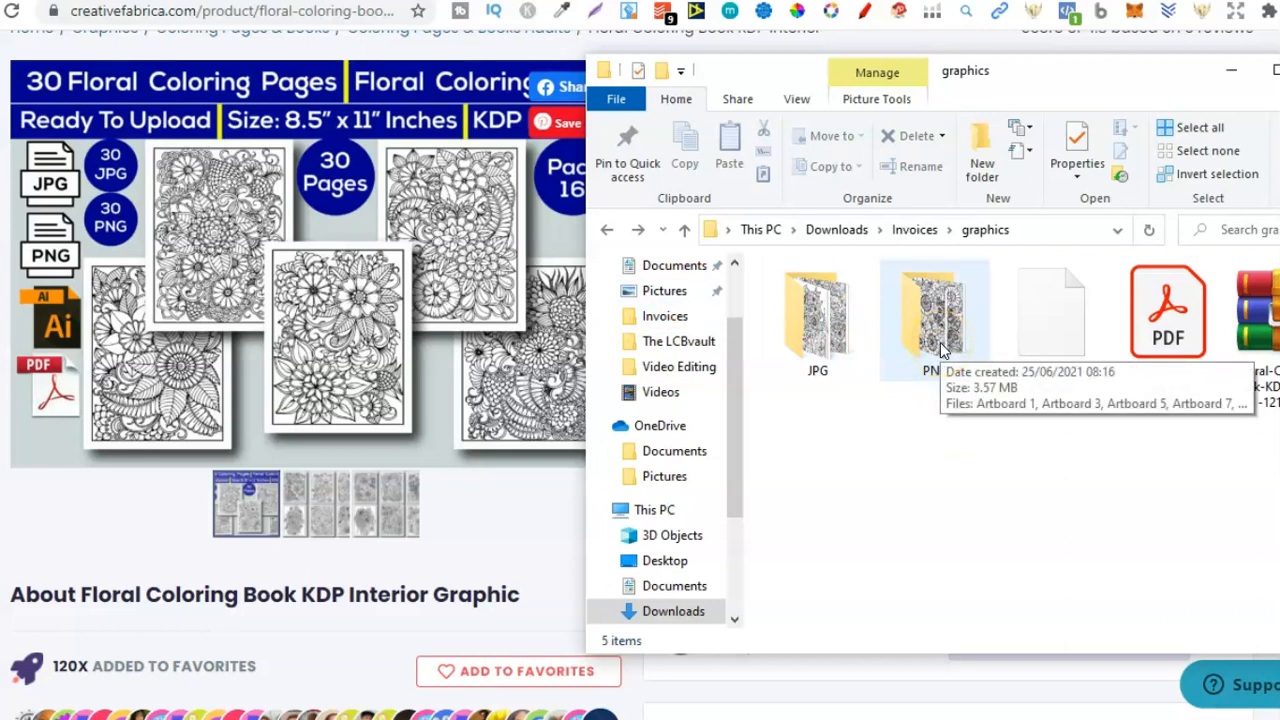
double_click(930, 315)
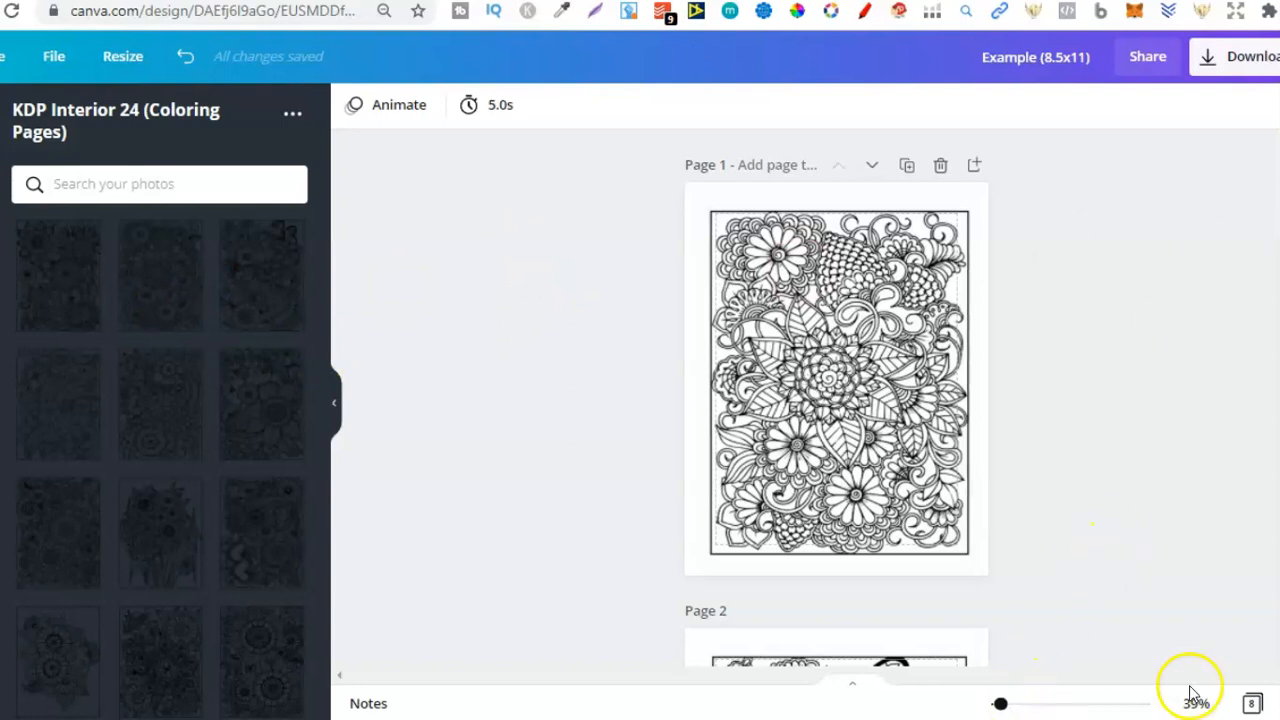
Zoom the KDP Interior design to 50% and scroll through pages 1 to 5.
click(1196, 703)
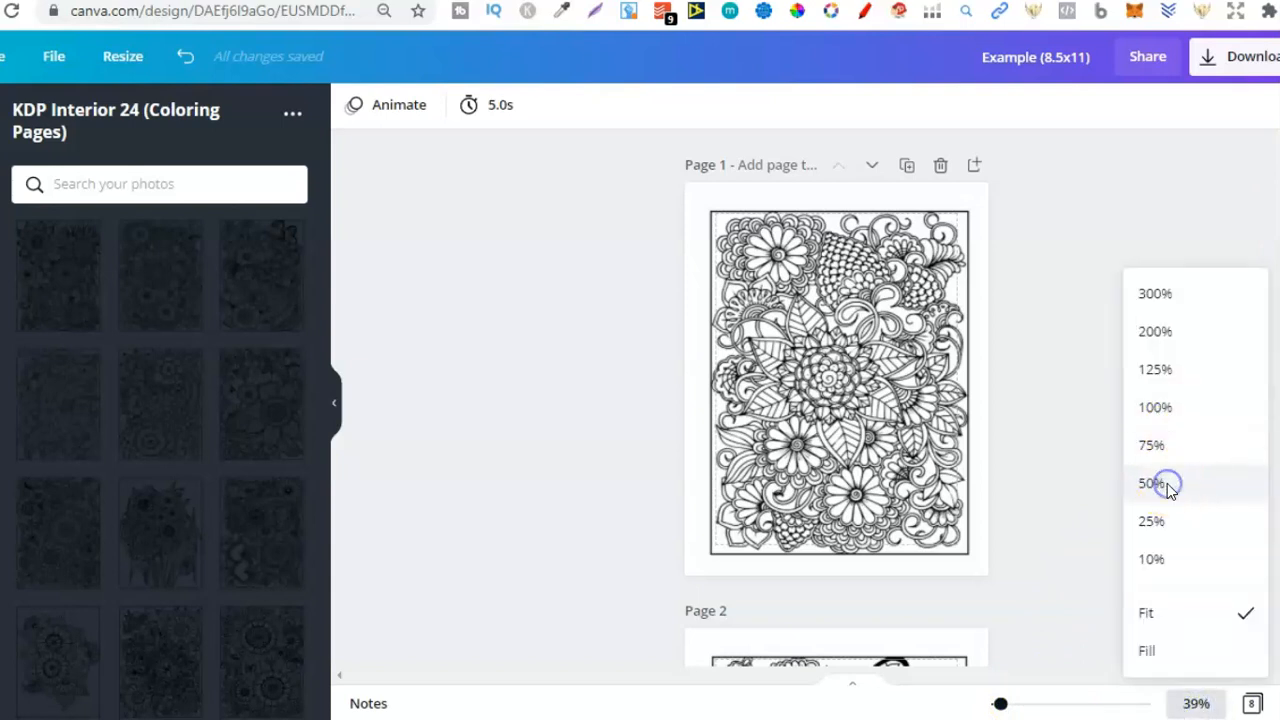
click(1151, 483)
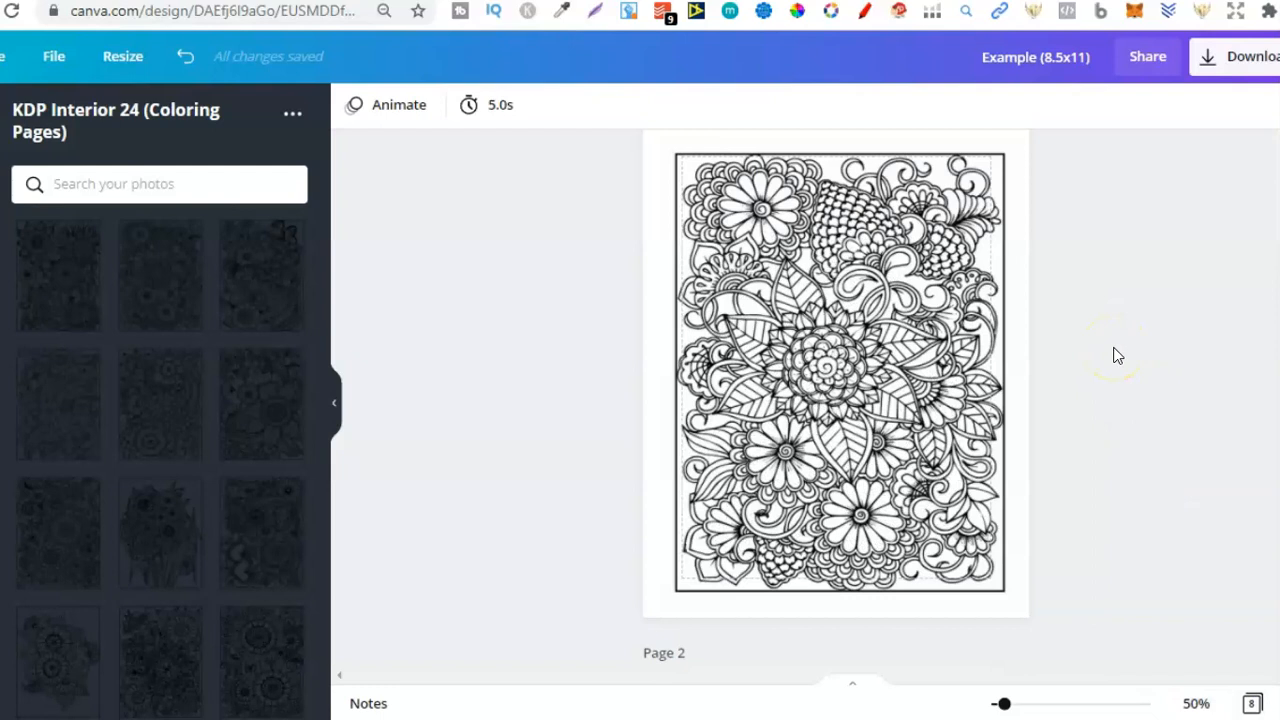
mouse_move(1120, 350)
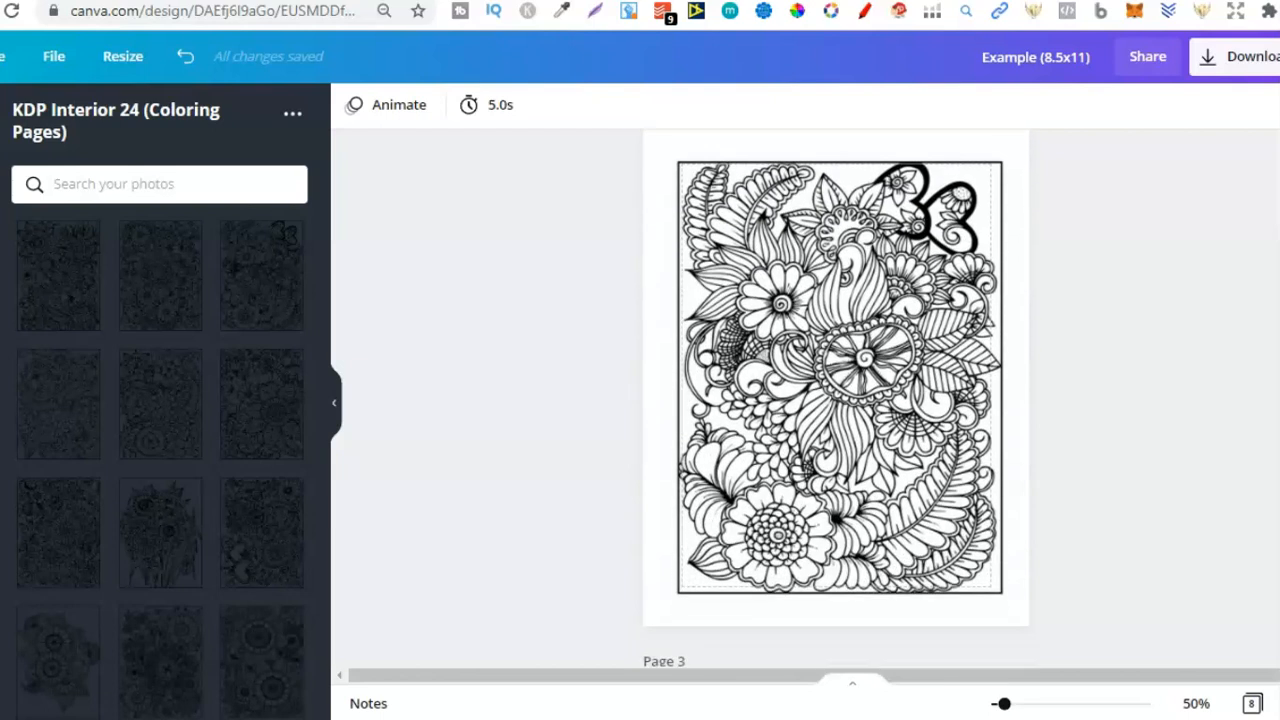
click(865, 190)
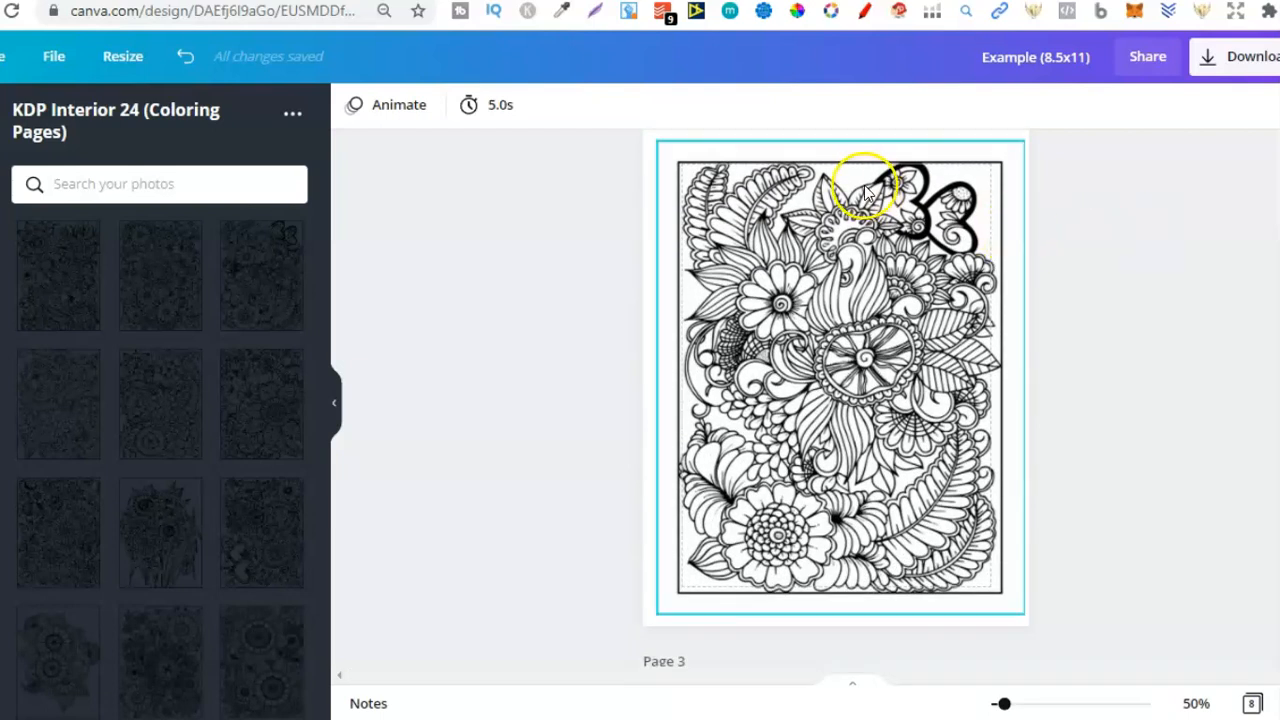
mouse_move(1003, 247)
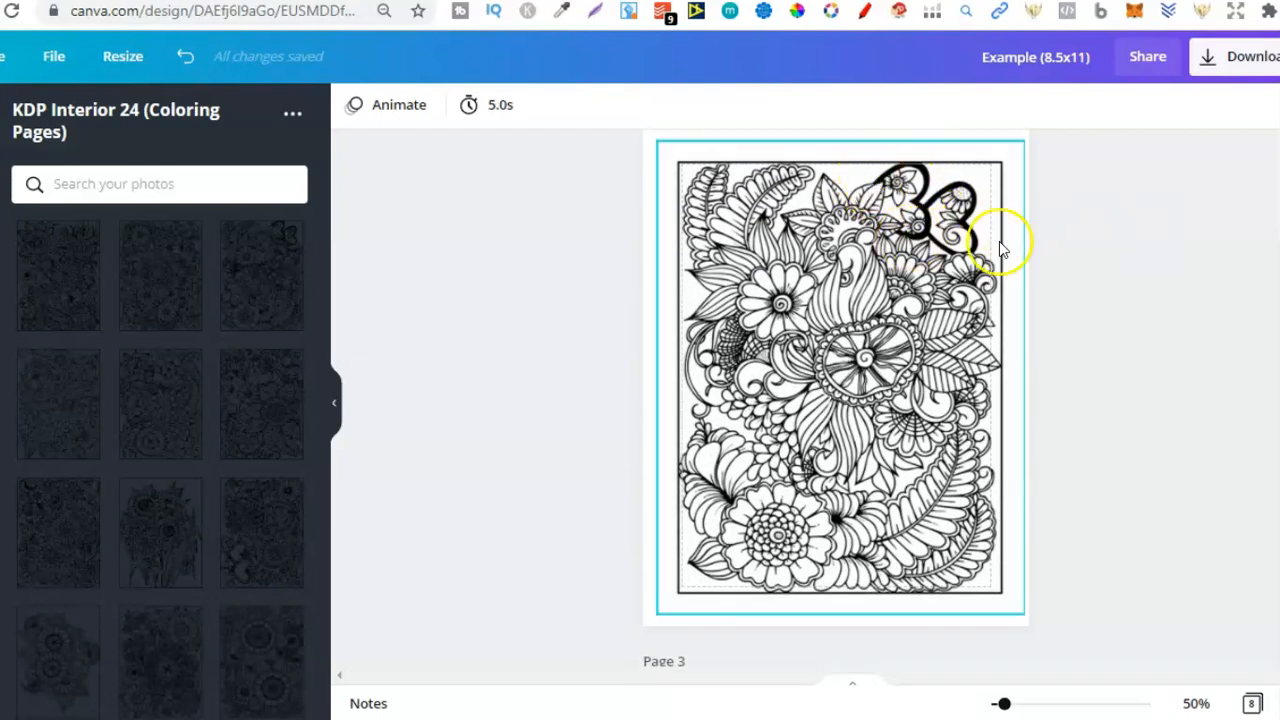
scroll(down, 3)
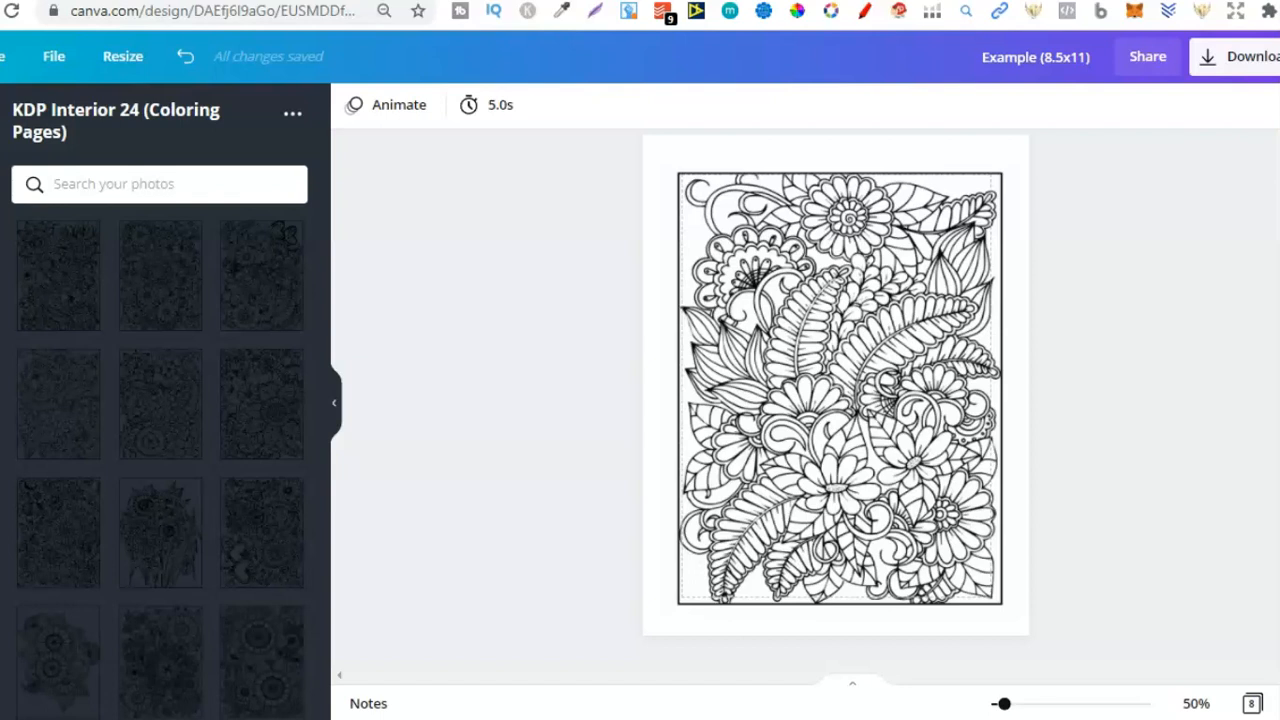
scroll(down, 3)
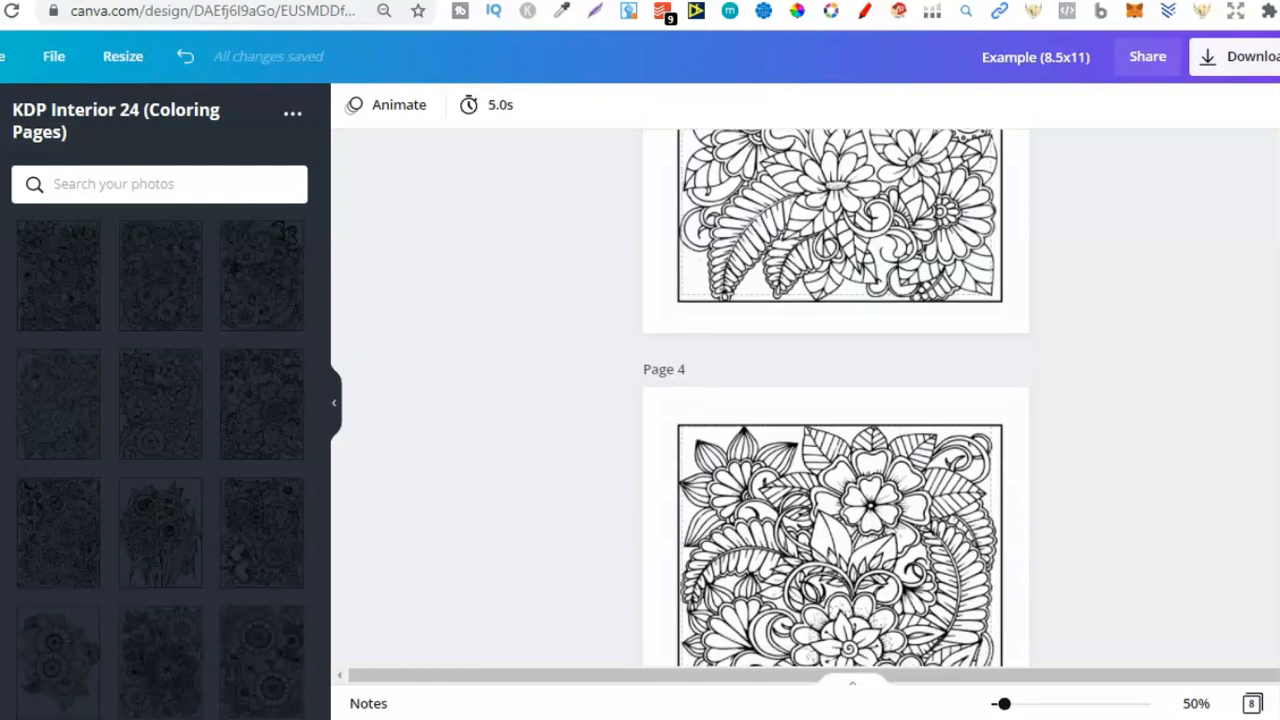
scroll(down, 3)
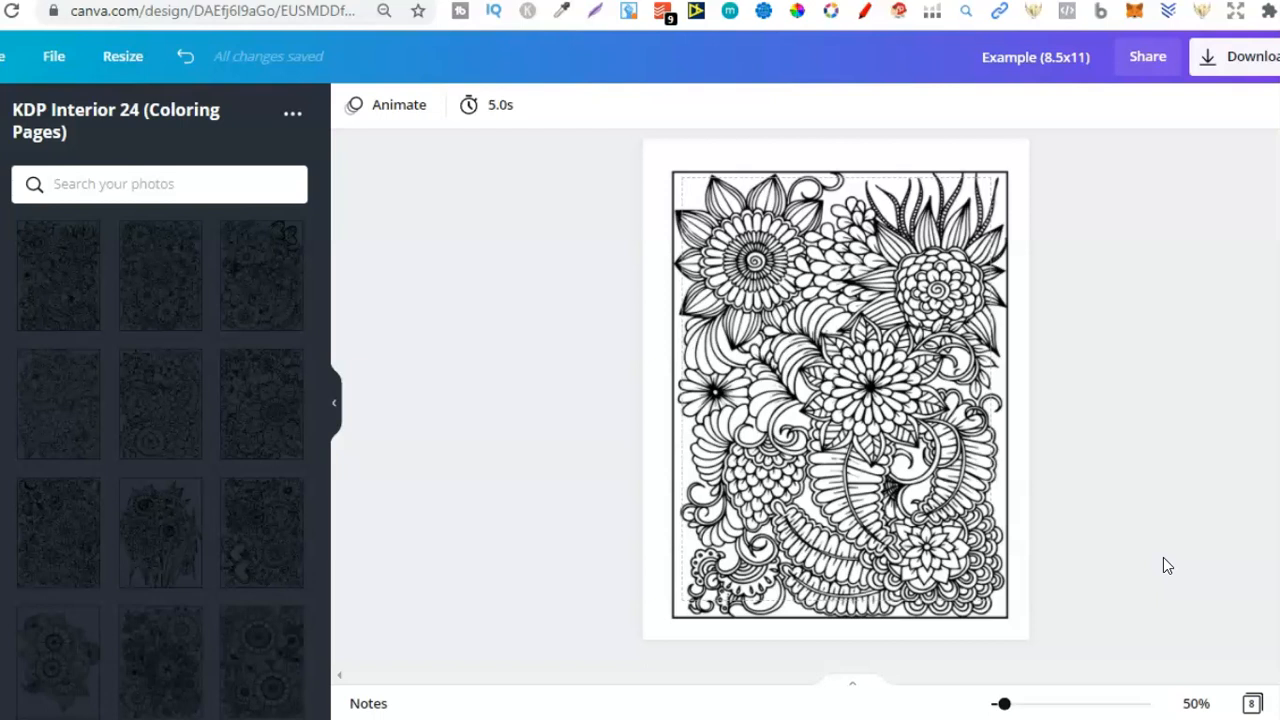
Scroll down the Canva design to page 6, with the BELIEVE quote over floral artwork.
scroll(down, 3)
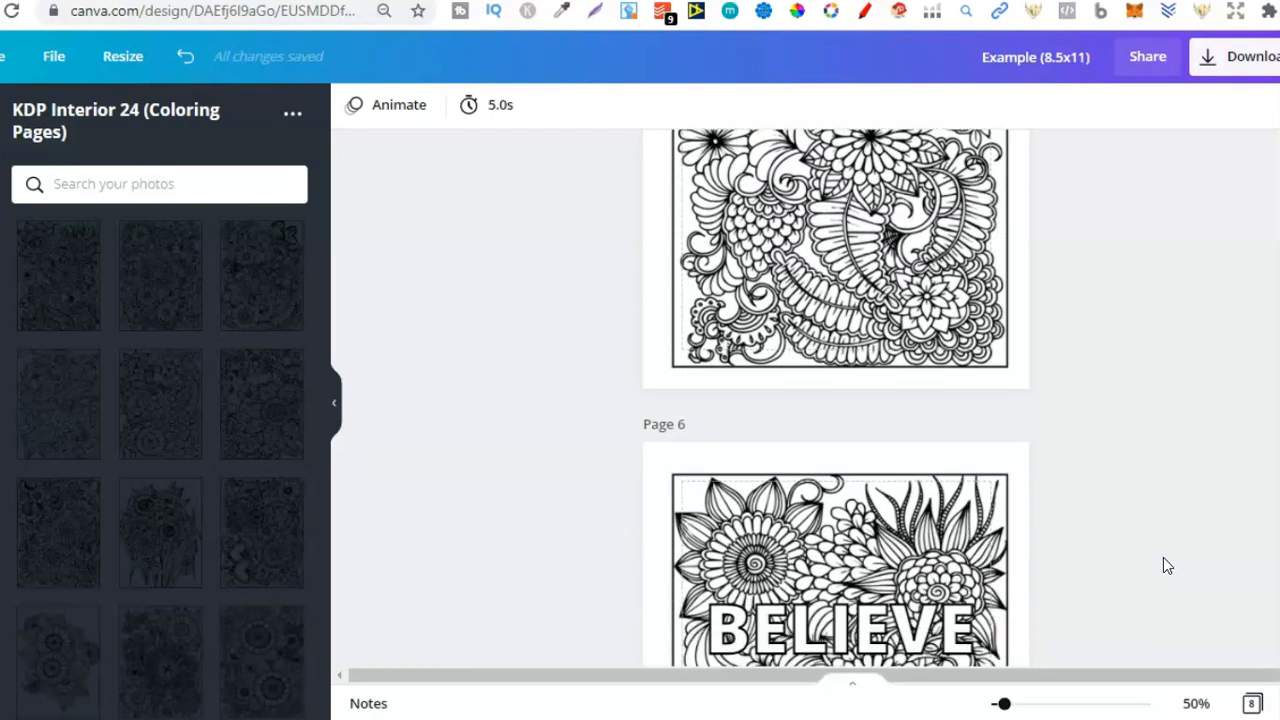
scroll(down, 3)
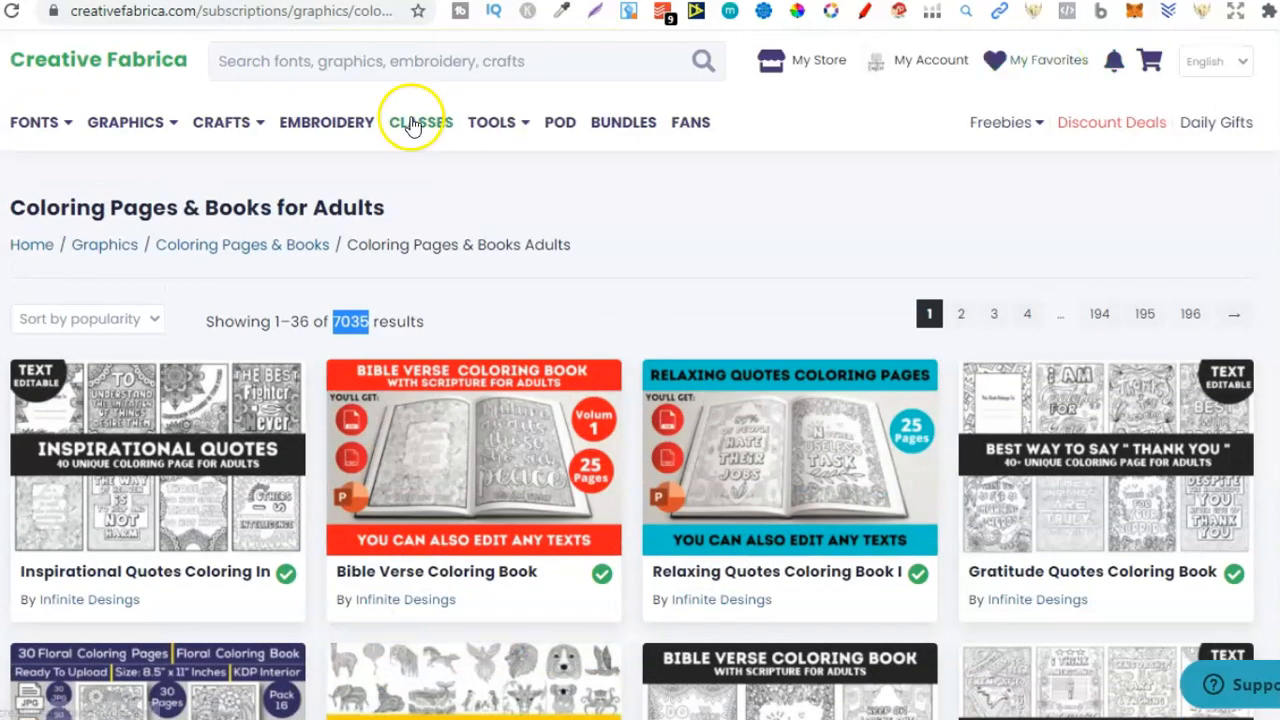
Open Creative Fabrica's FONTS section and browse the Popular this week fonts.
click(35, 122)
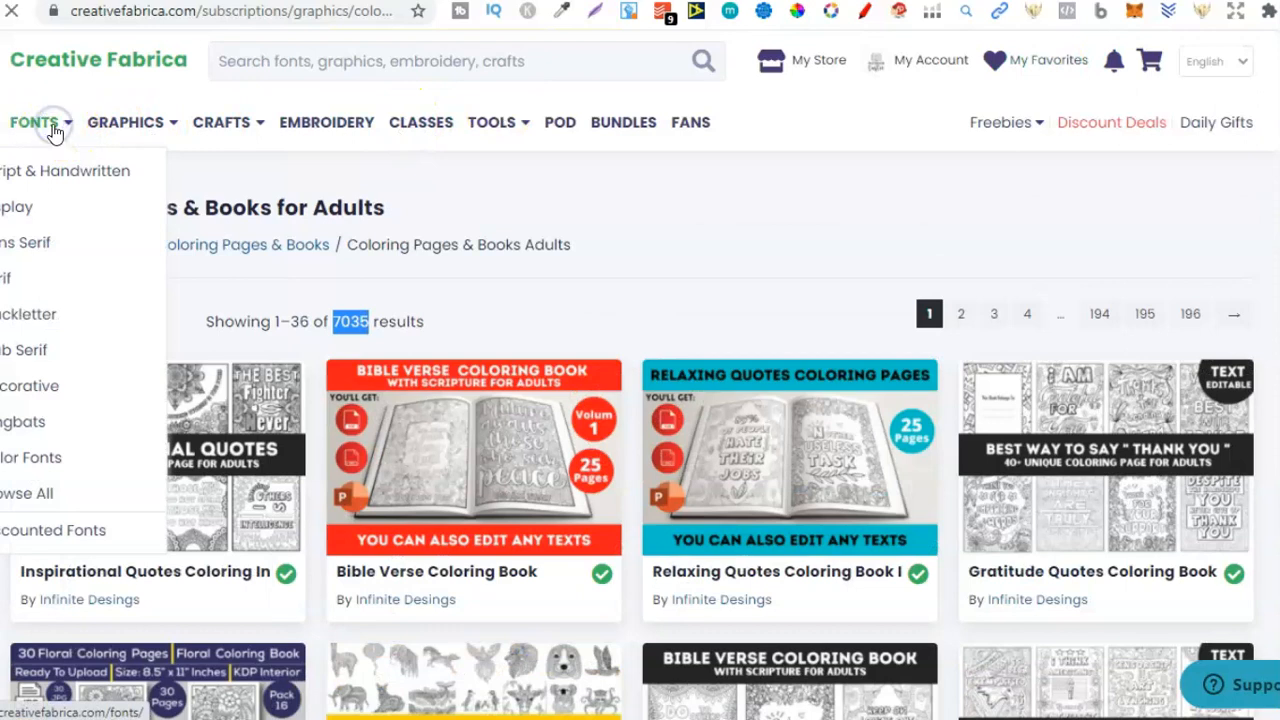
click(34, 122)
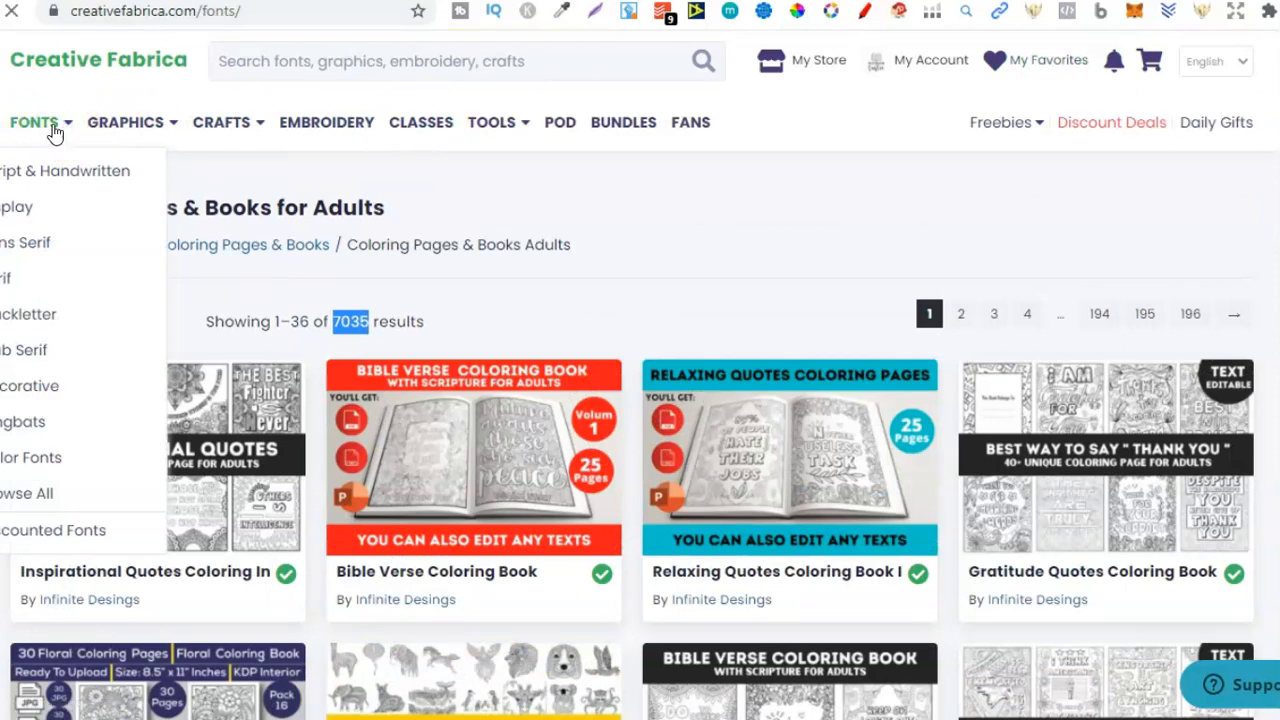
click(34, 122)
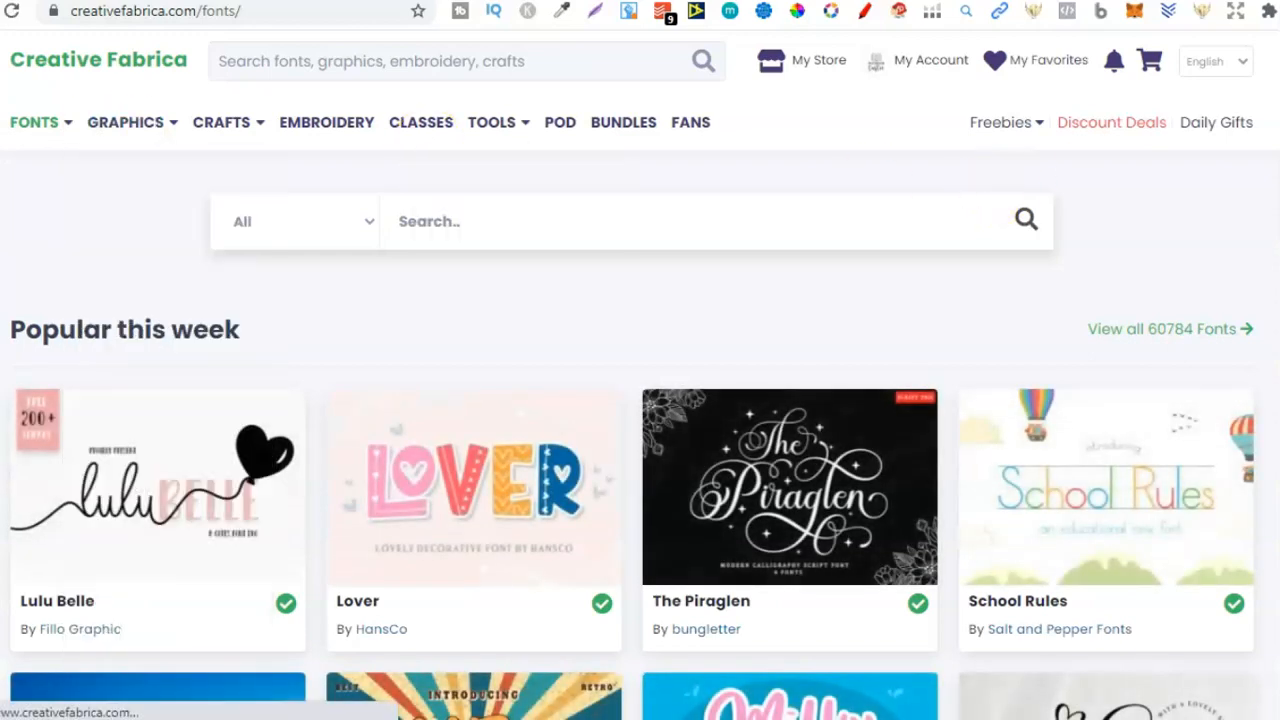
scroll(down, 3)
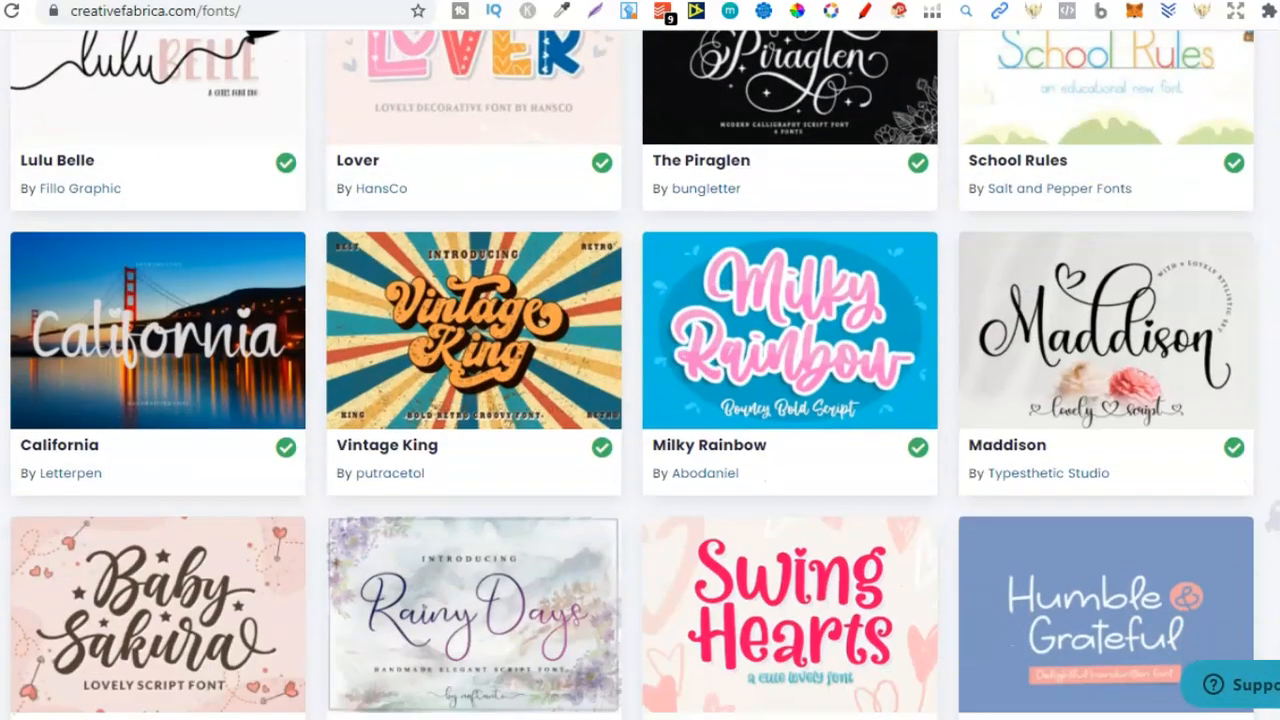
scroll(down, 3)
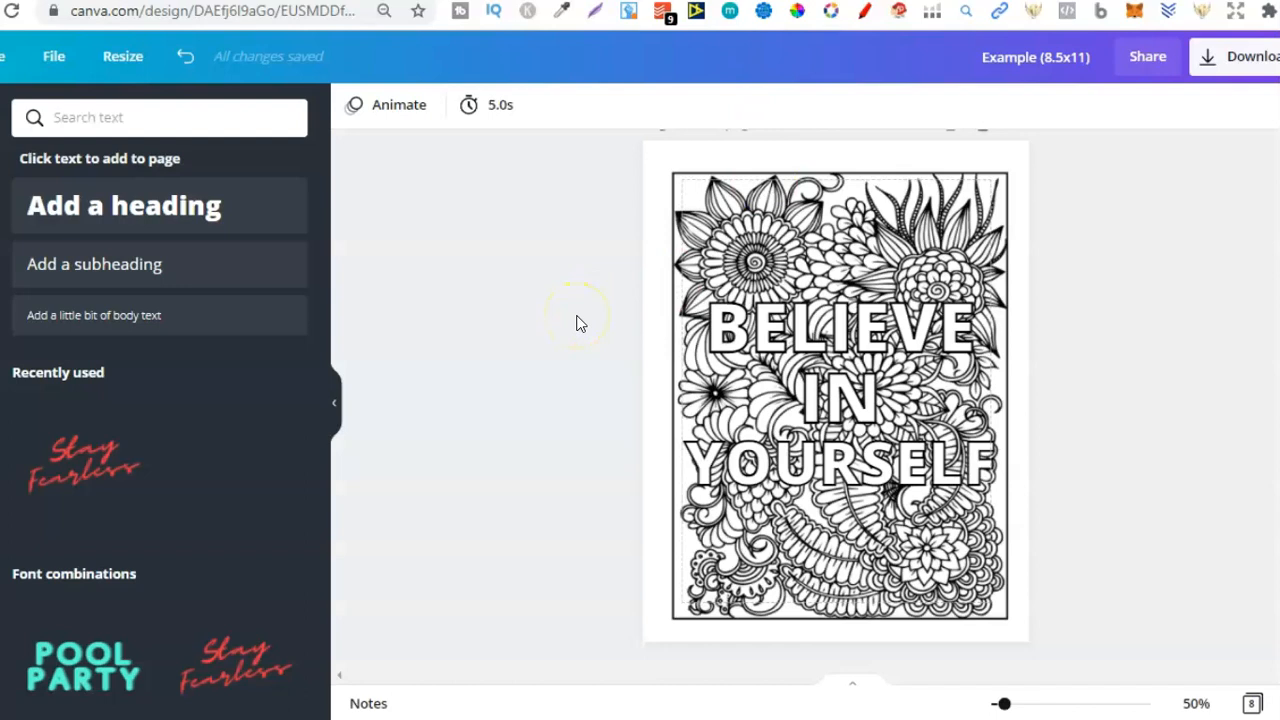
Select the BELIEVE IN YOURSELF text box, set in Open Sans Extra Bold 109.
click(925, 400)
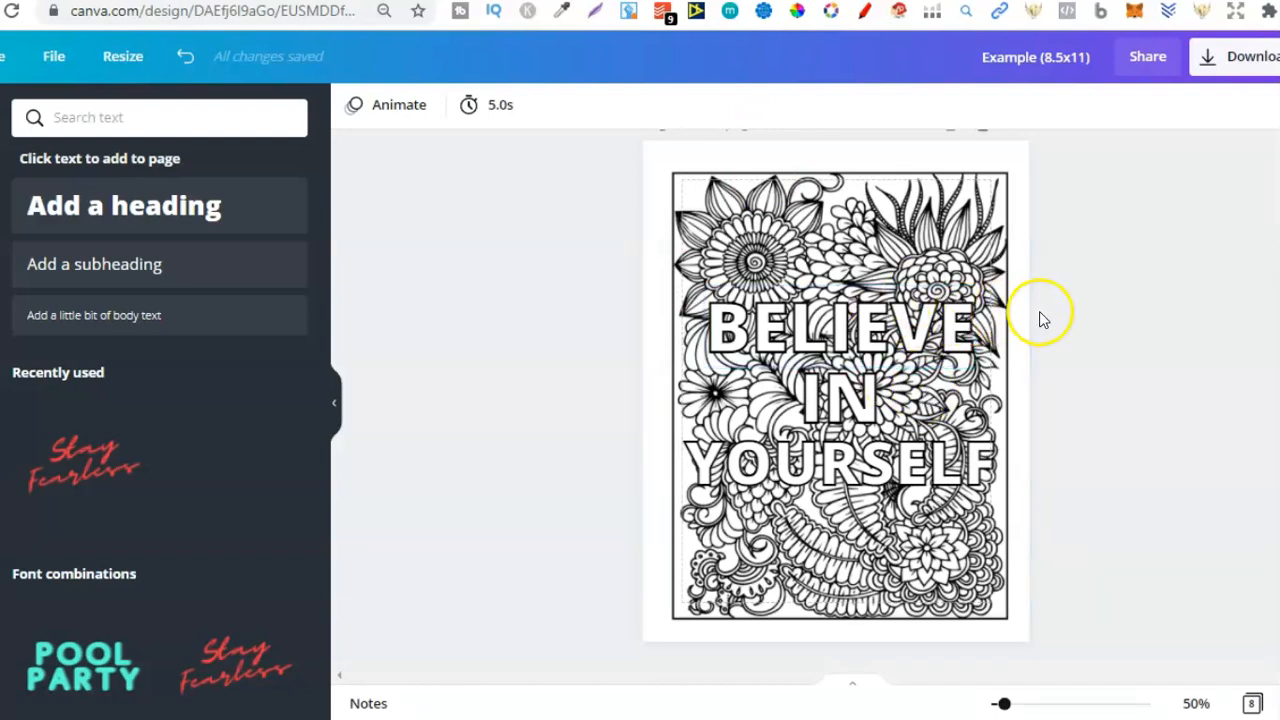
click(840, 330)
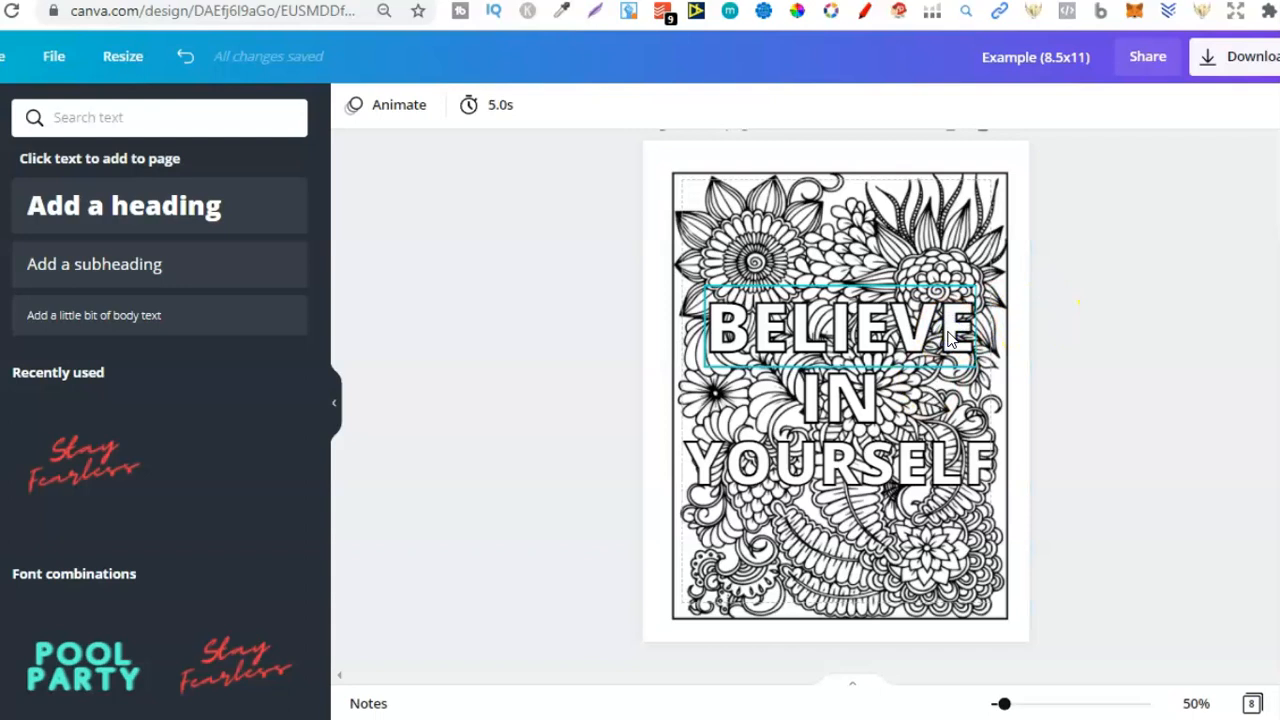
click(840, 330)
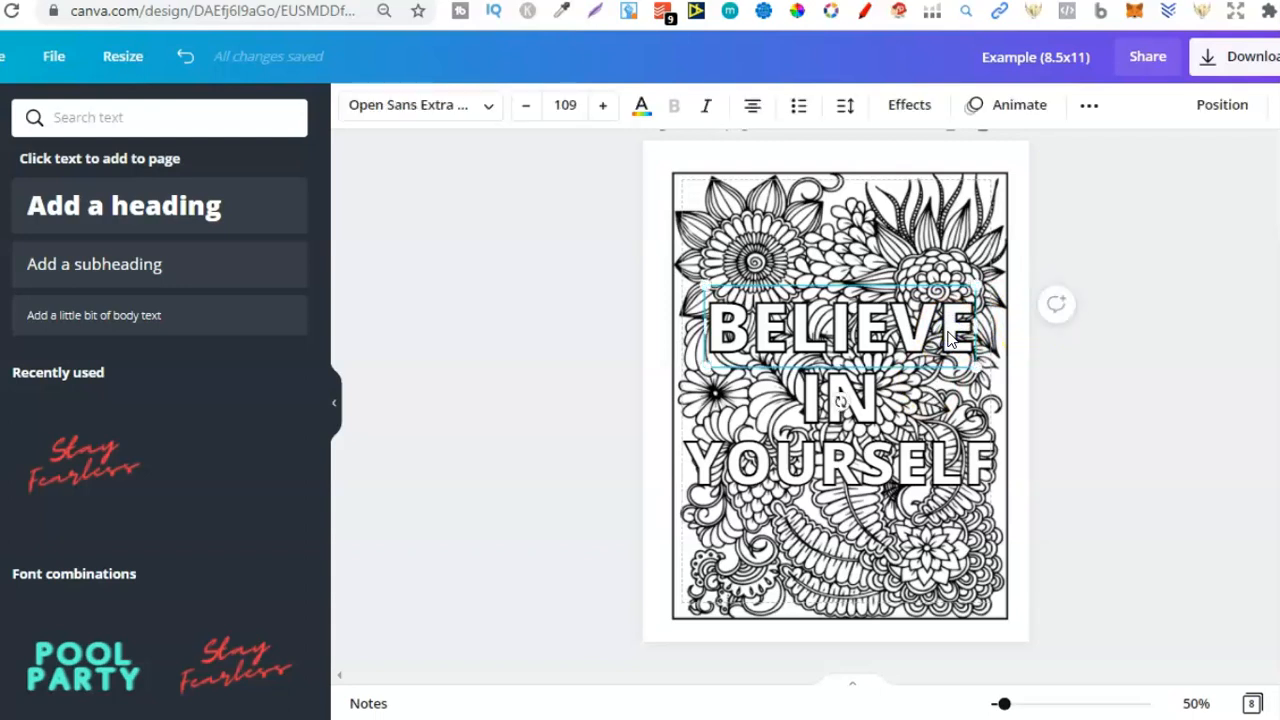
click(865, 380)
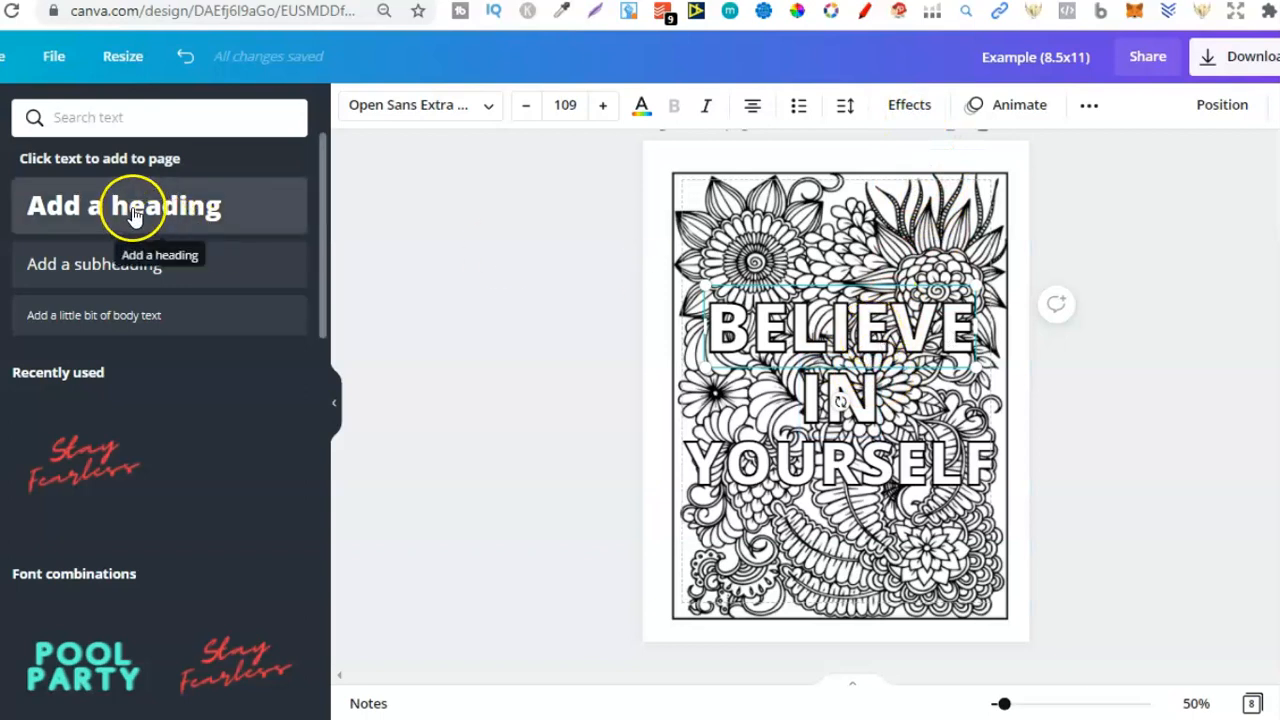
mouse_move(183, 288)
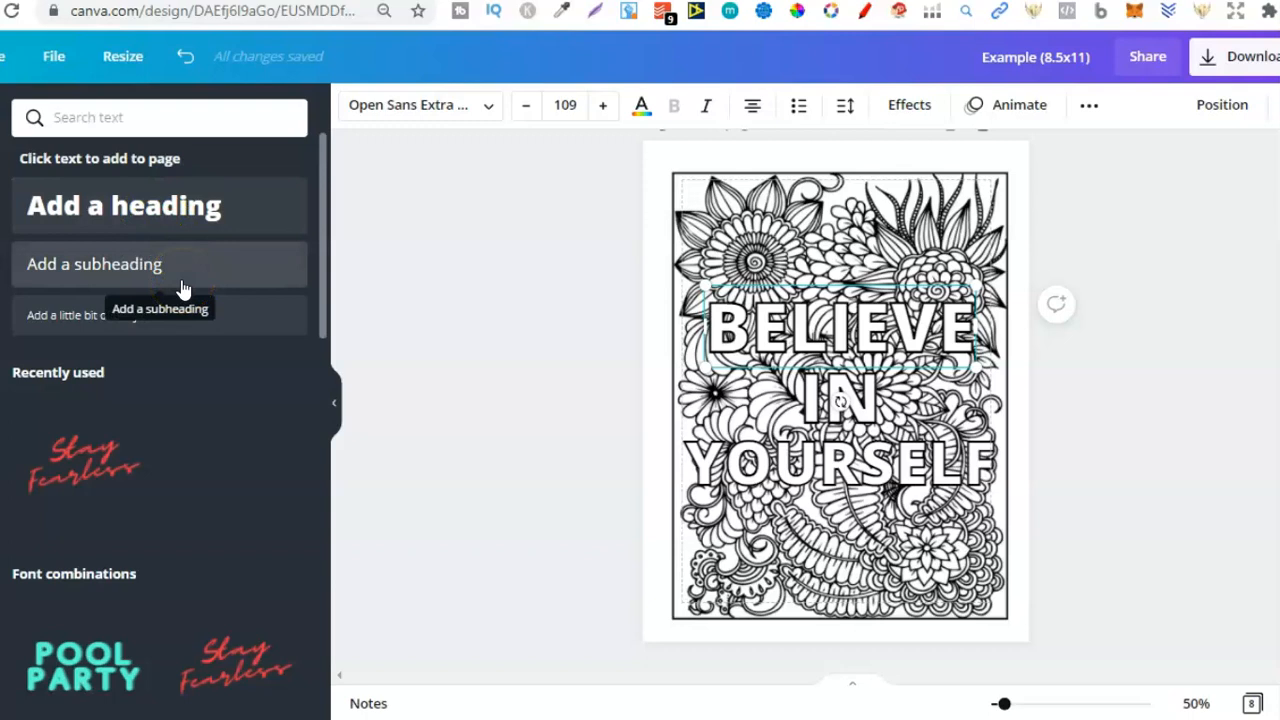
mouse_move(909, 104)
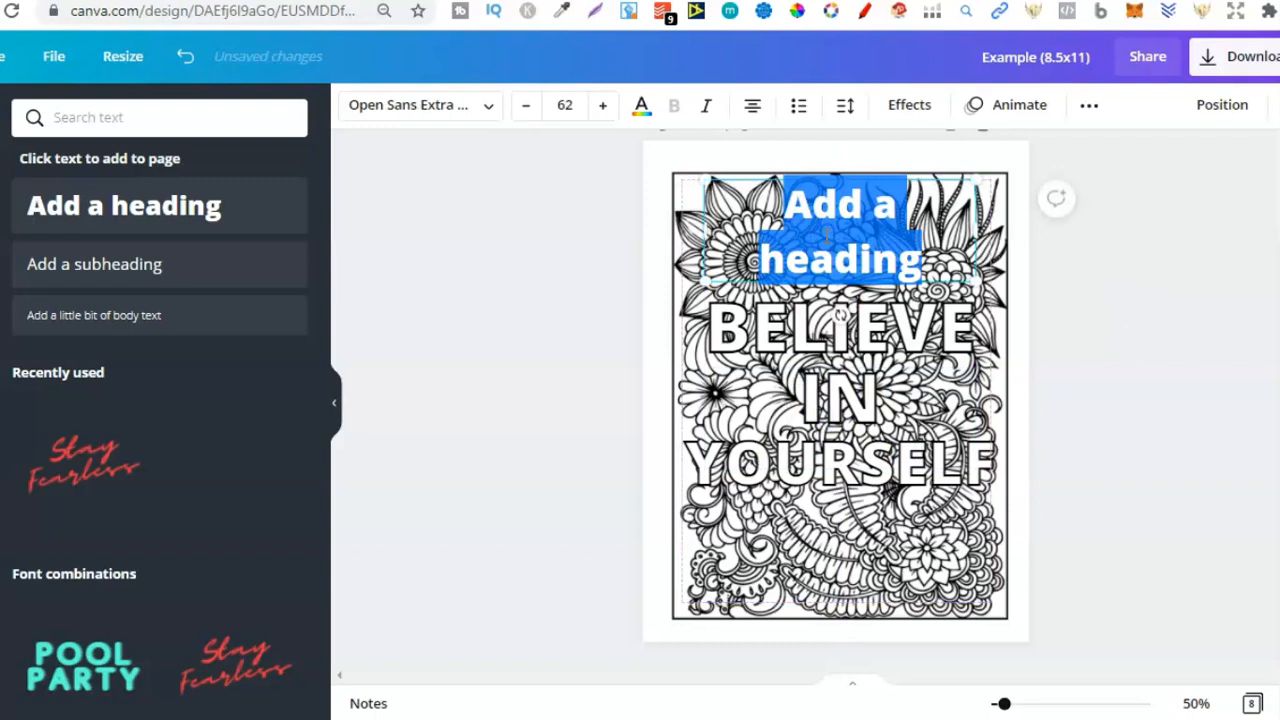
Add a SOMETHING heading above the quote and search fonts for 'after'.
text(SEOMTHING)
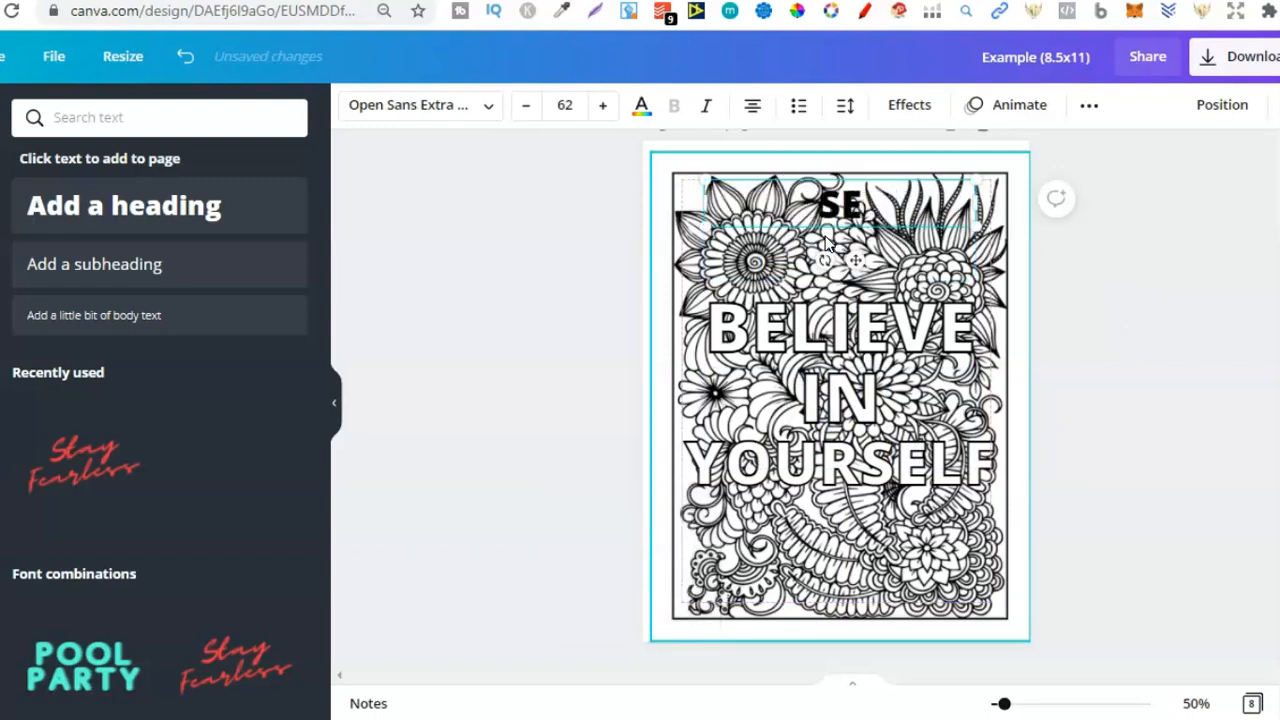
text(SOMETHING)
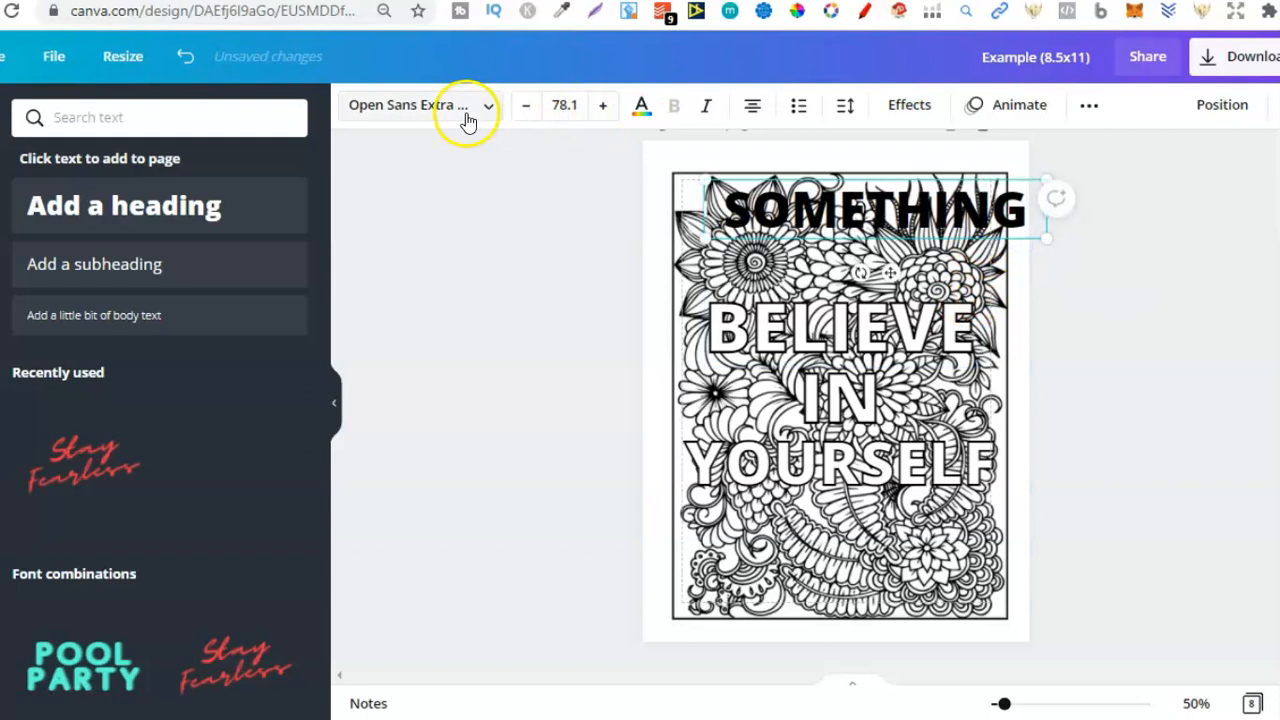
text(after)
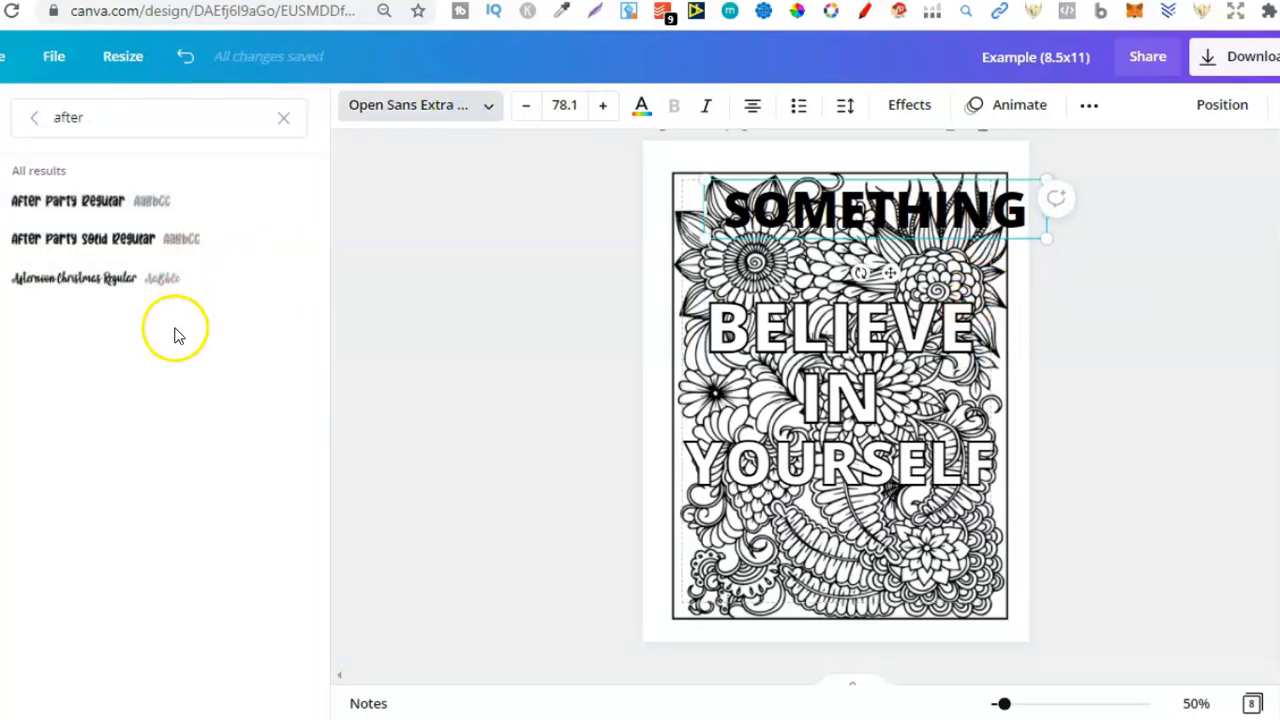
mouse_move(1097, 295)
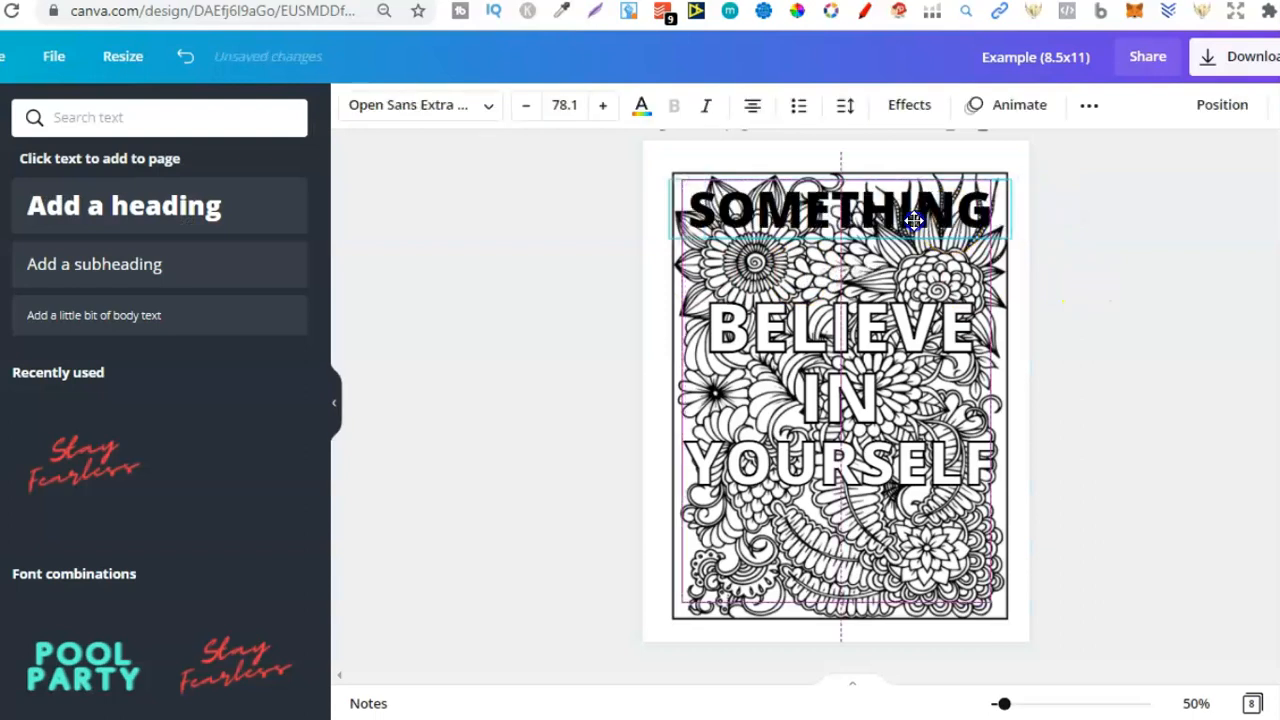
Give the SOMETHING heading the Splice outline effect.
click(908, 104)
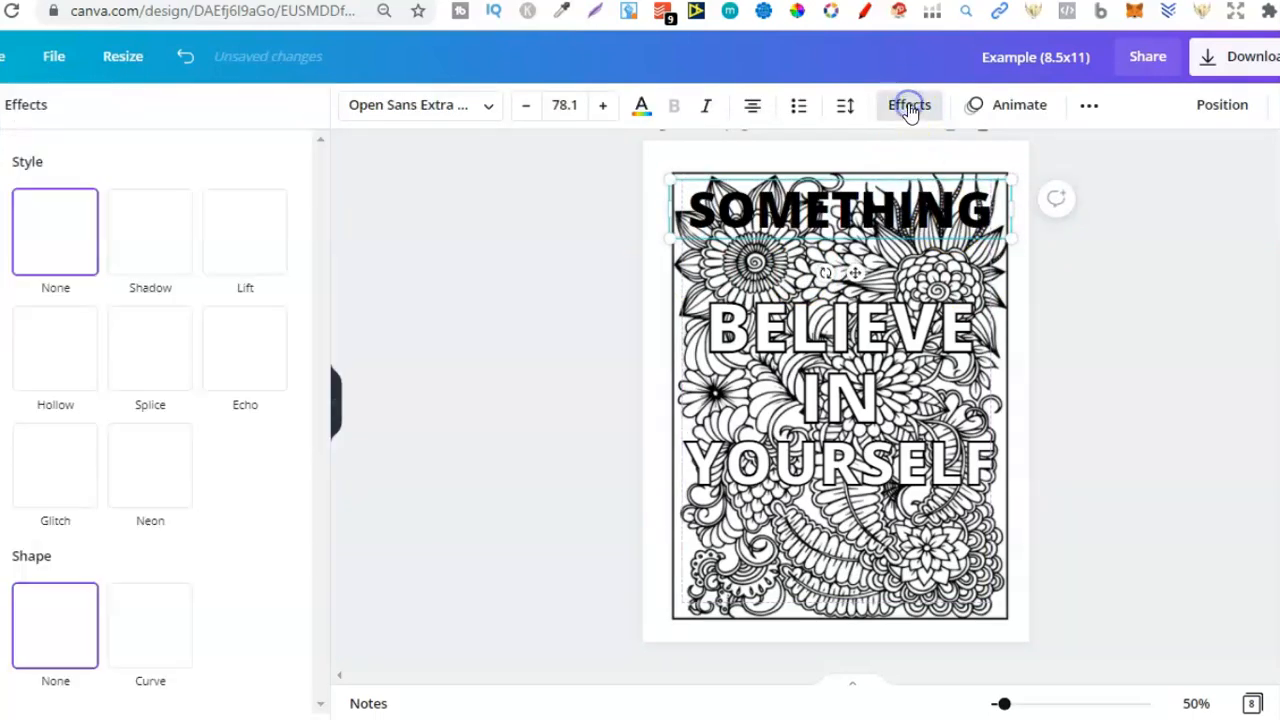
click(150, 347)
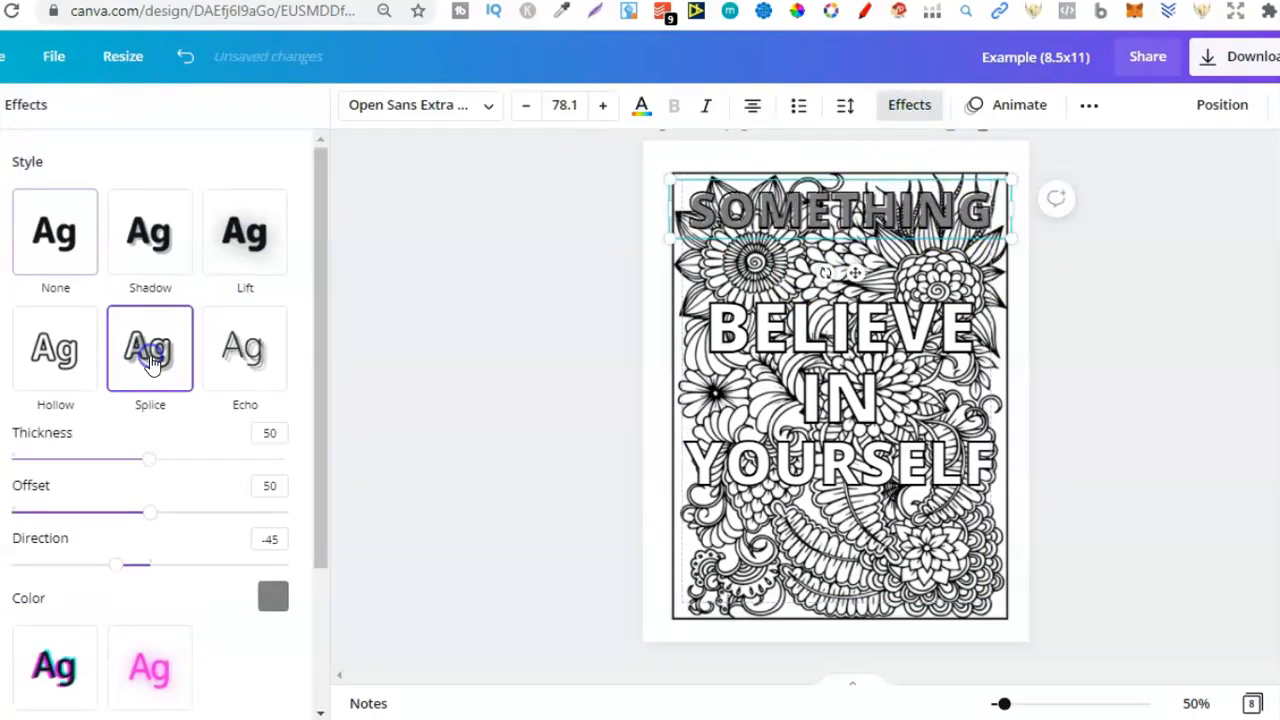
click(273, 596)
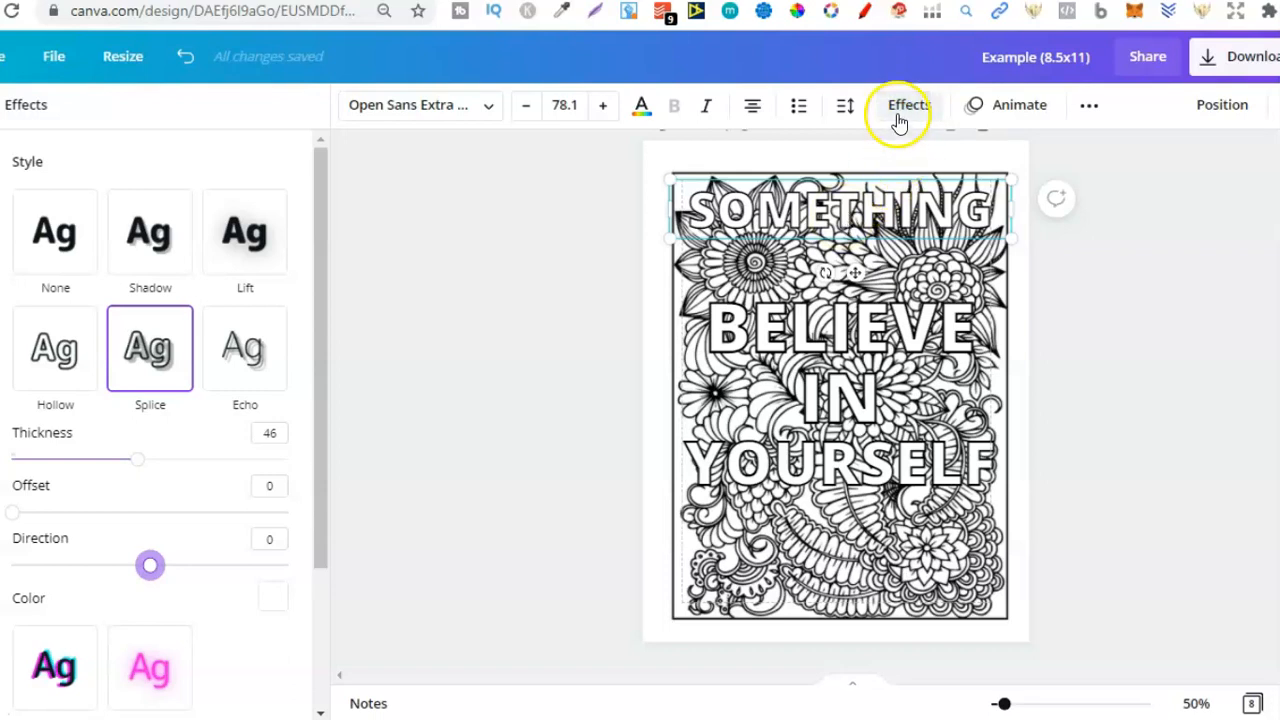
click(907, 104)
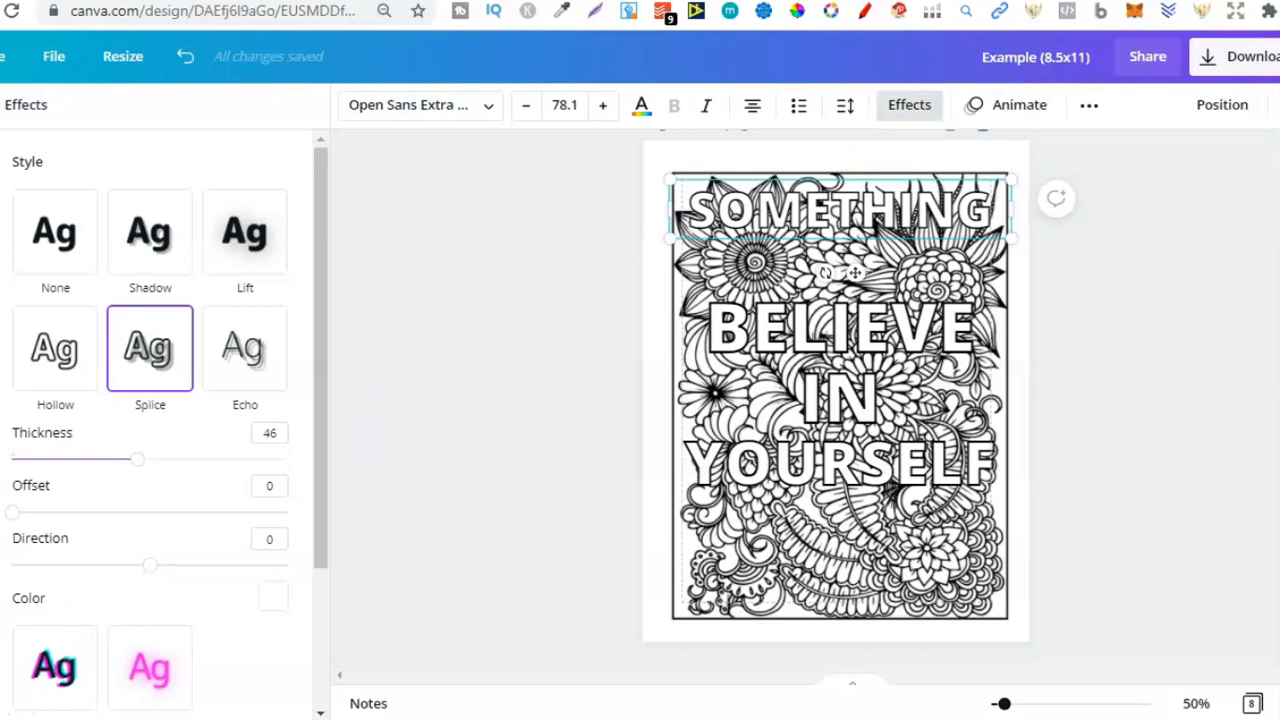
mouse_move(908, 205)
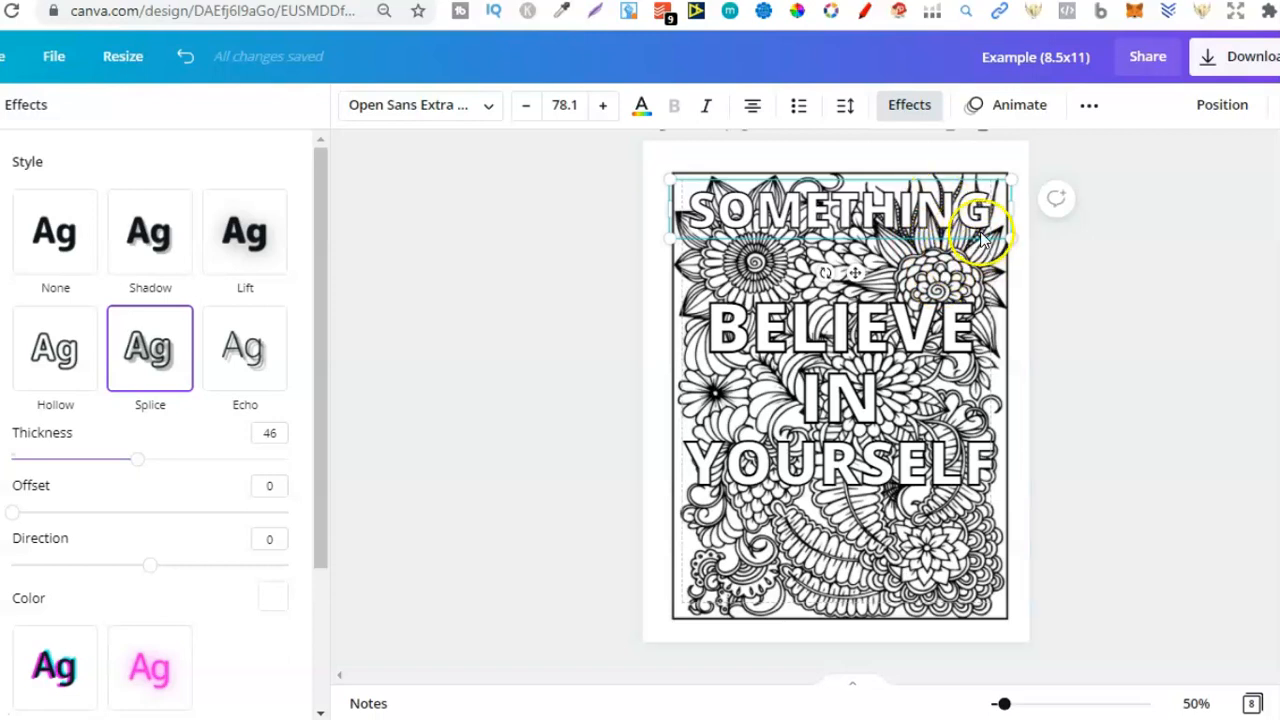
Adjust the Splice thickness on SOMETHING, pushing it to maximum and then easing it back.
drag(137, 459, 245, 459)
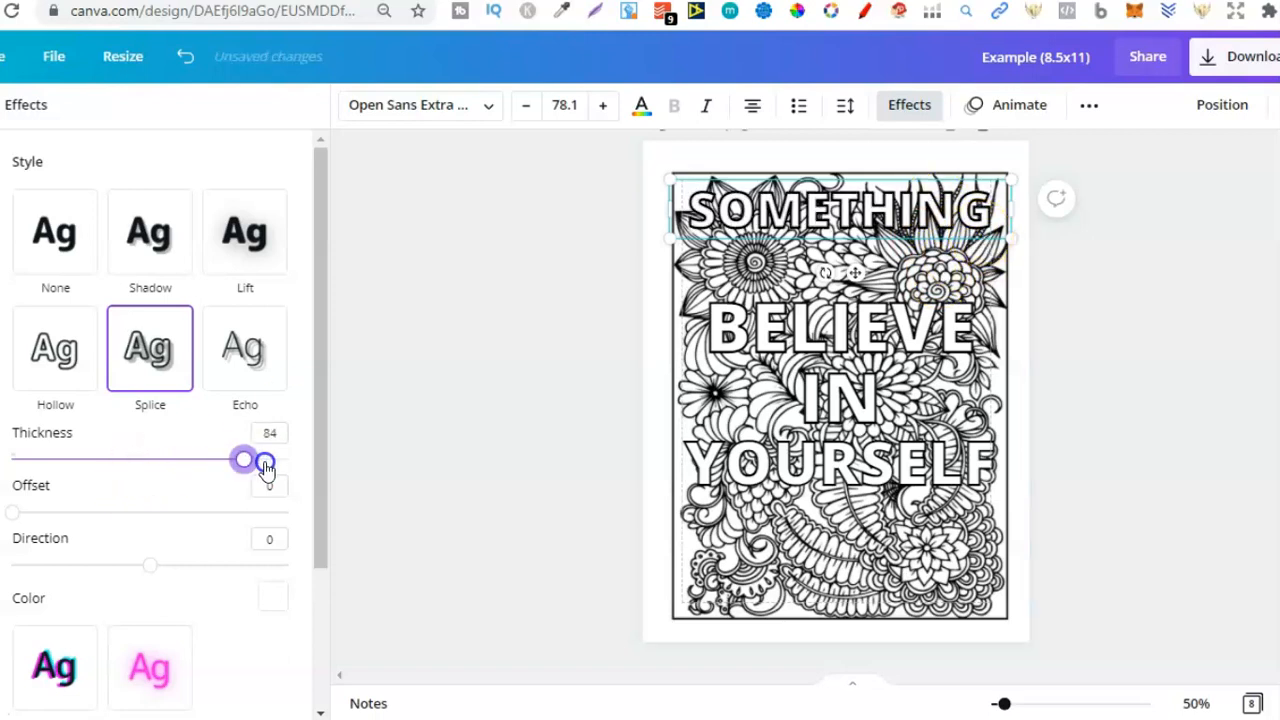
drag(243, 458, 288, 458)
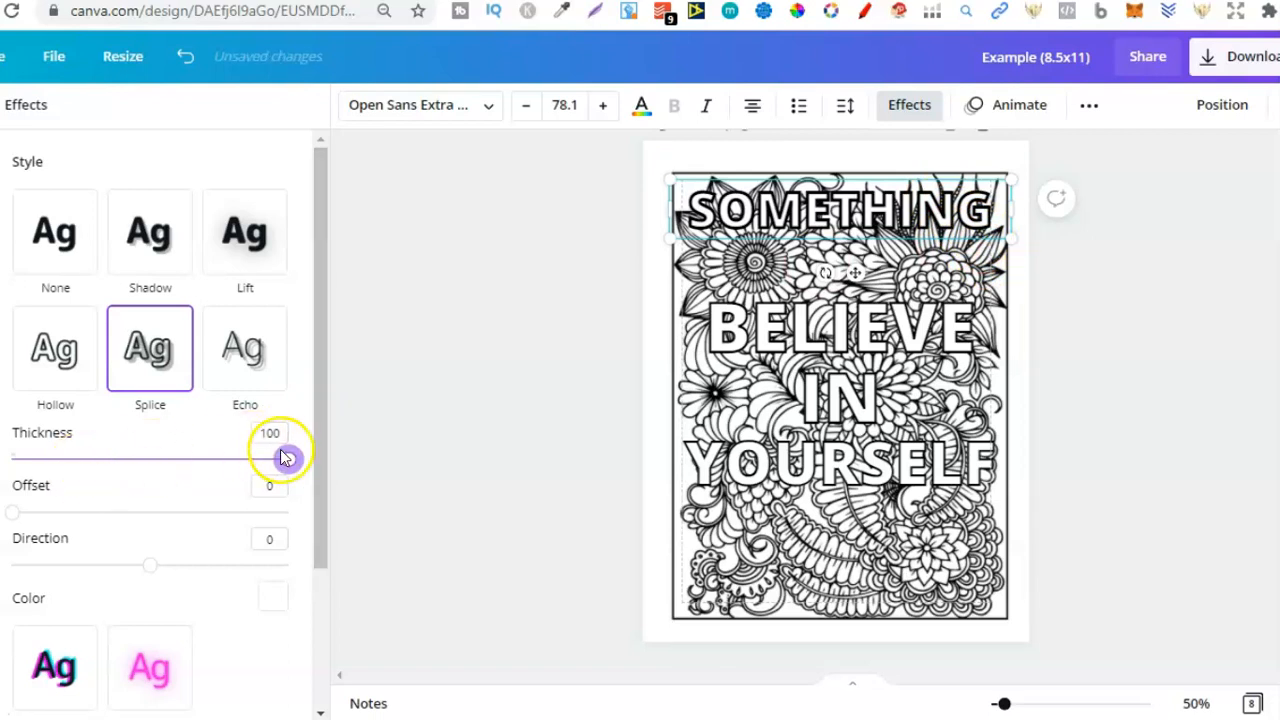
drag(287, 458, 219, 458)
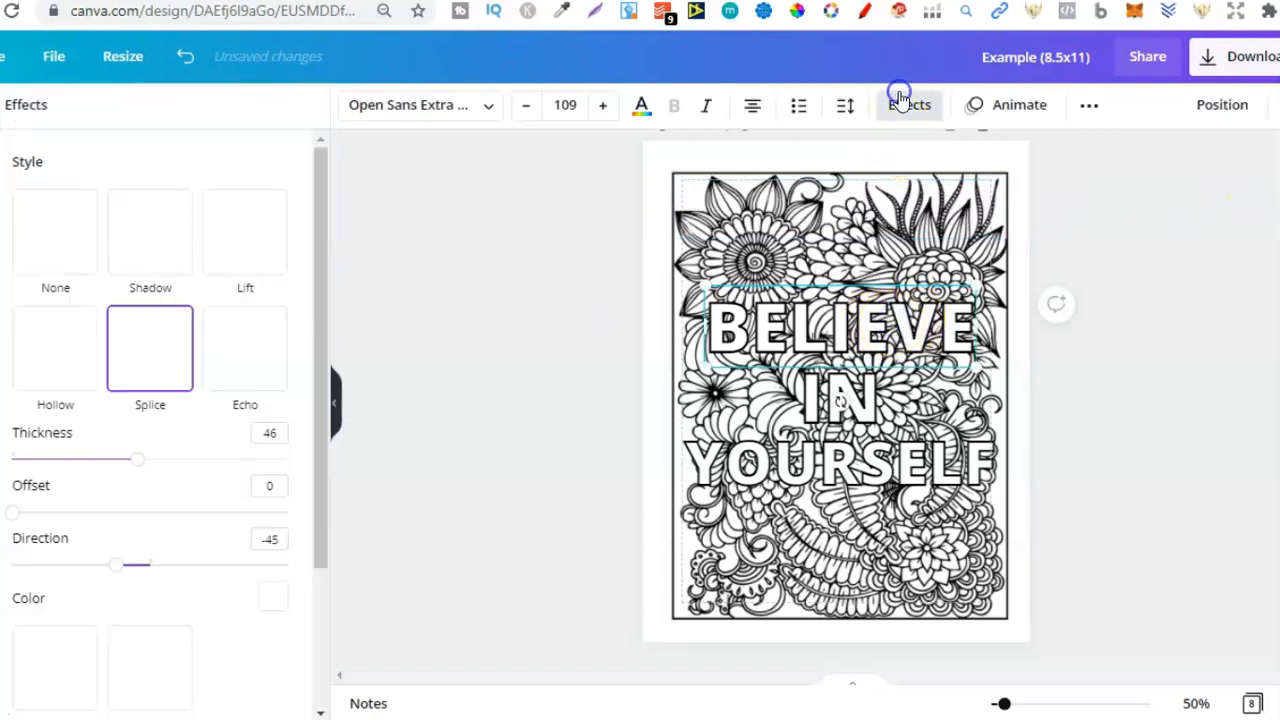
Close the effects options and select the floral background artwork under the quote.
click(909, 104)
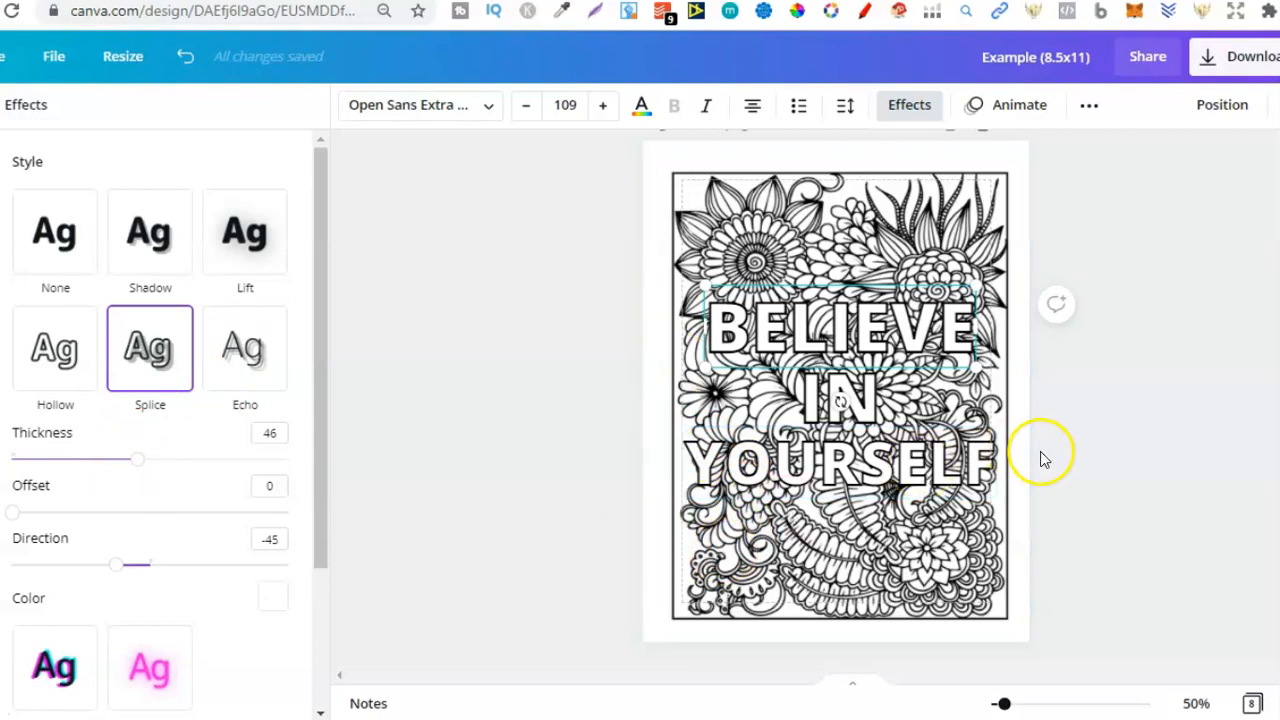
mouse_move(1045, 463)
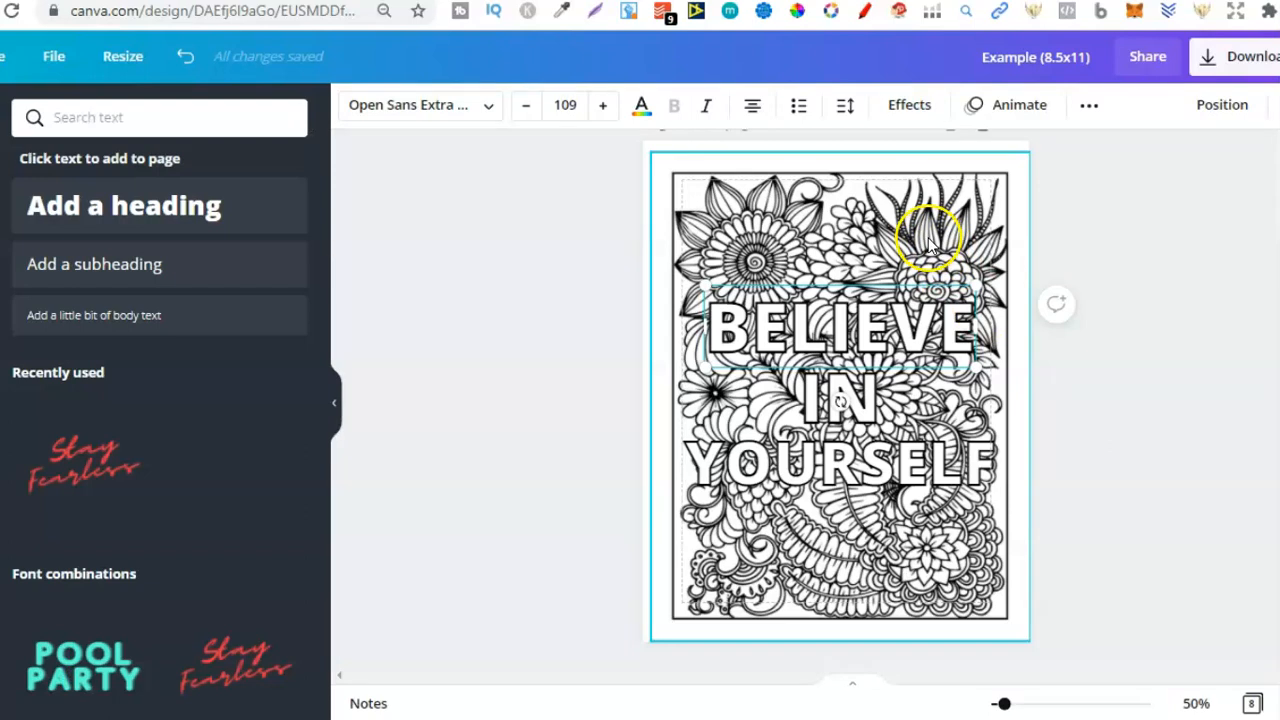
click(930, 240)
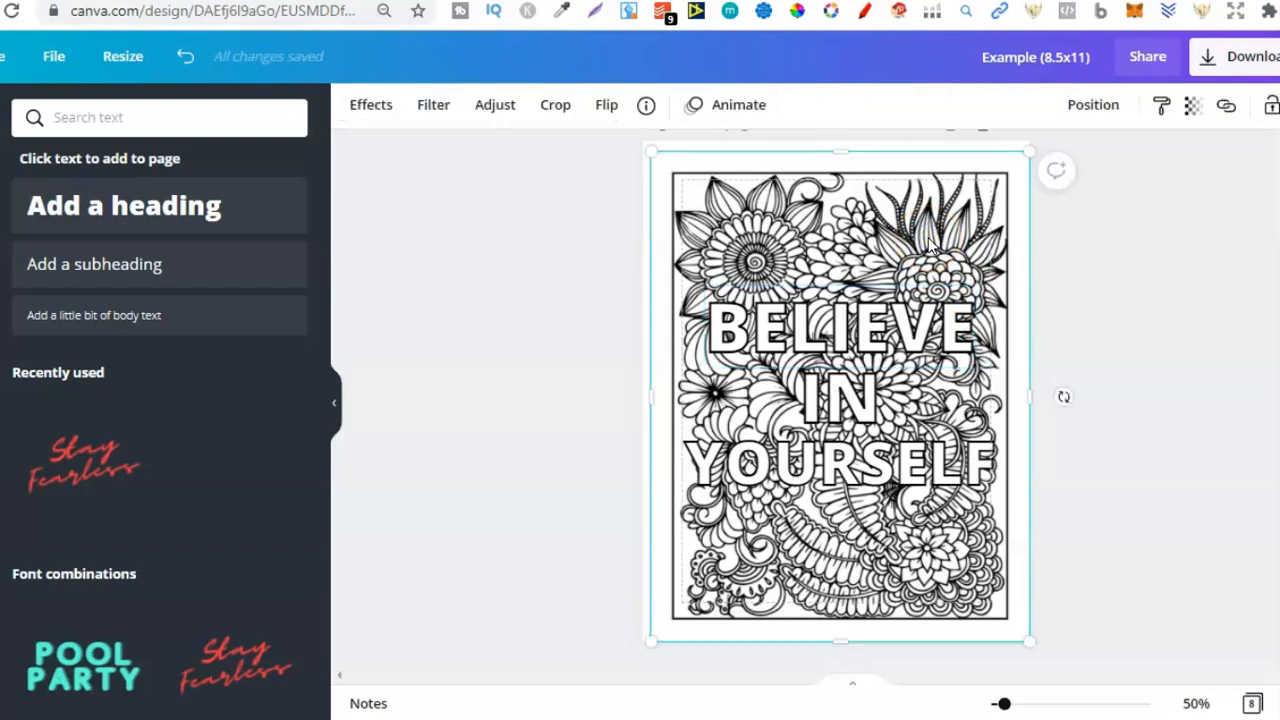
click(870, 463)
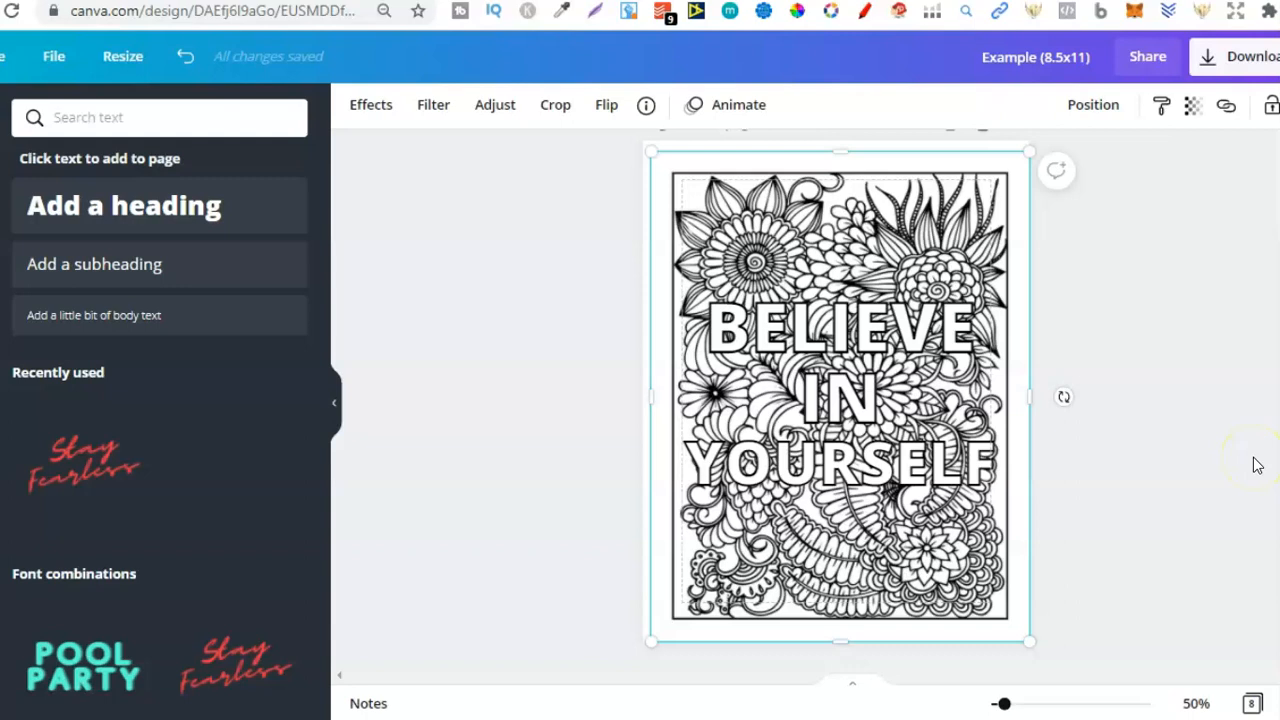
mouse_move(965, 370)
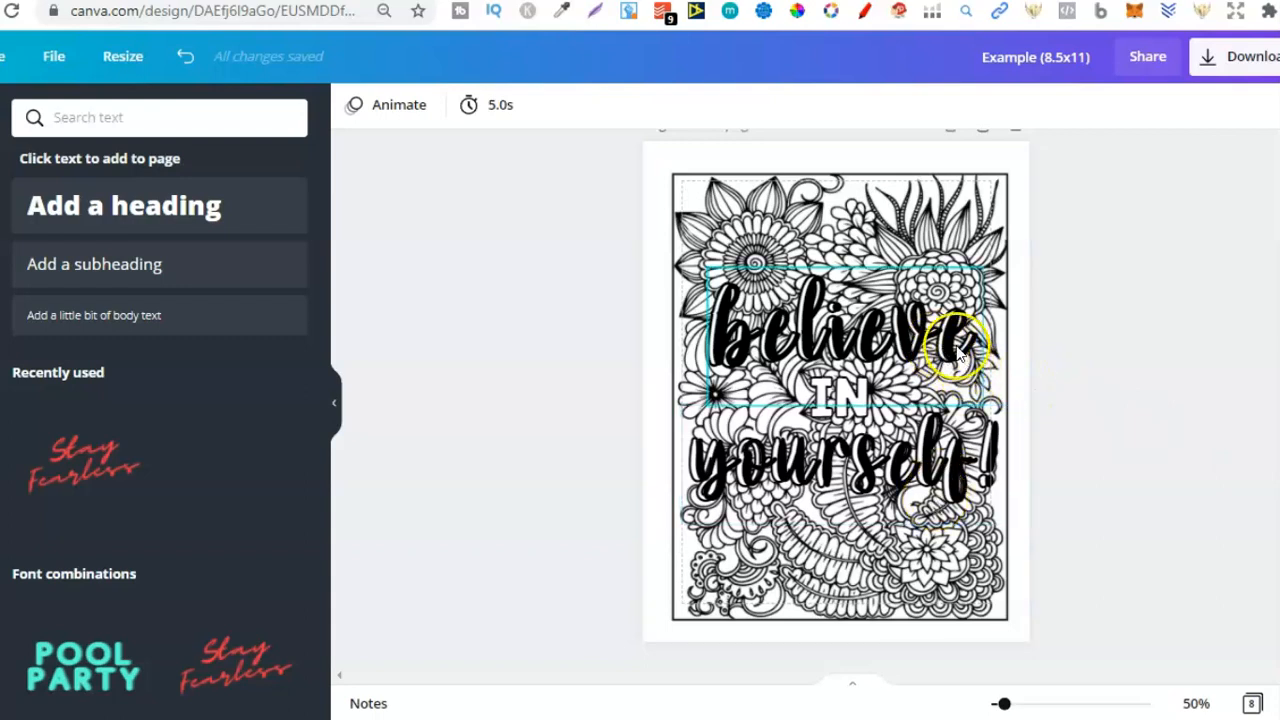
mouse_move(850, 340)
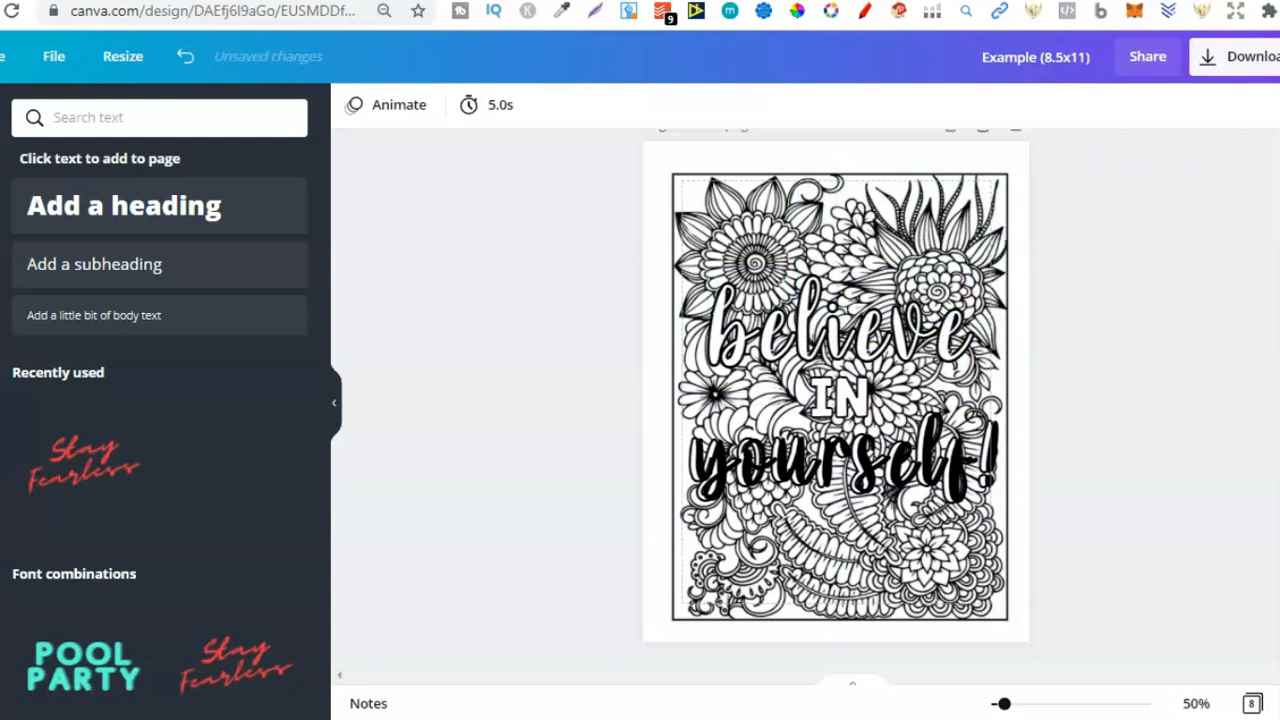
Apply the Splice outline effect to the script word 'believe' and scroll down the design.
click(830, 300)
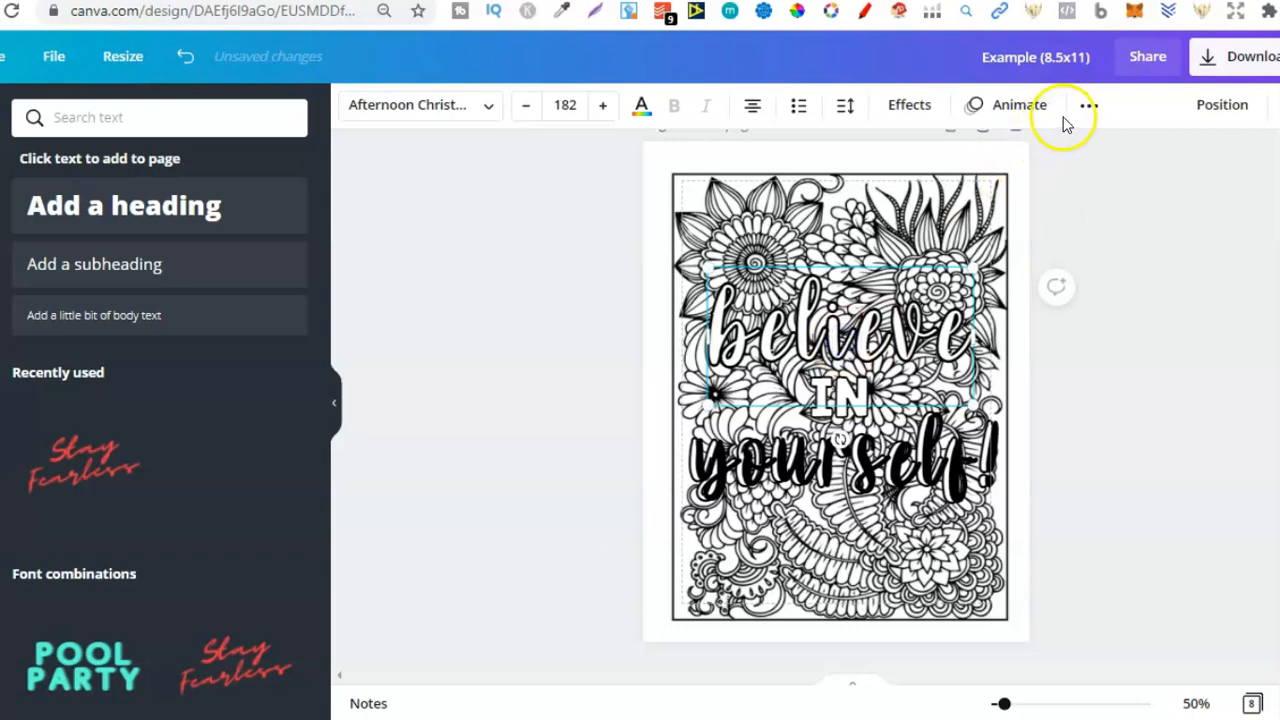
click(1088, 104)
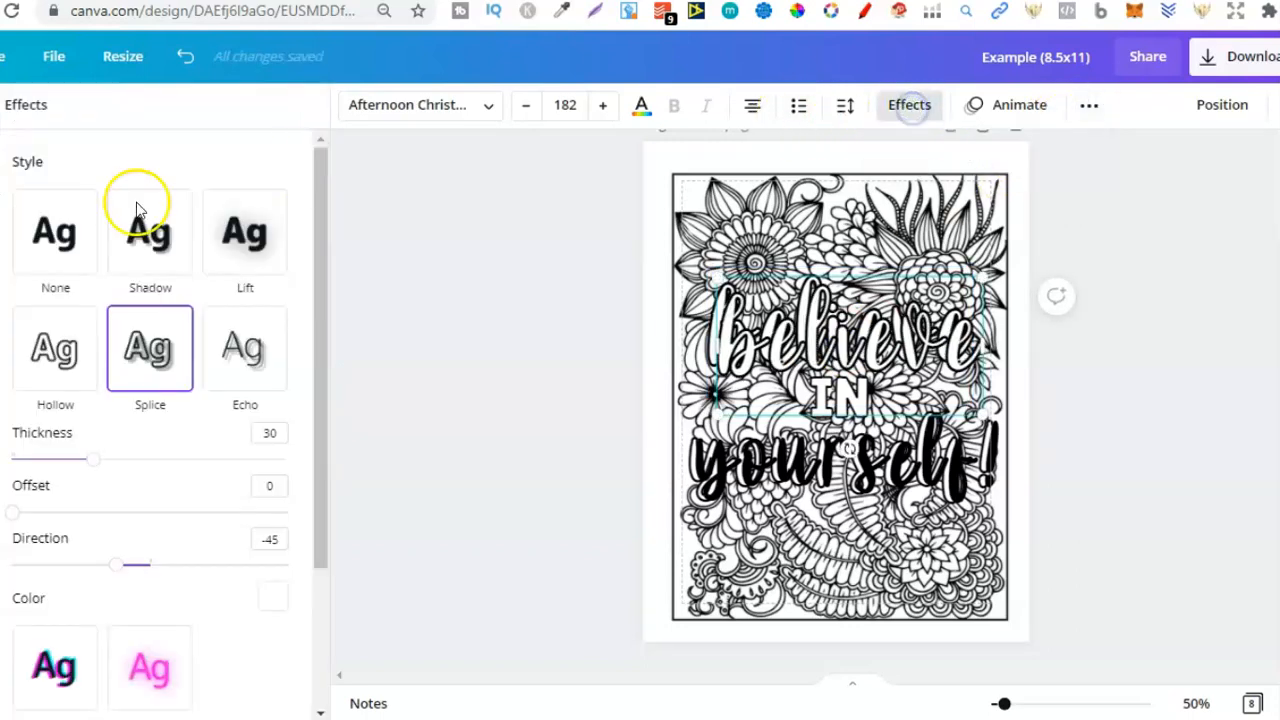
click(55, 232)
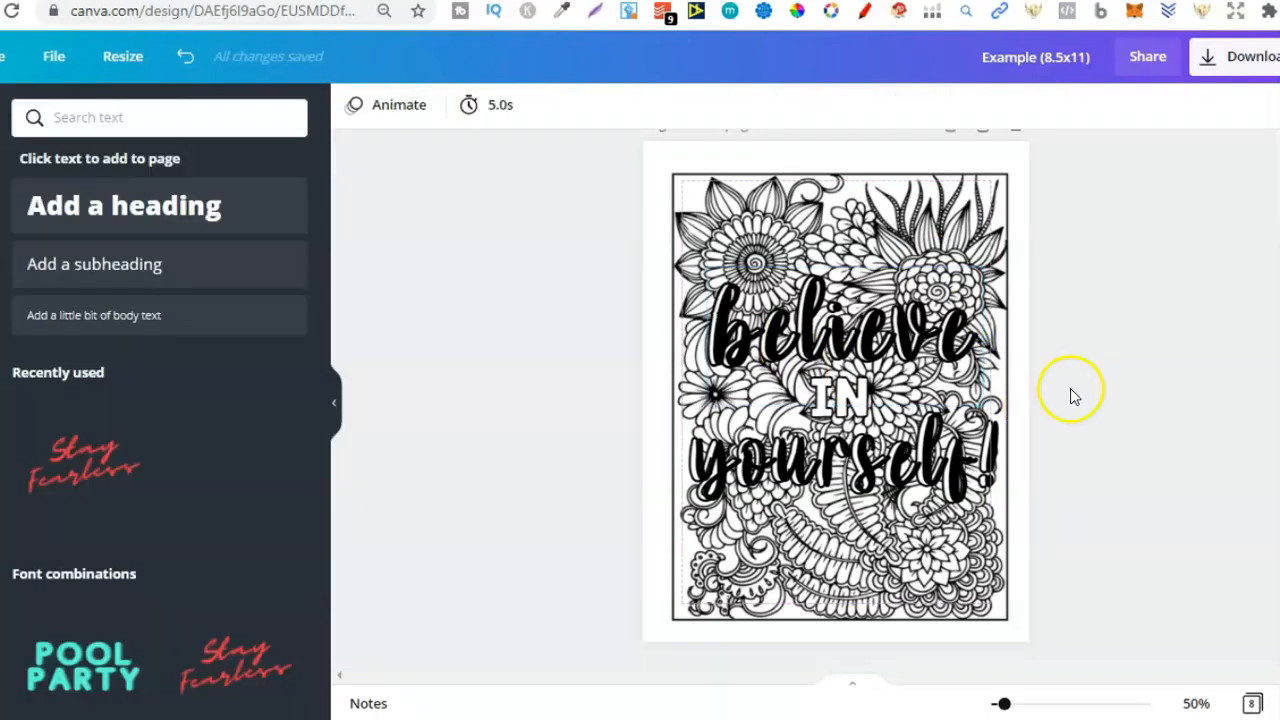
scroll(down, 3)
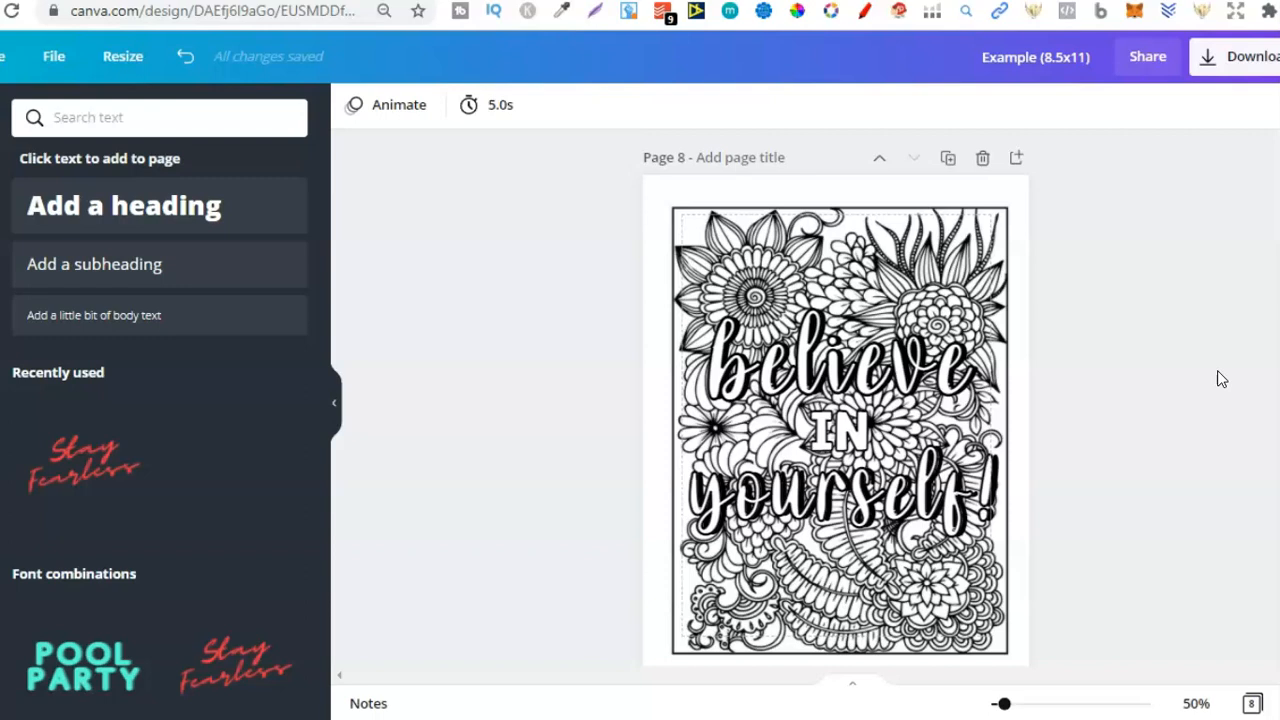
Scroll through the quote pages, selecting the BELIEVE block text to compare versions.
scroll(down, 3)
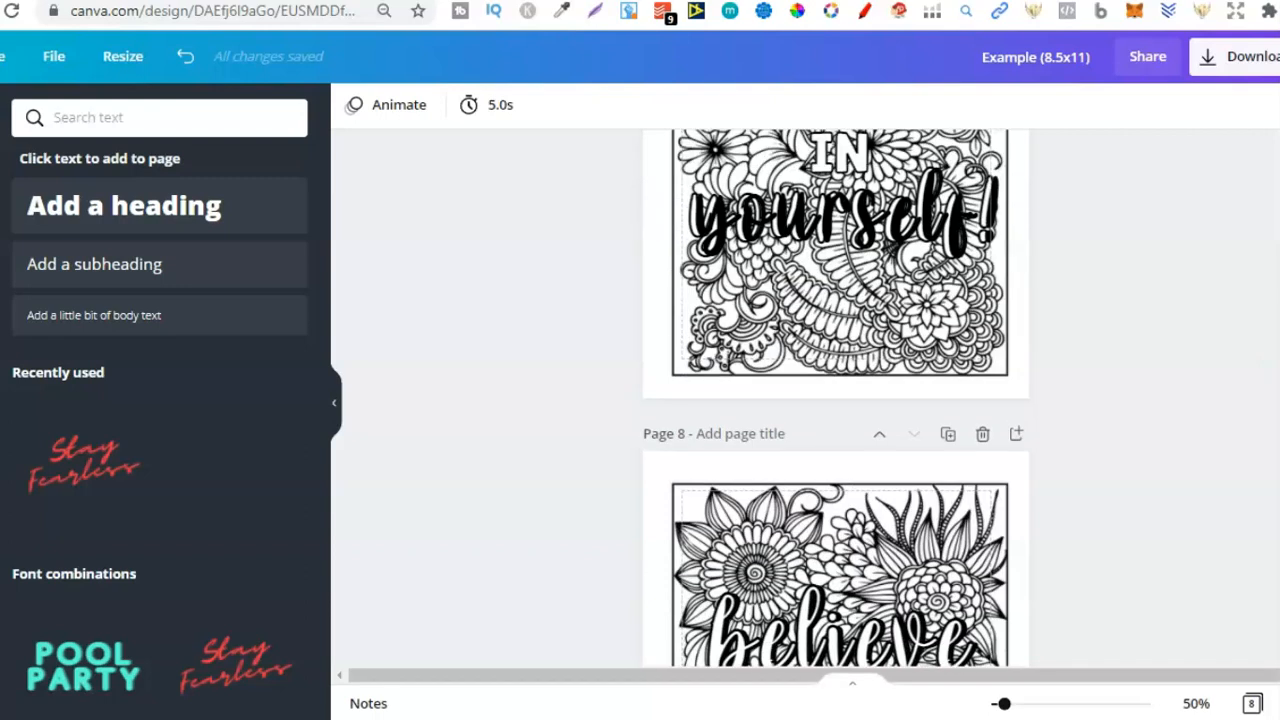
scroll(down, 3)
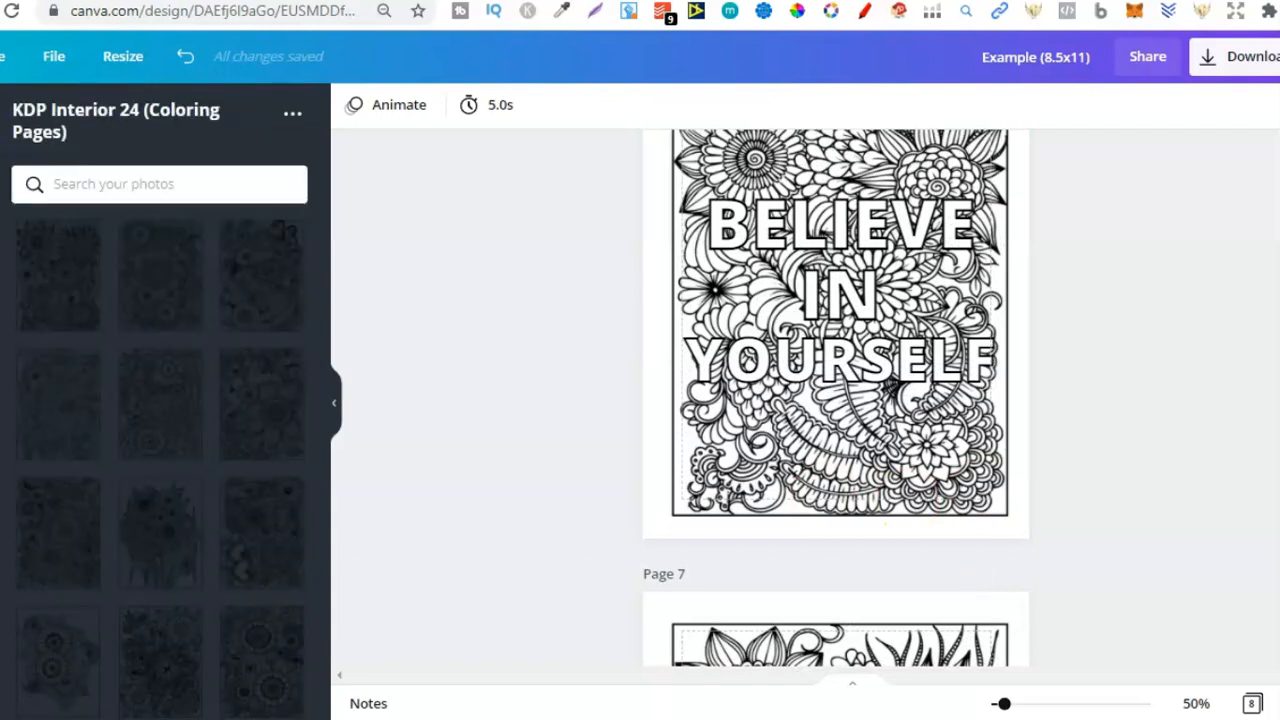
mouse_move(120, 275)
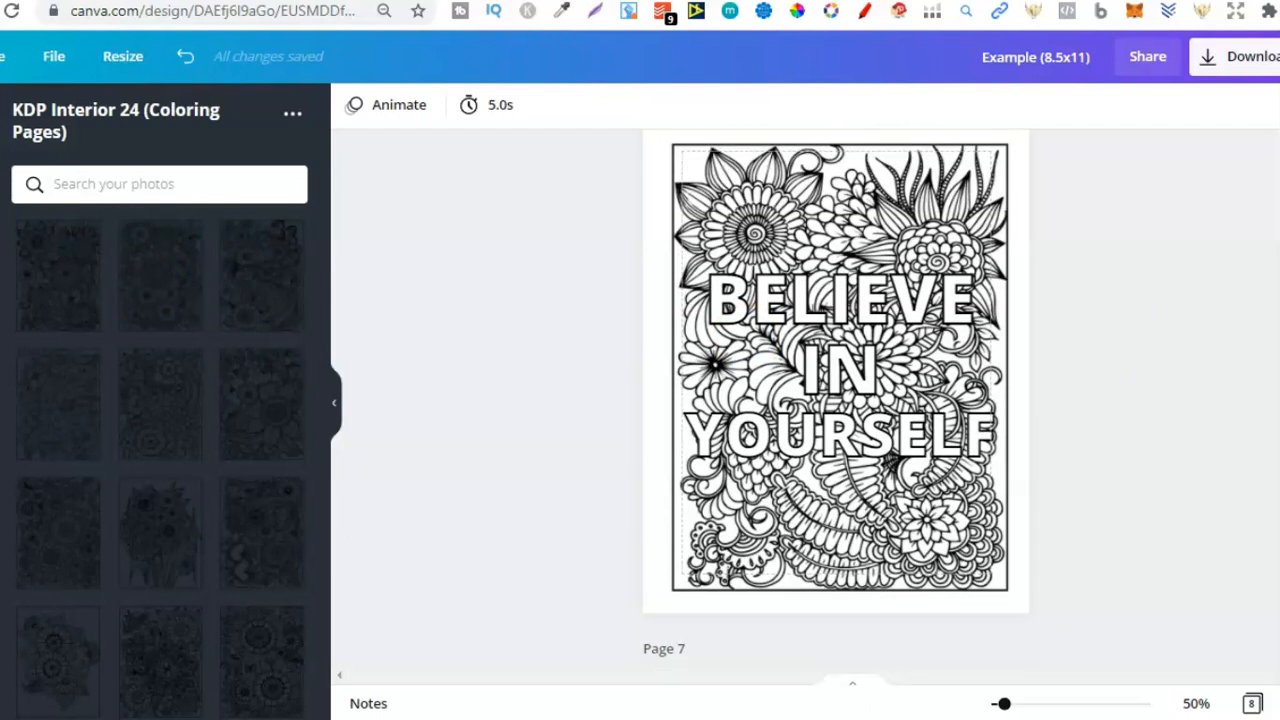
click(840, 298)
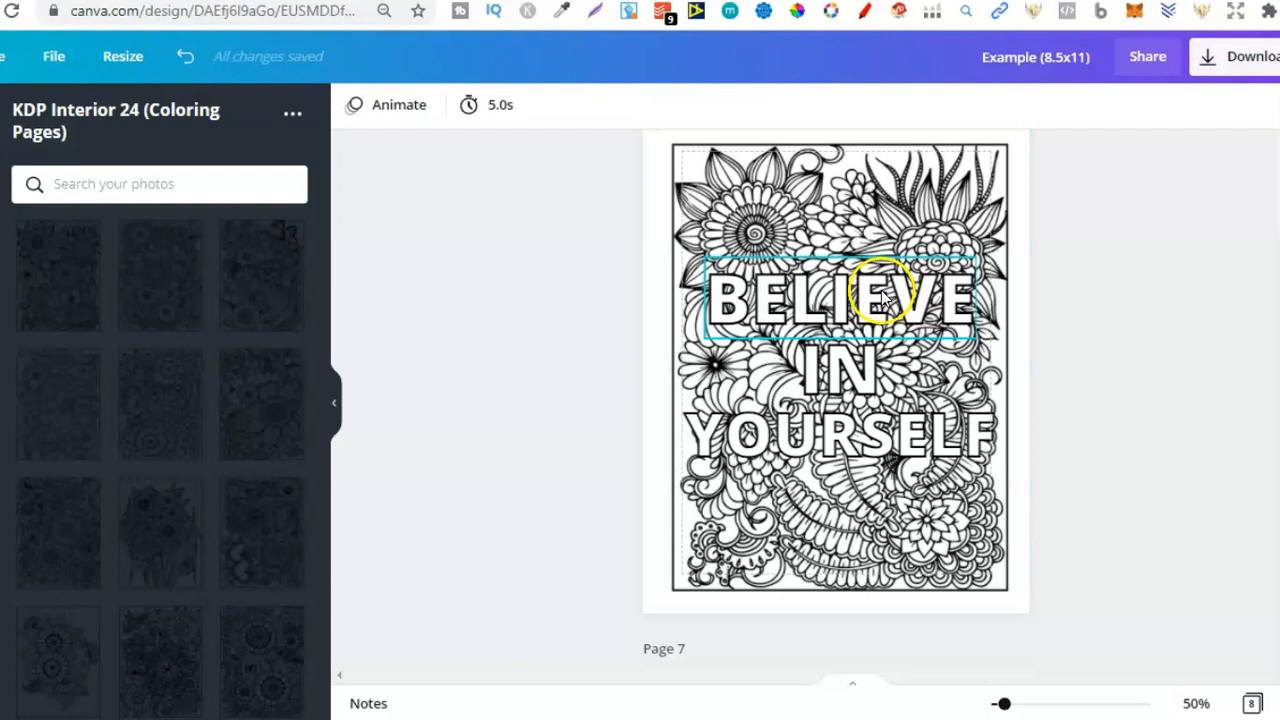
click(838, 437)
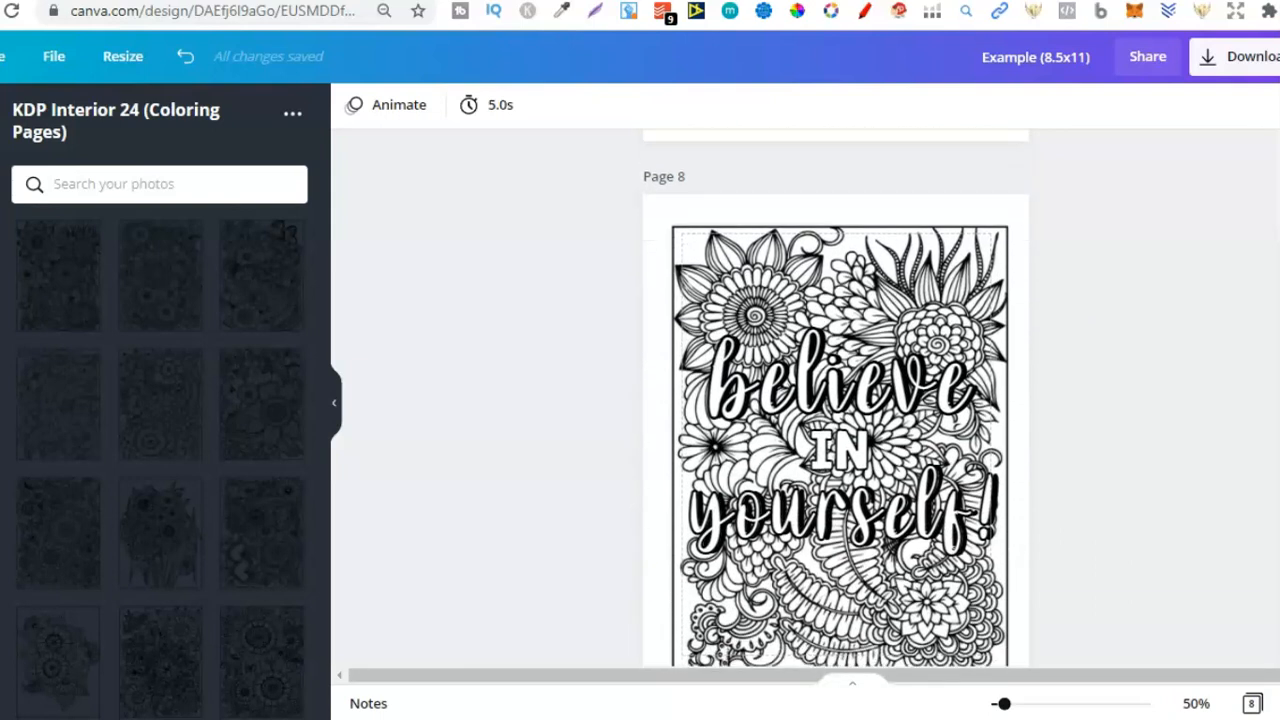
scroll(down, 3)
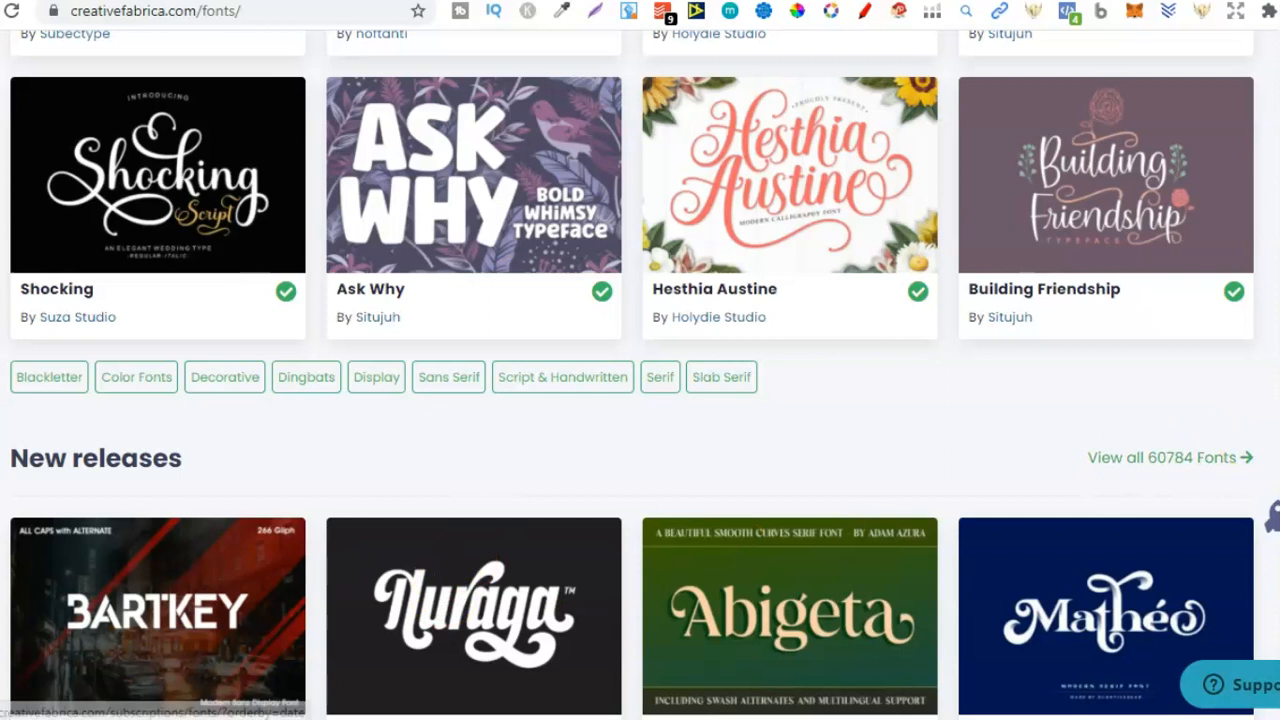
Scroll through Creative Fabrica's fonts catalogue.
scroll(down, 3)
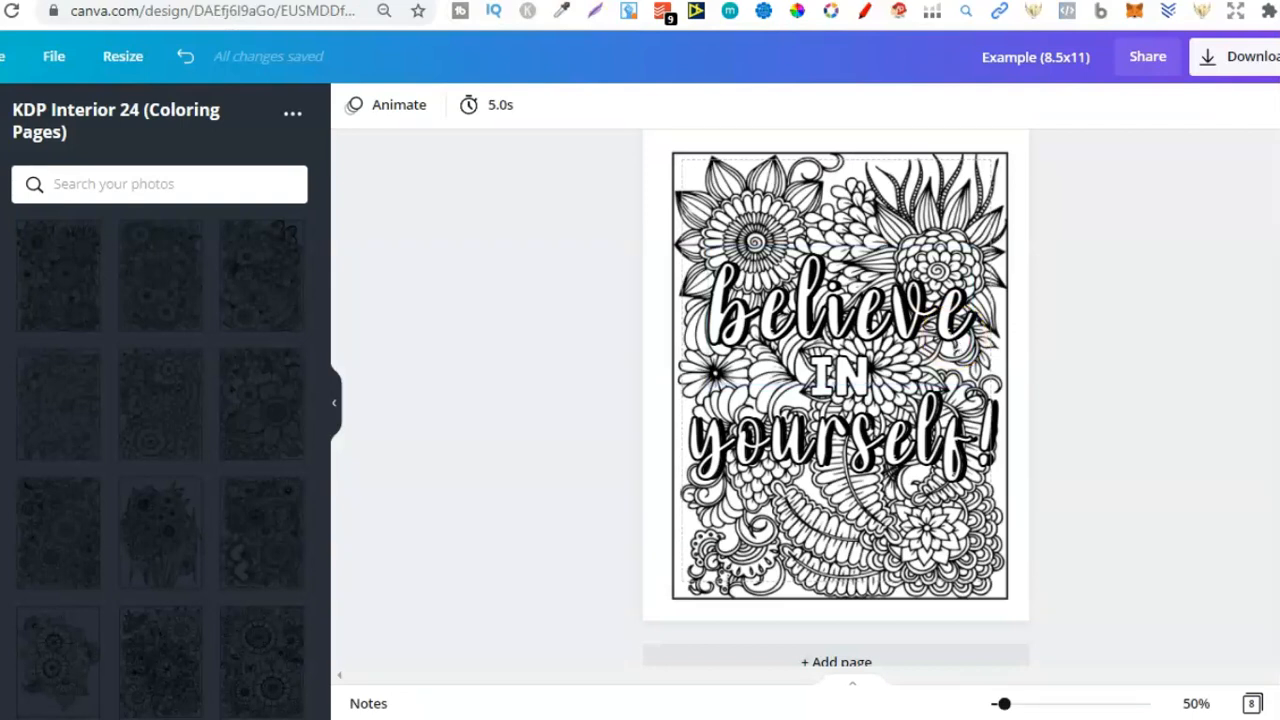
Scroll past the finished script 'believe IN yourself!' page in Canva.
scroll(down, 3)
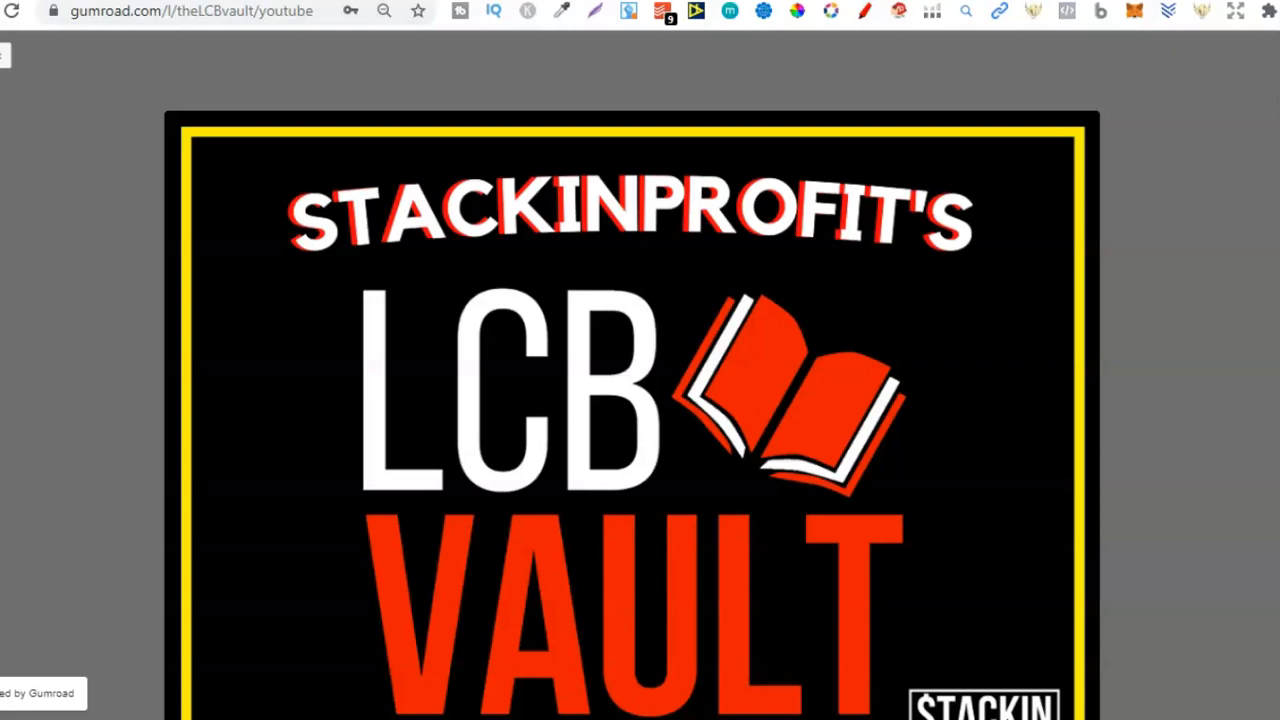
Go from the LCBvault page to the Simple Coloring Books course and view its 17 modules.
scroll(down, 3)
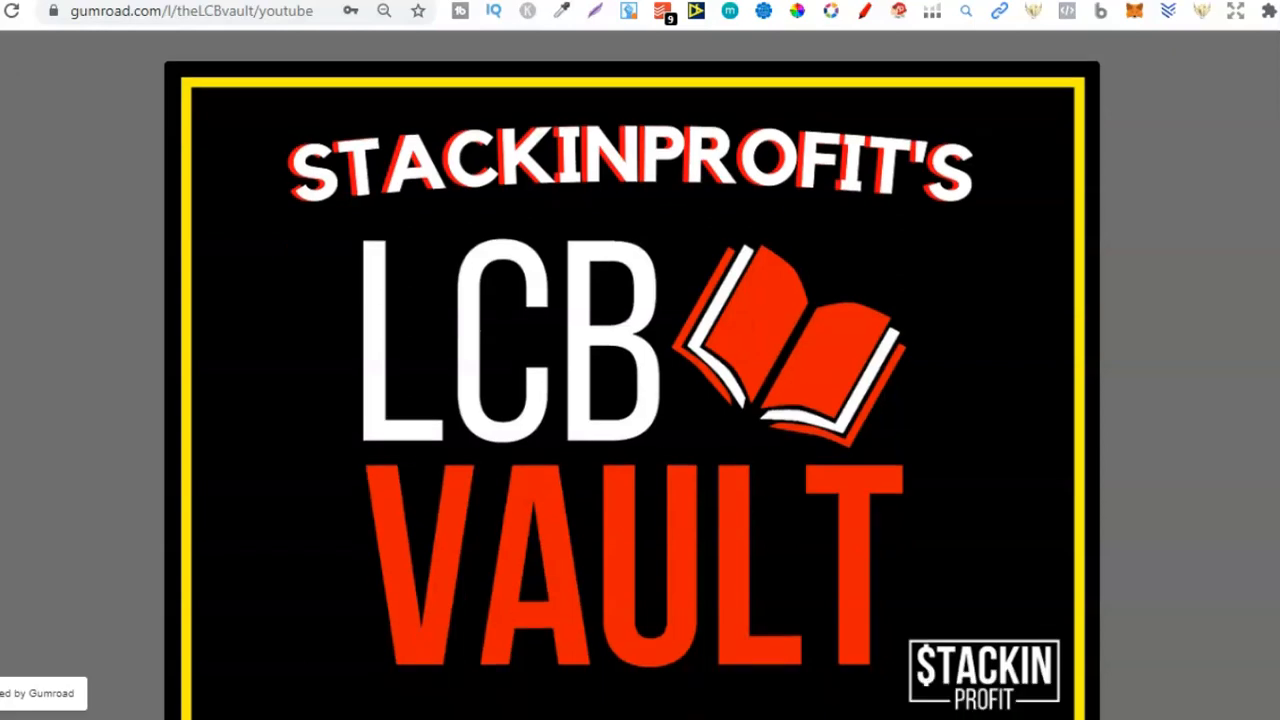
scroll(down, 3)
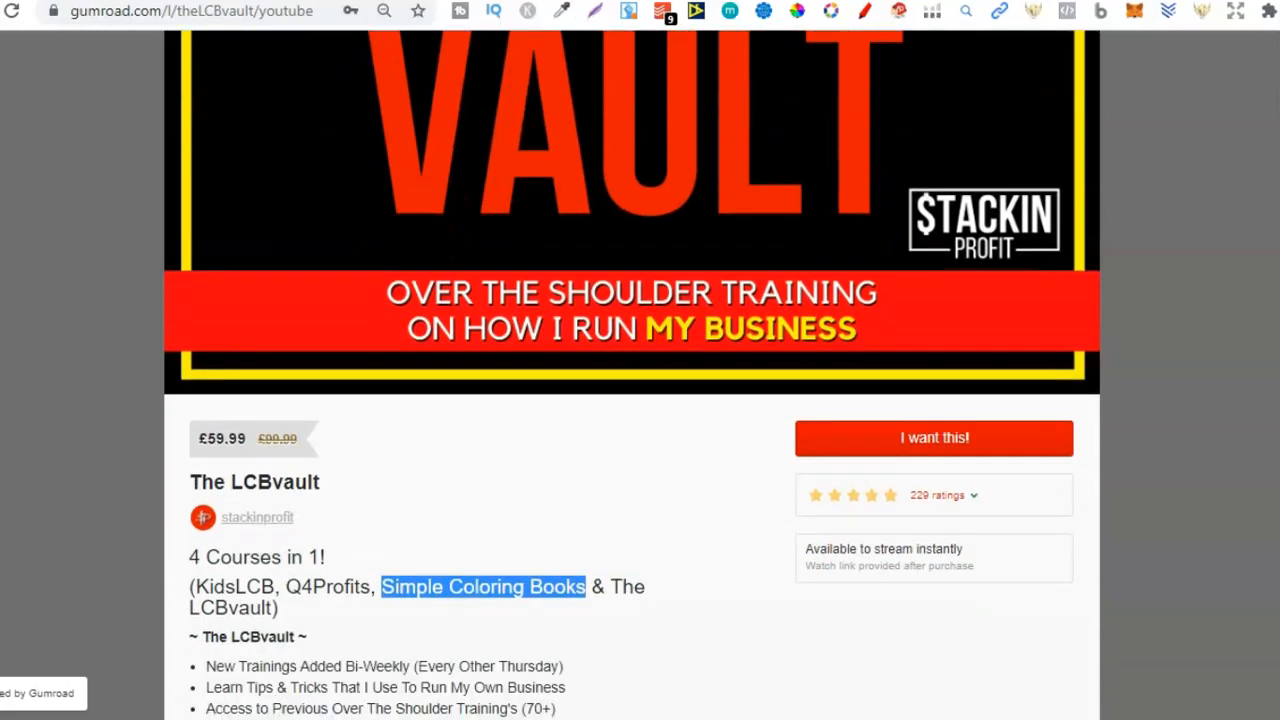
scroll(down, 3)
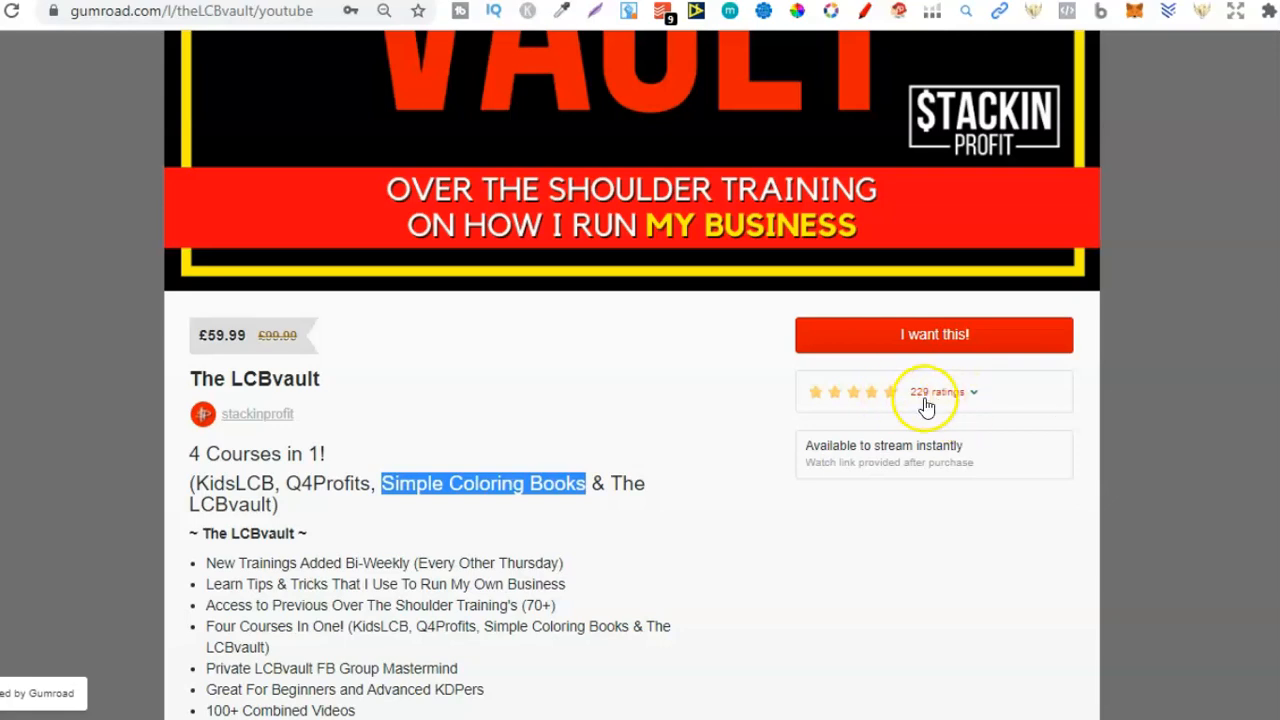
scroll(down, 3)
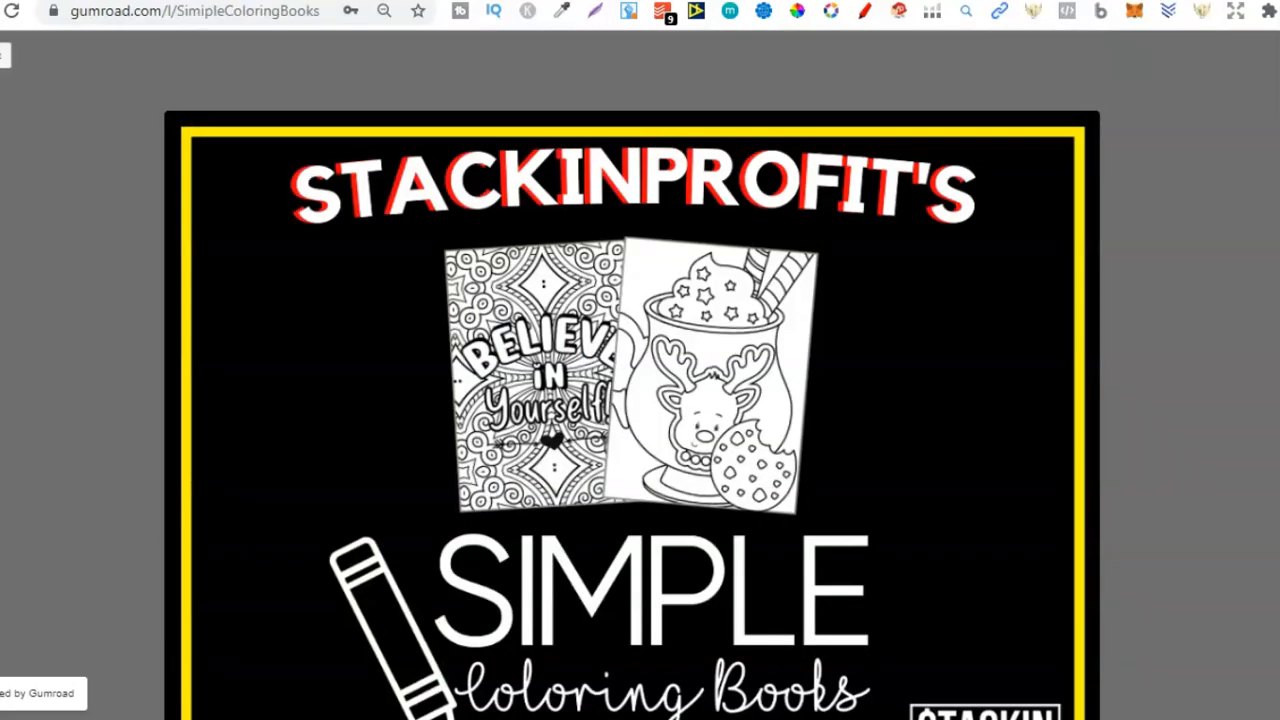
scroll(down, 3)
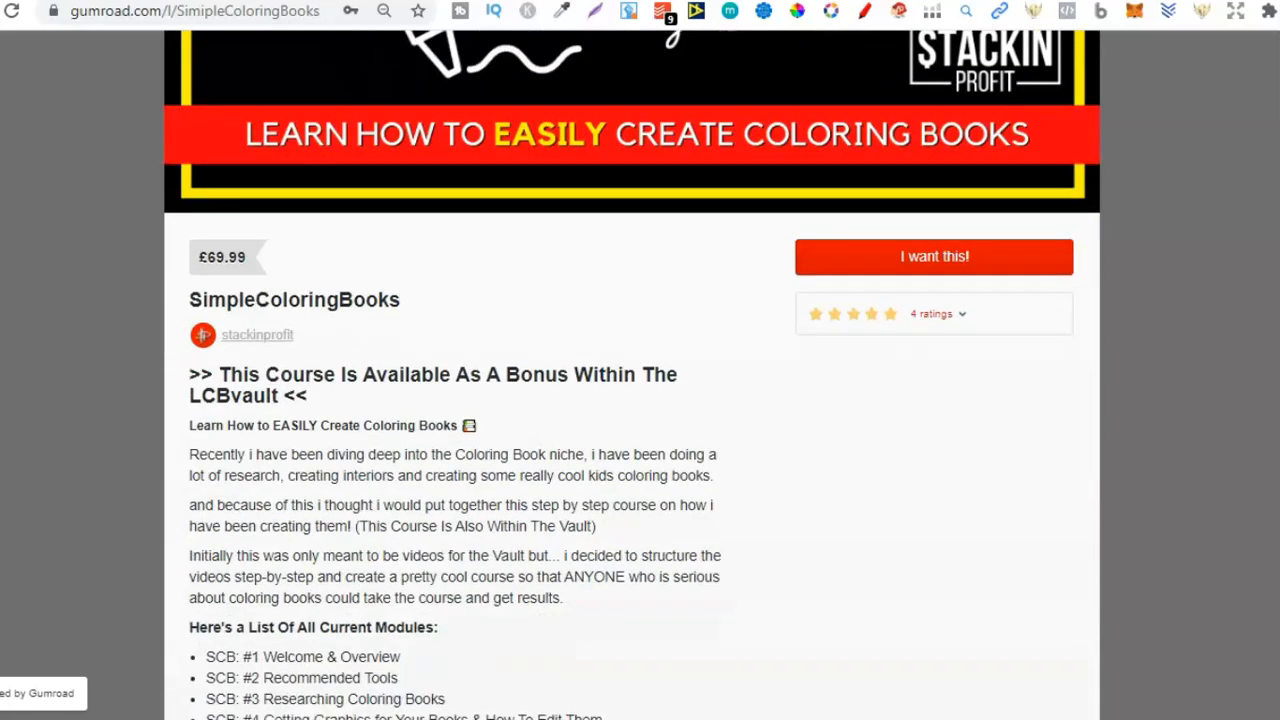
scroll(down, 3)
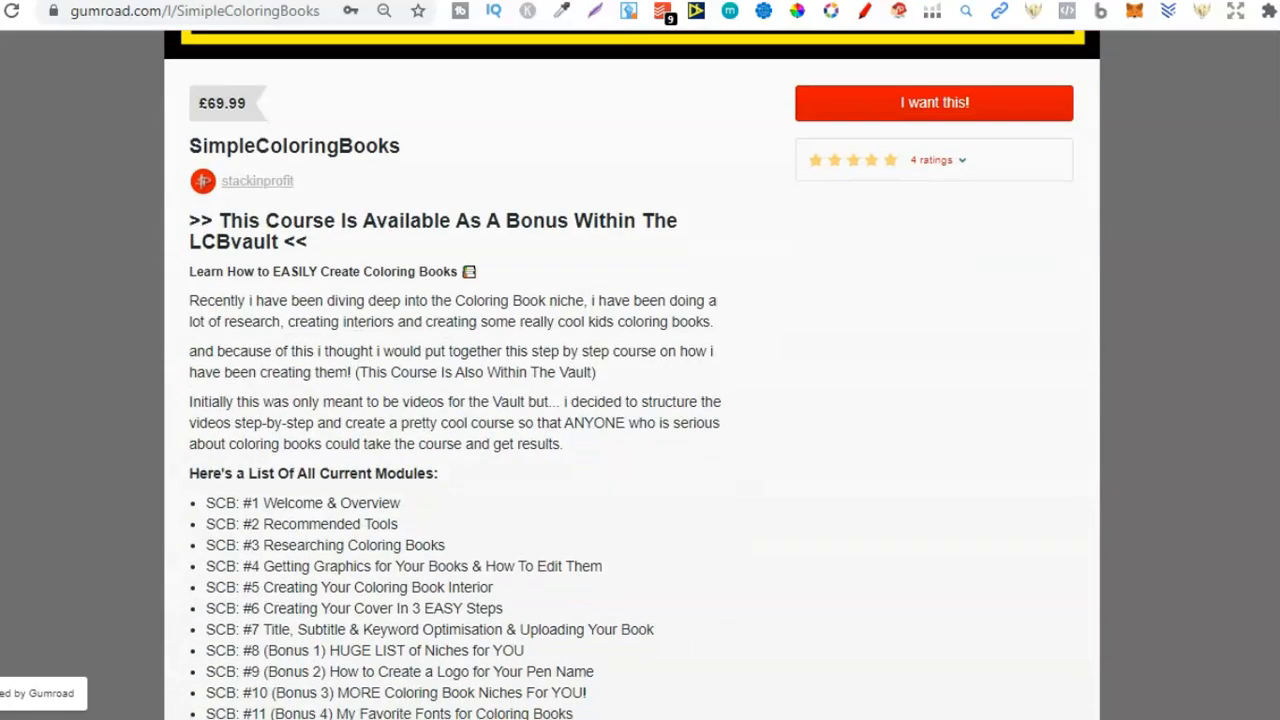
scroll(down, 3)
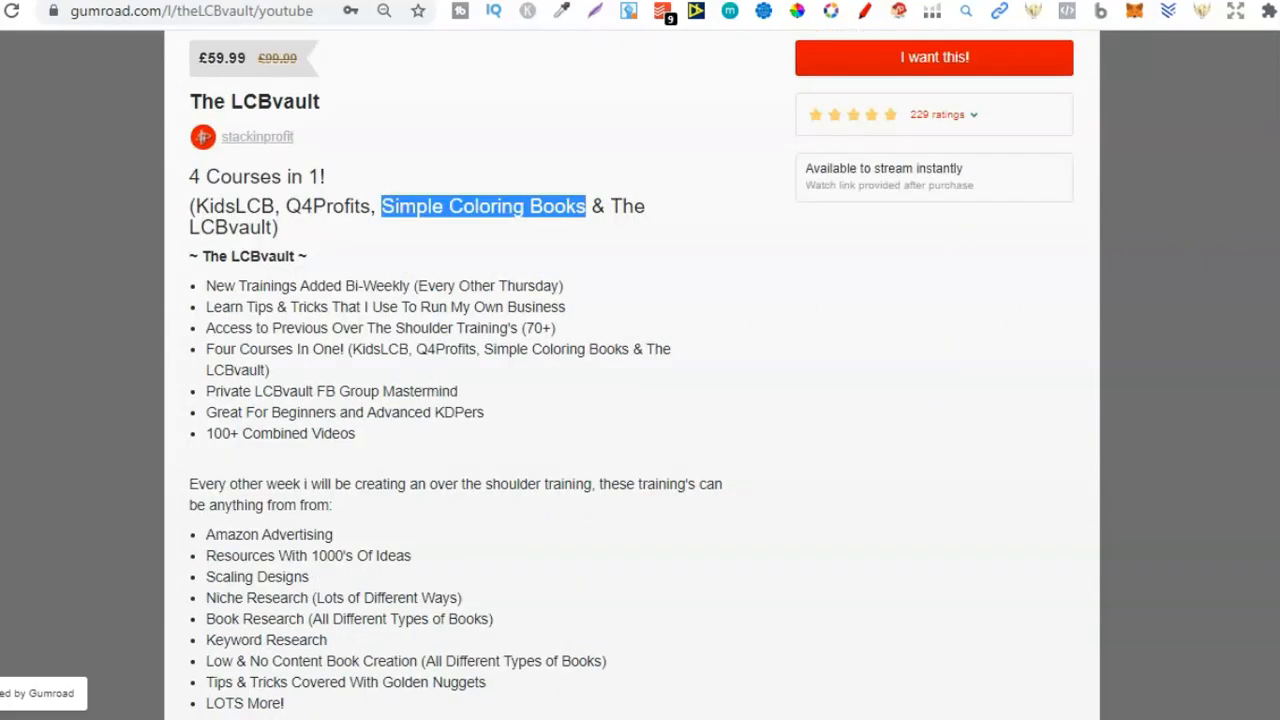
click(482, 206)
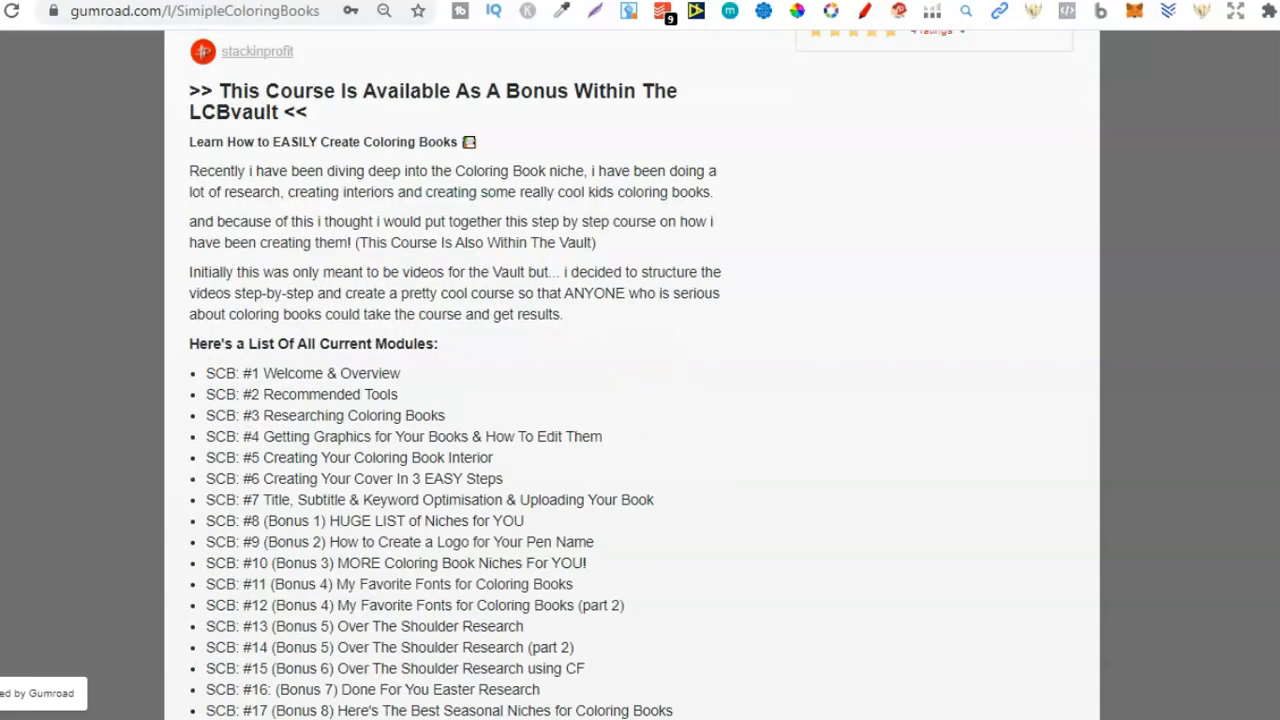
scroll(down, 3)
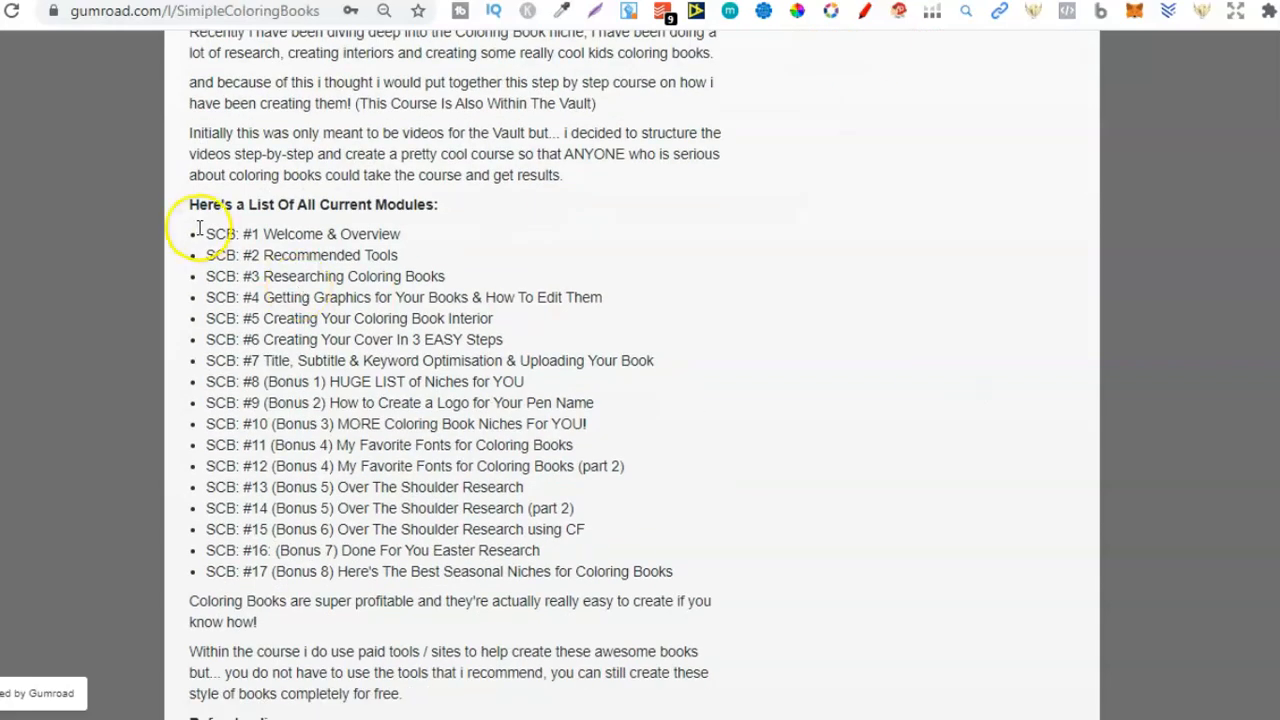